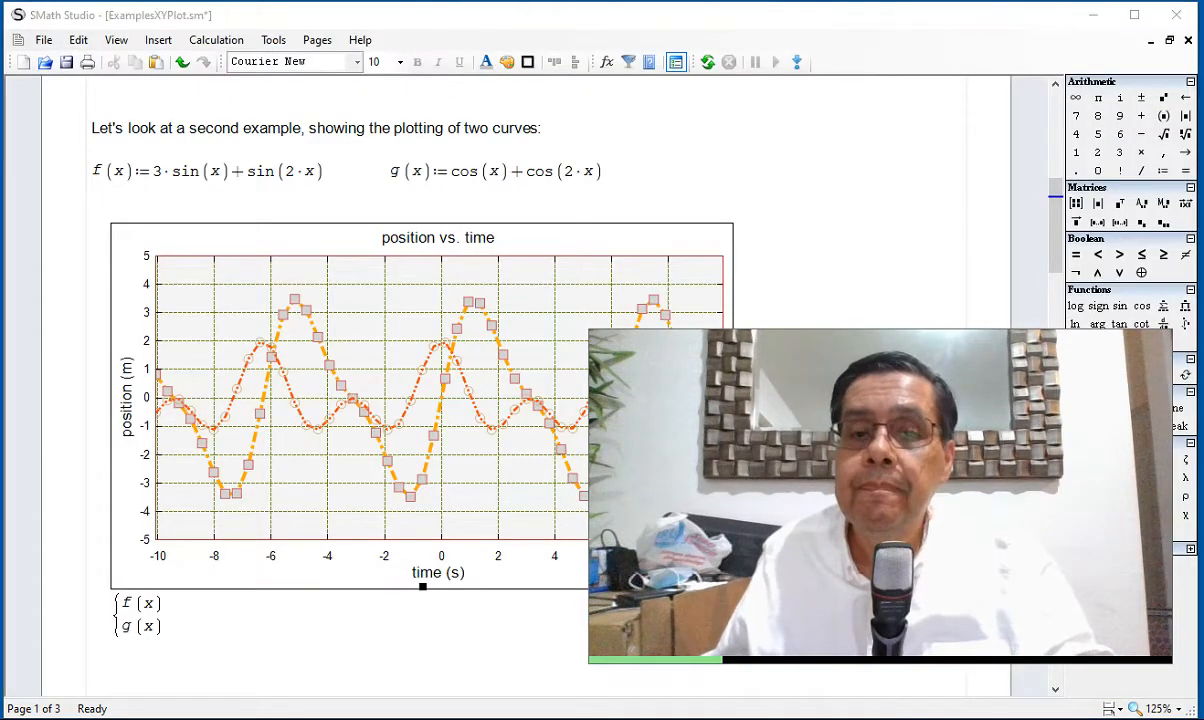
Step: Scroll down past the second example's plot to the Third example section
scroll(down, 3)
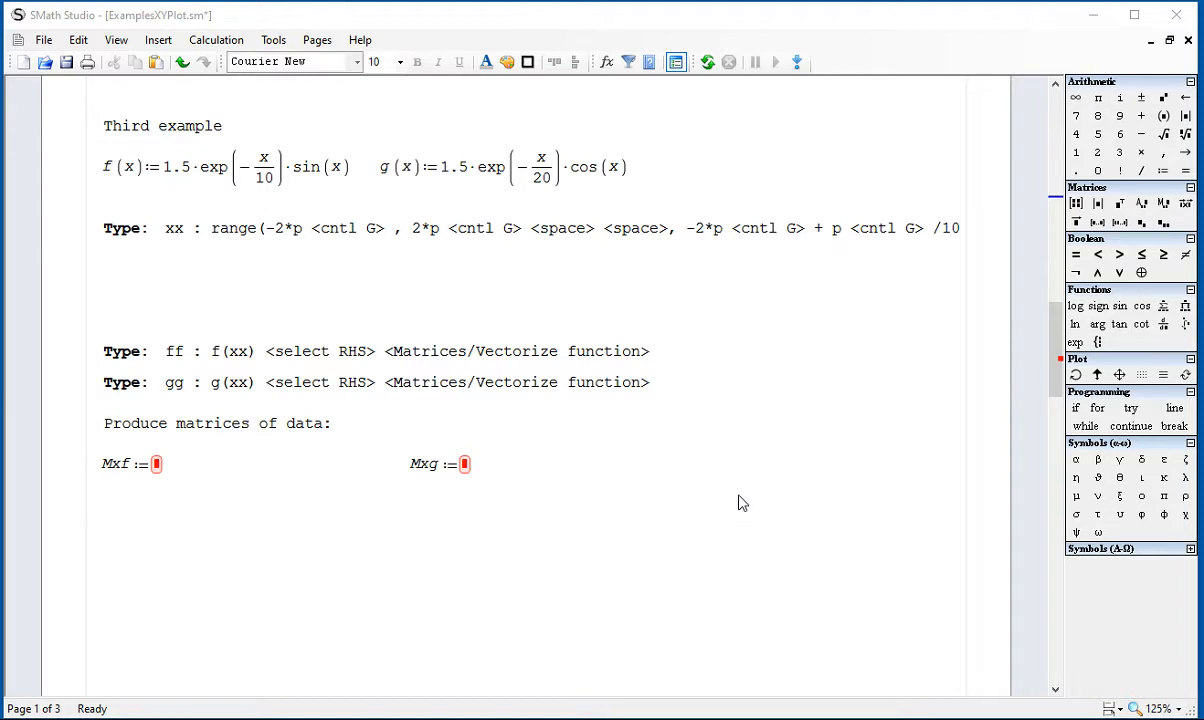
mouse_move(742, 516)
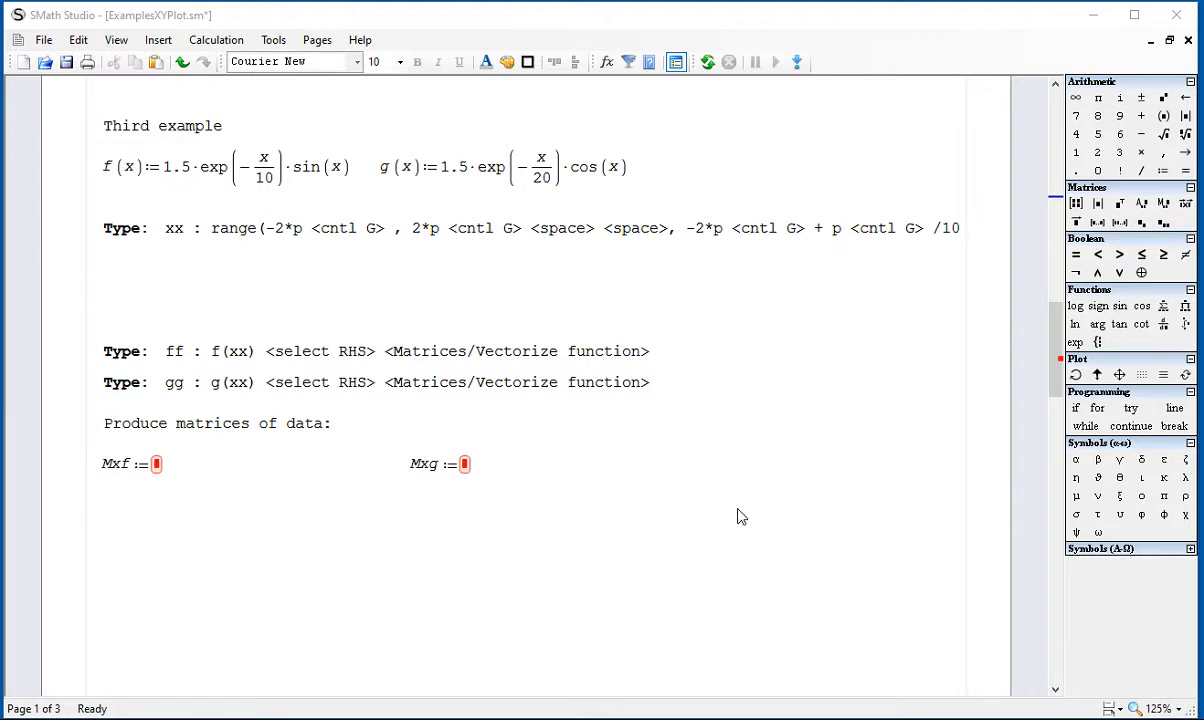
mouse_move(862, 180)
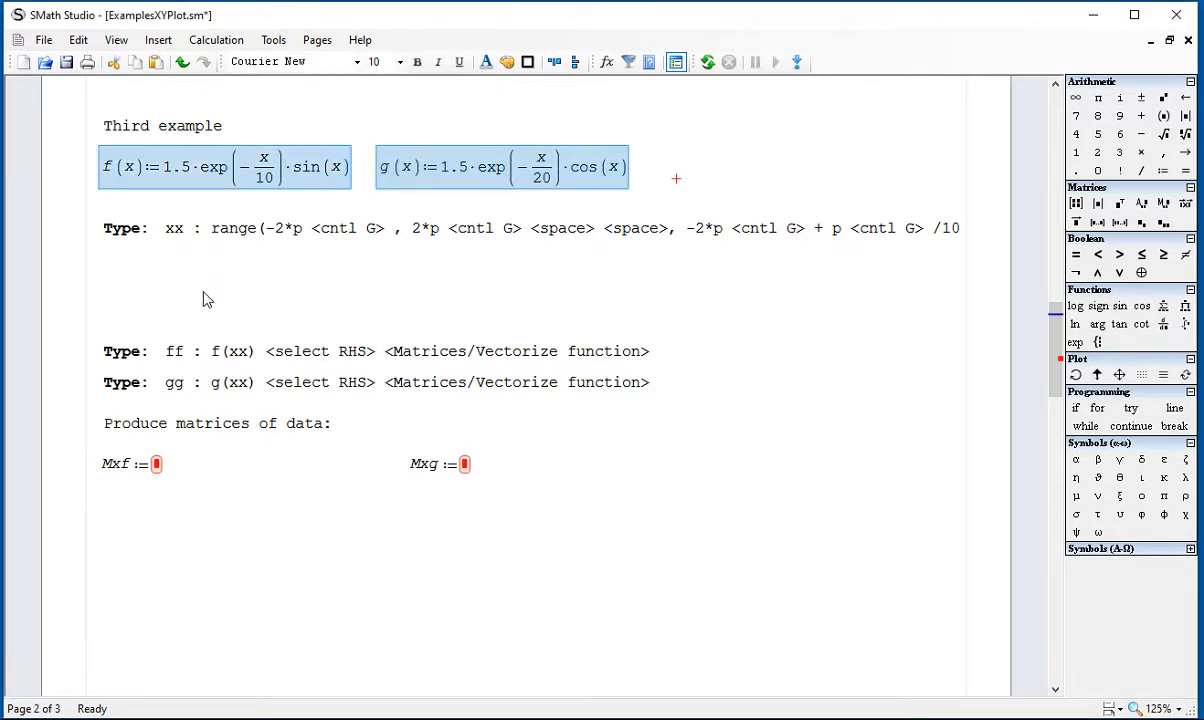
Step: Enter xx := range(−2π, 2π, −2π + π/10) so xx steps from −2π to 2π by π/10
click(650, 300)
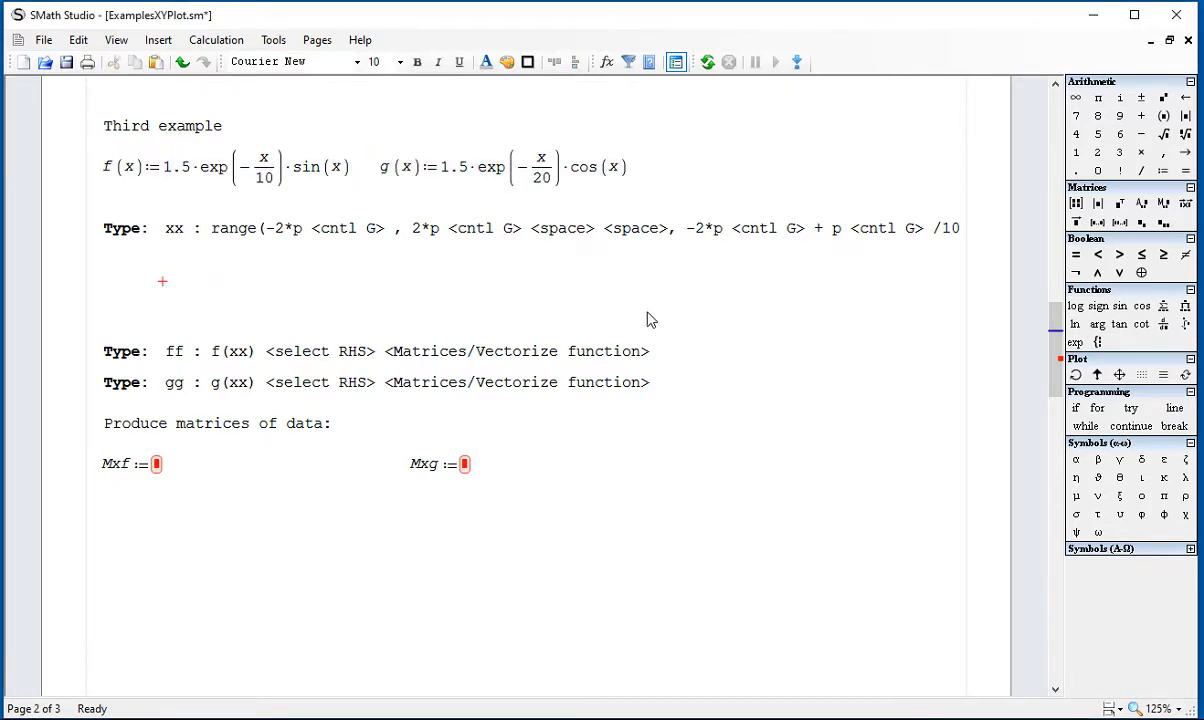
mouse_move(420, 264)
text(xx :=)
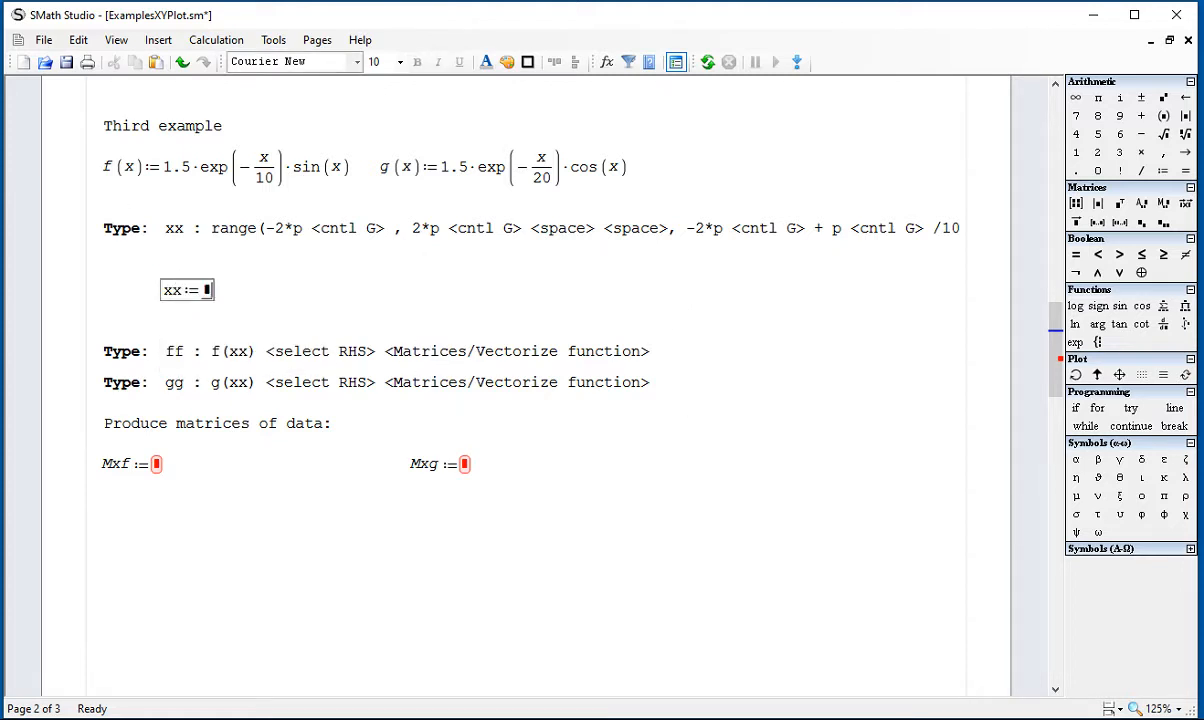
text(r)
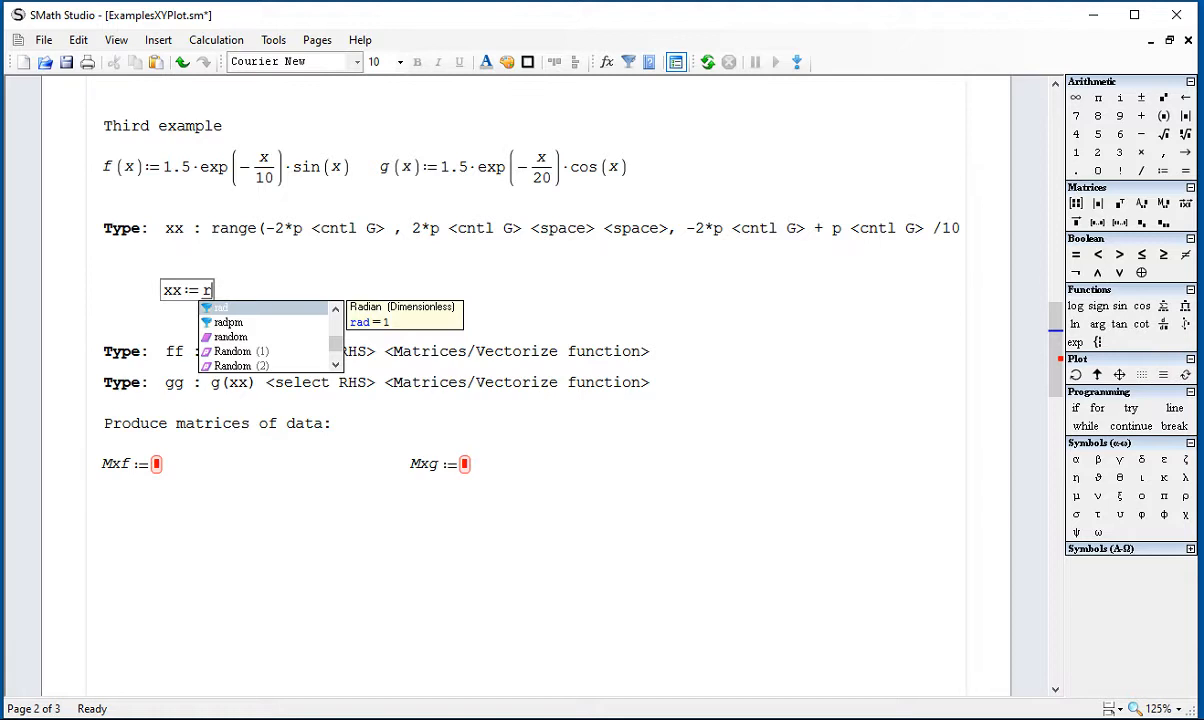
text(ange)
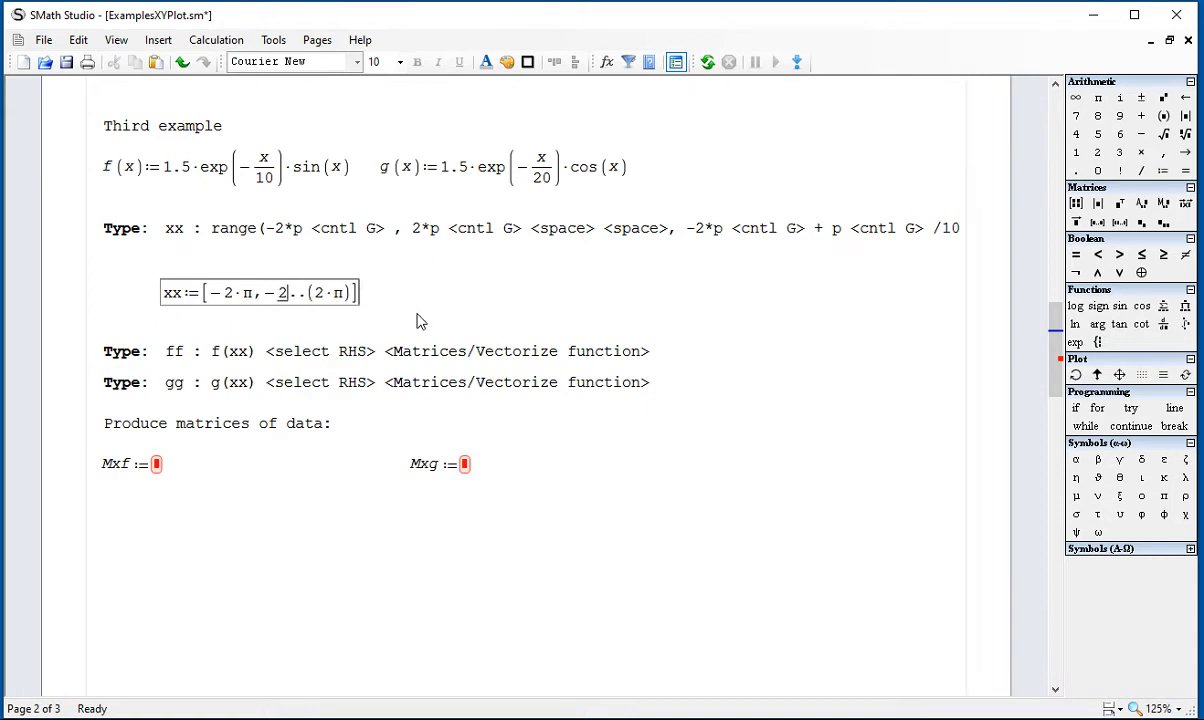
text(p)
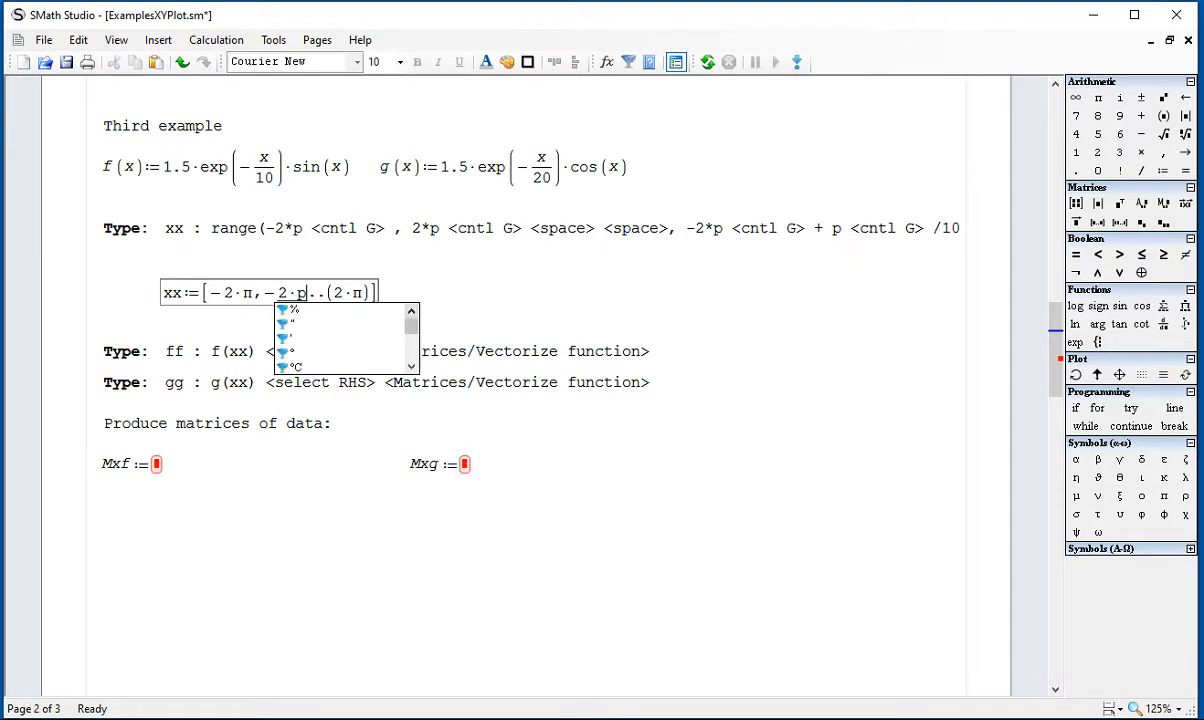
mouse_move(412, 236)
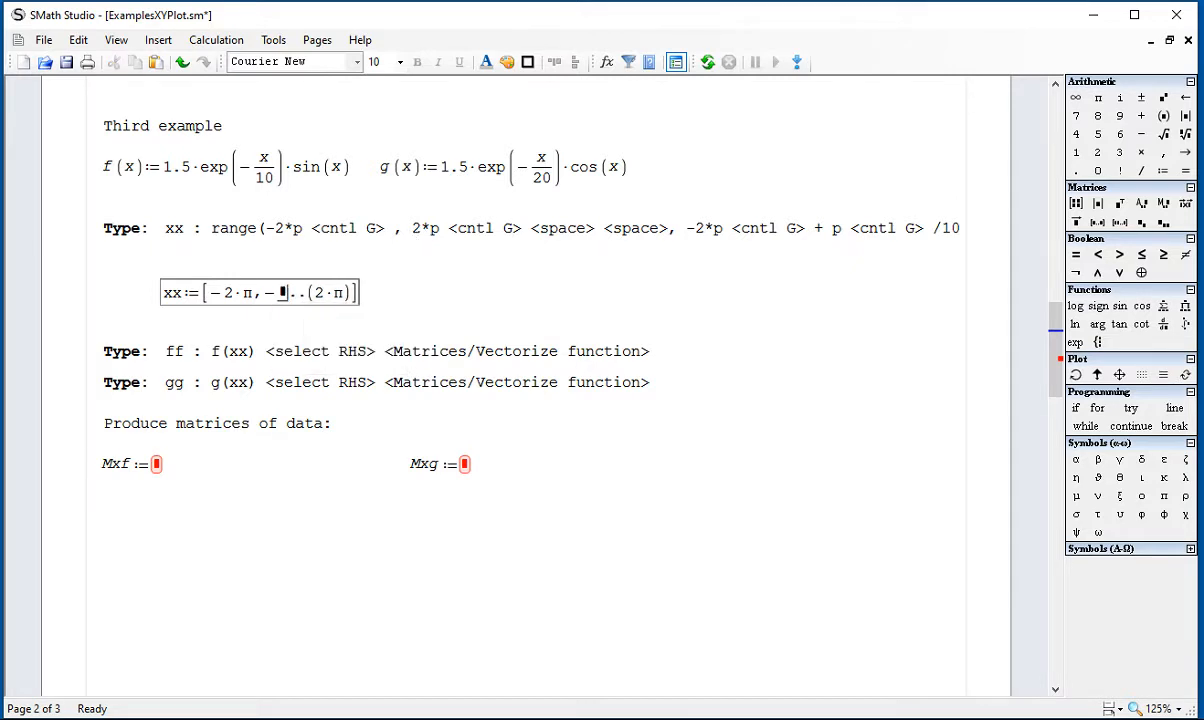
text(2)
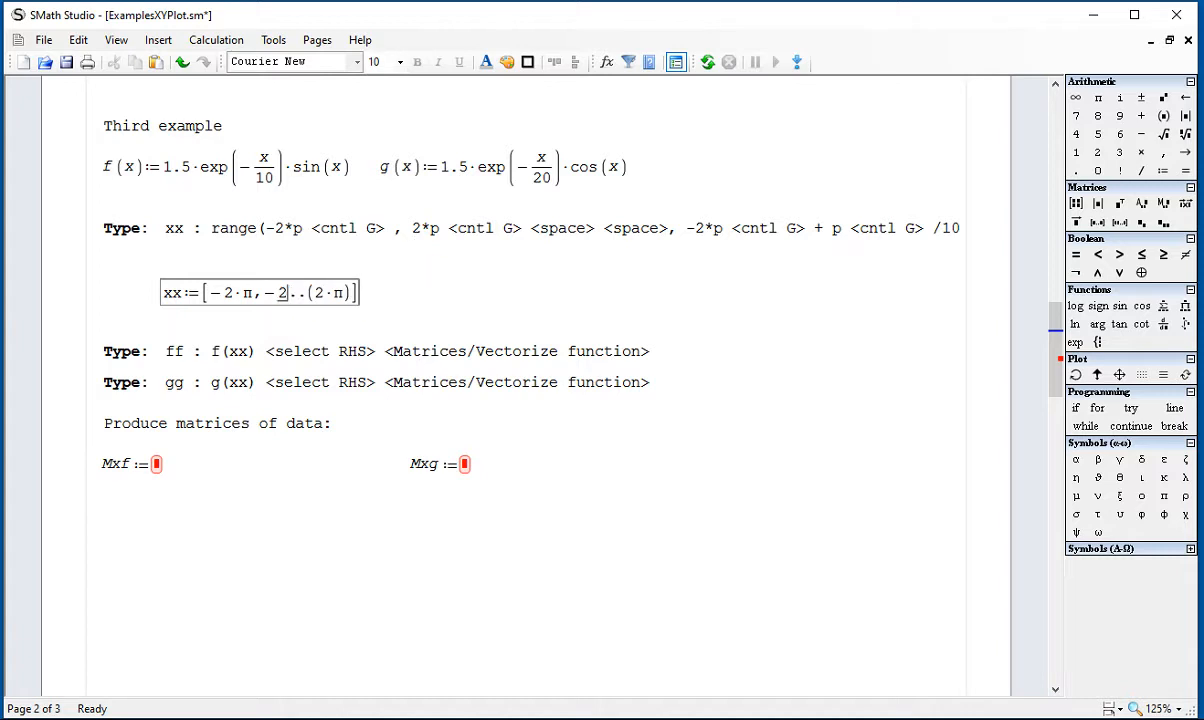
text(p)
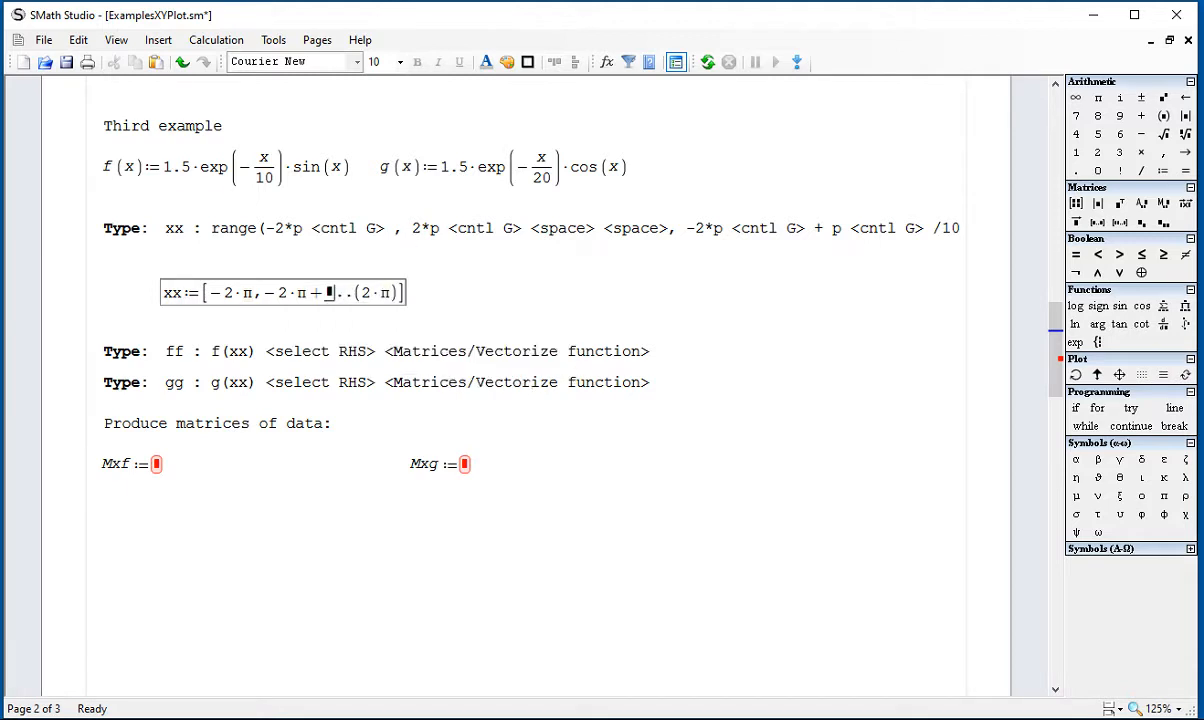
text(p)
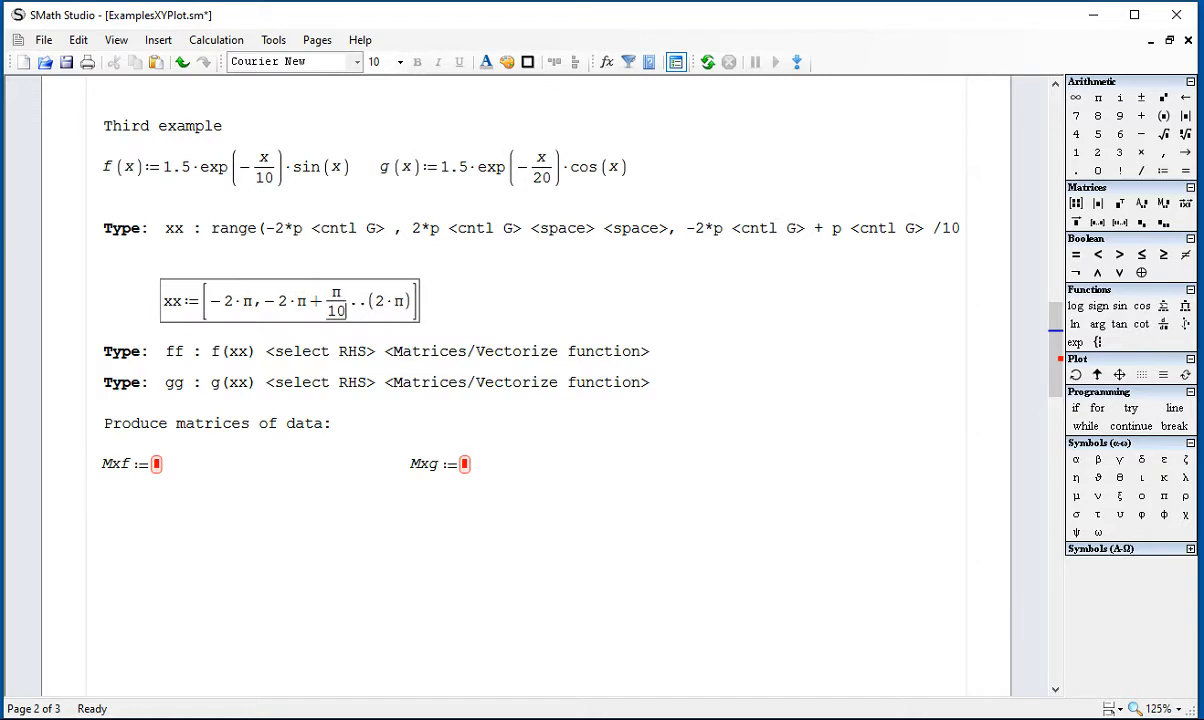
click(532, 300)
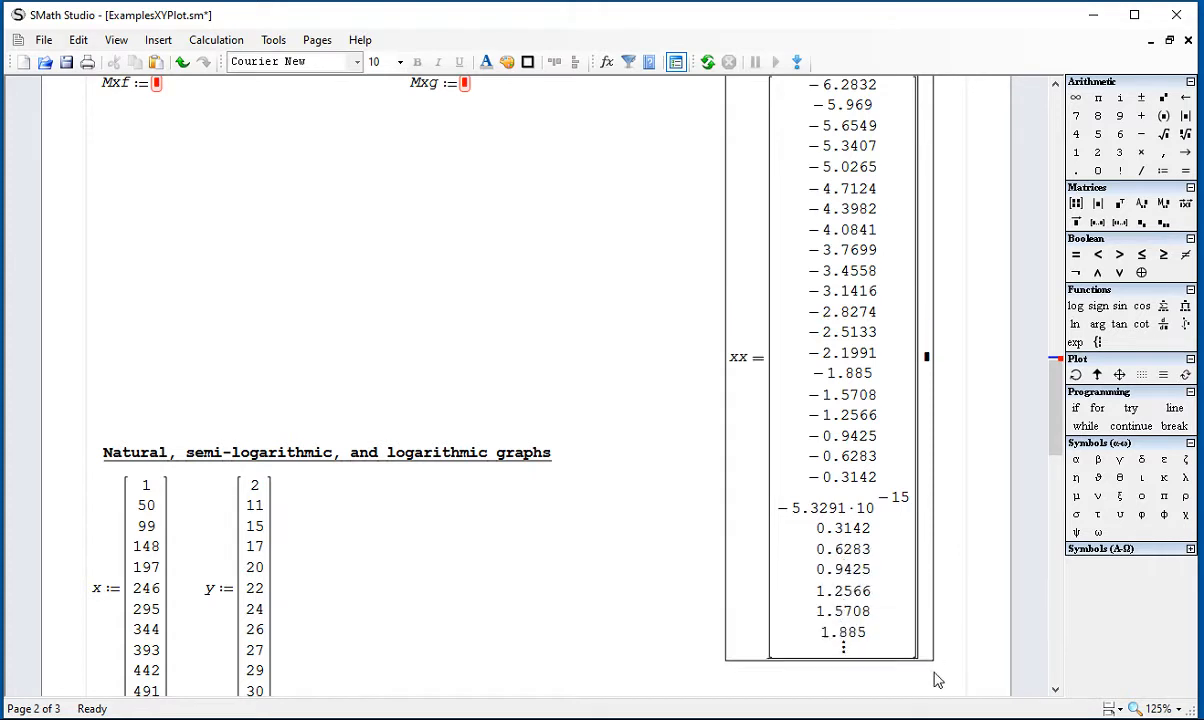
scroll(down, 3)
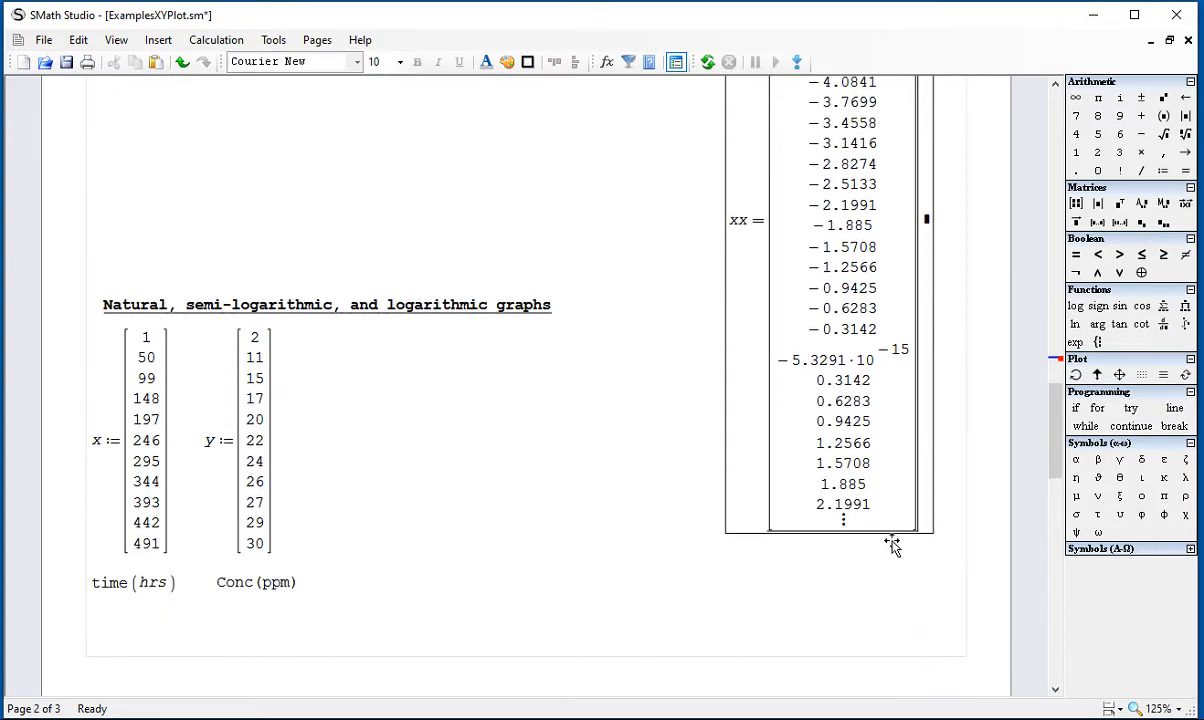
scroll(up, 3)
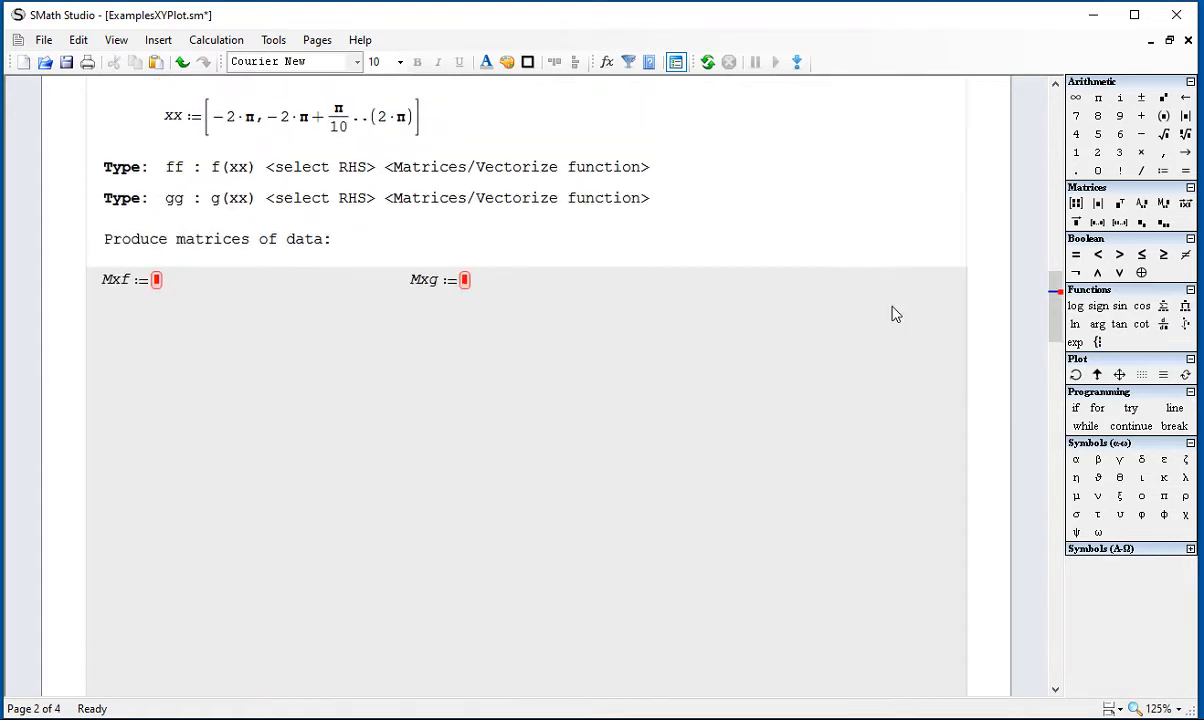
scroll(up, 3)
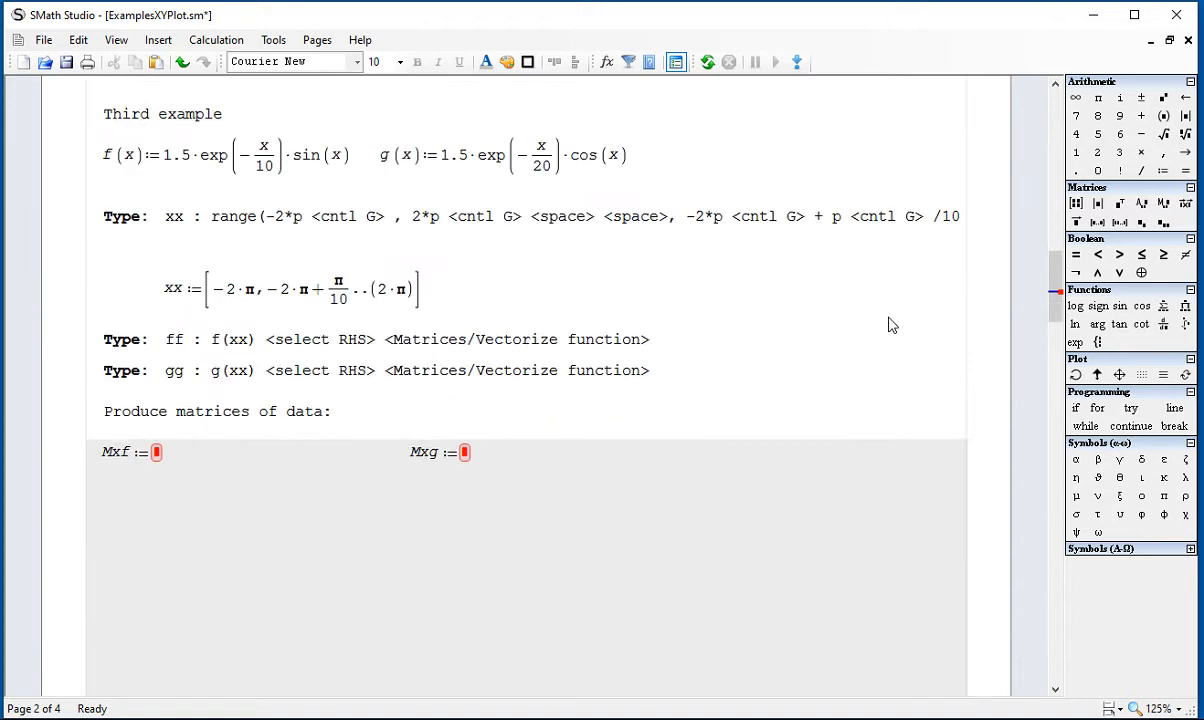
scroll(down, 3)
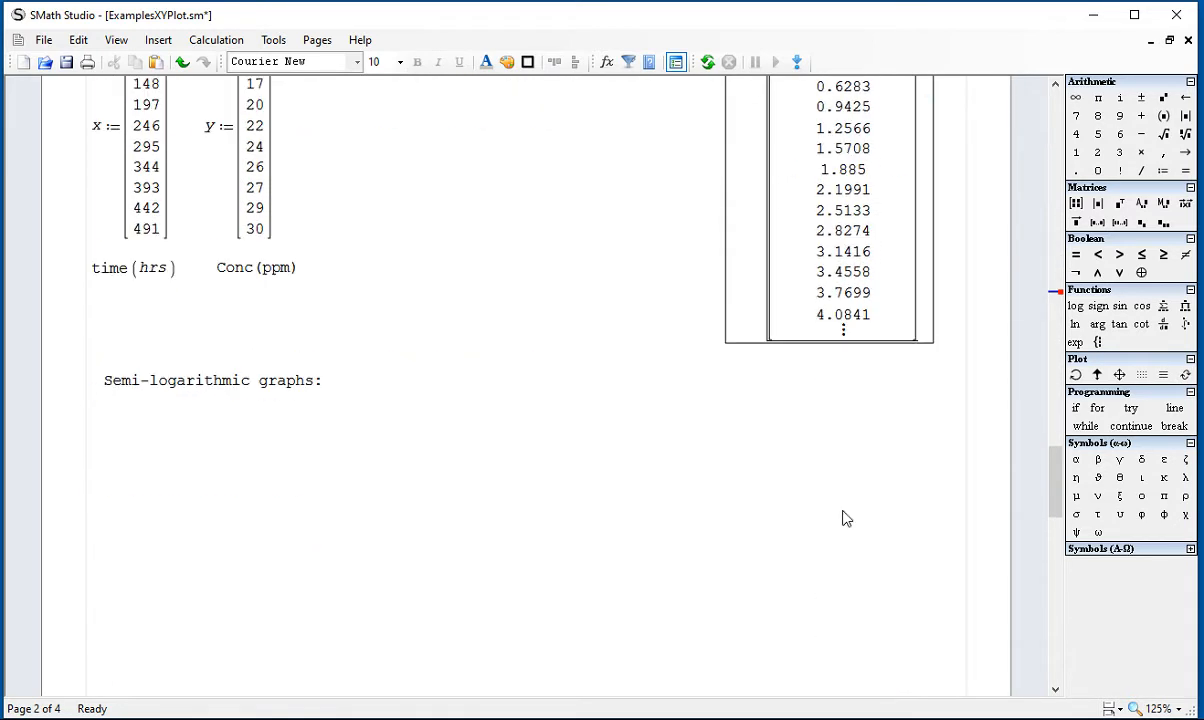
scroll(up, 3)
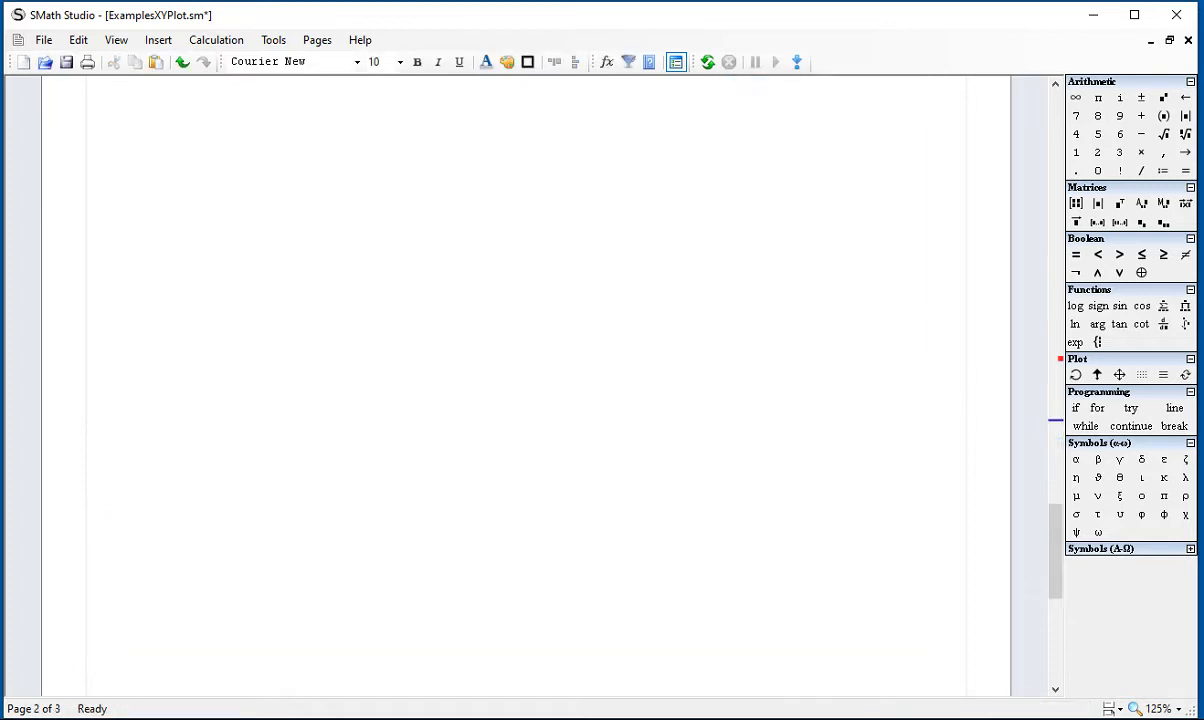
scroll(down, 3)
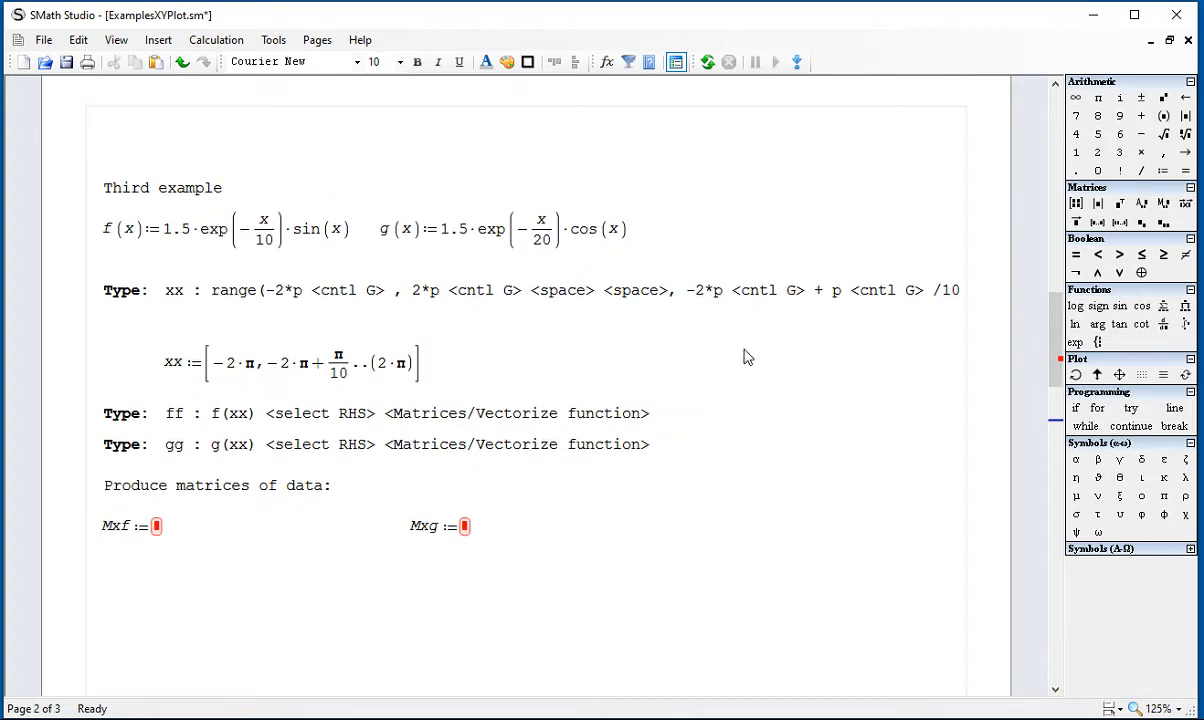
mouse_move(706, 410)
text(ff:=f(x)
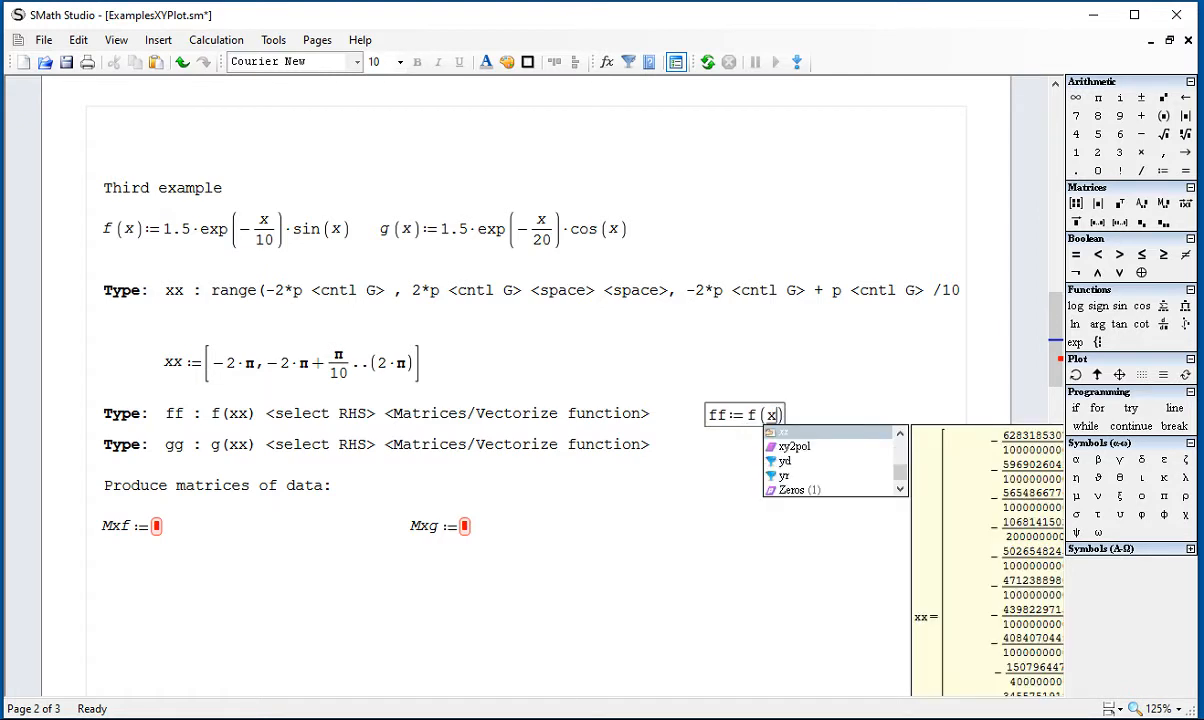
Step: Enter ff := f(xx) as the vectorized f over the xx range
text(x)
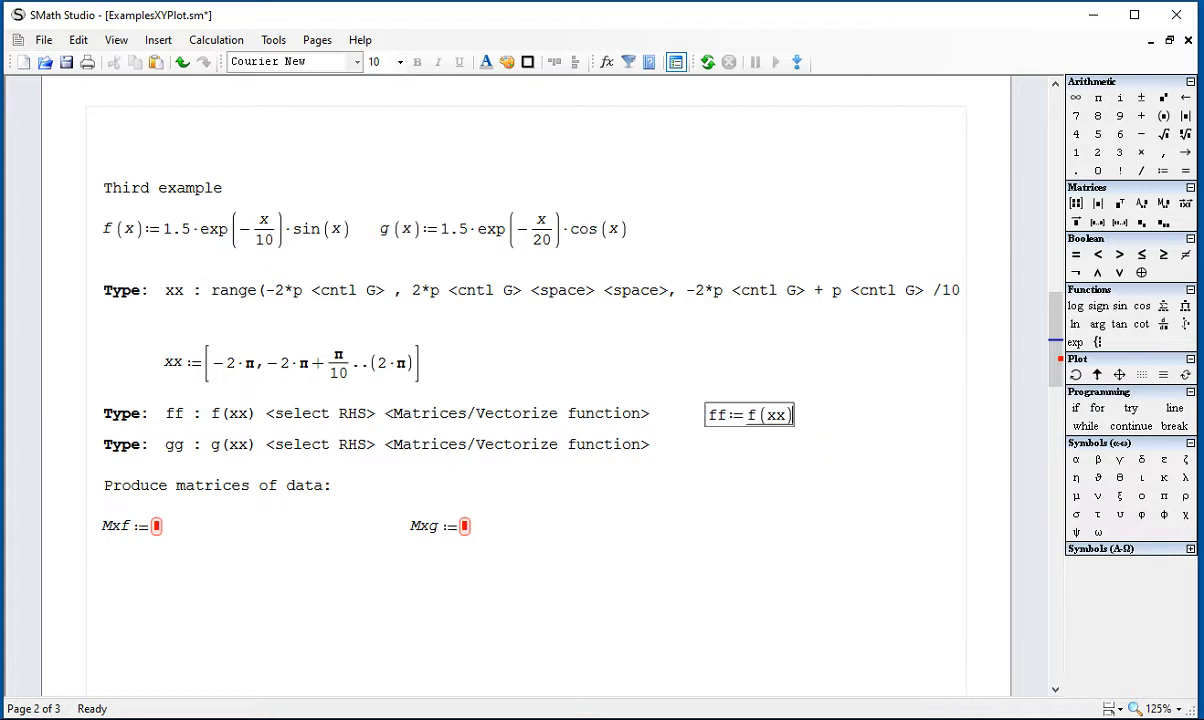
mouse_move(810, 444)
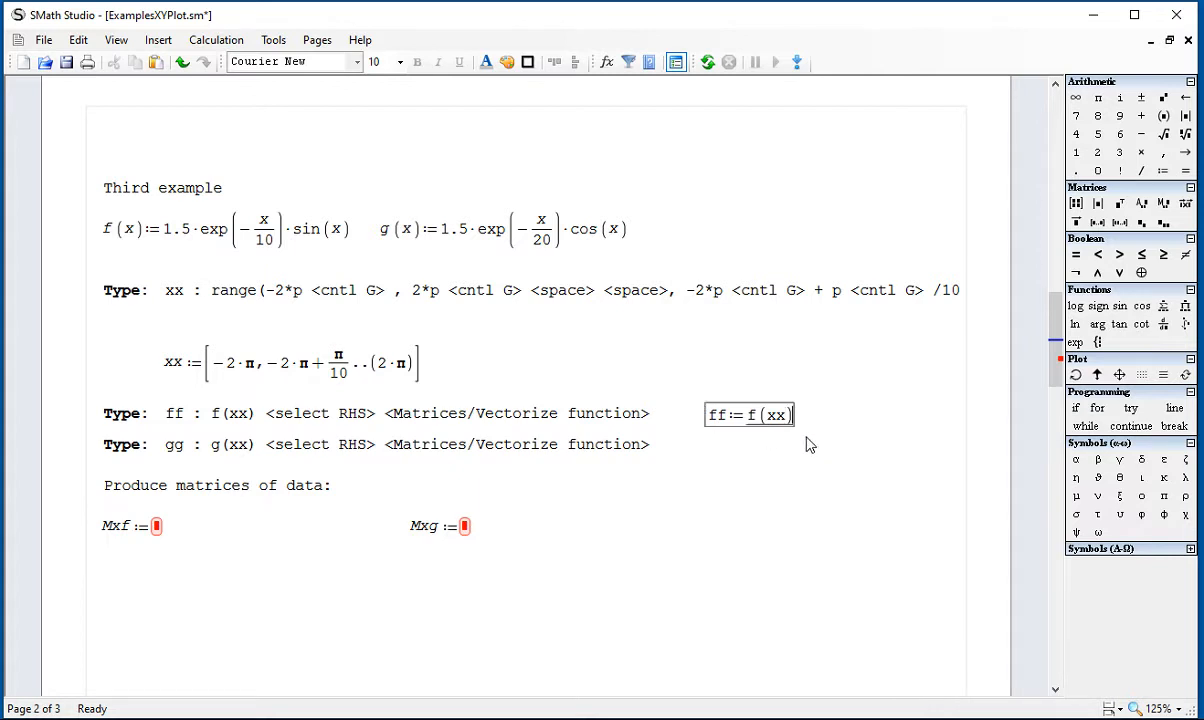
mouse_move(1076, 222)
text(gg:=g(xx))
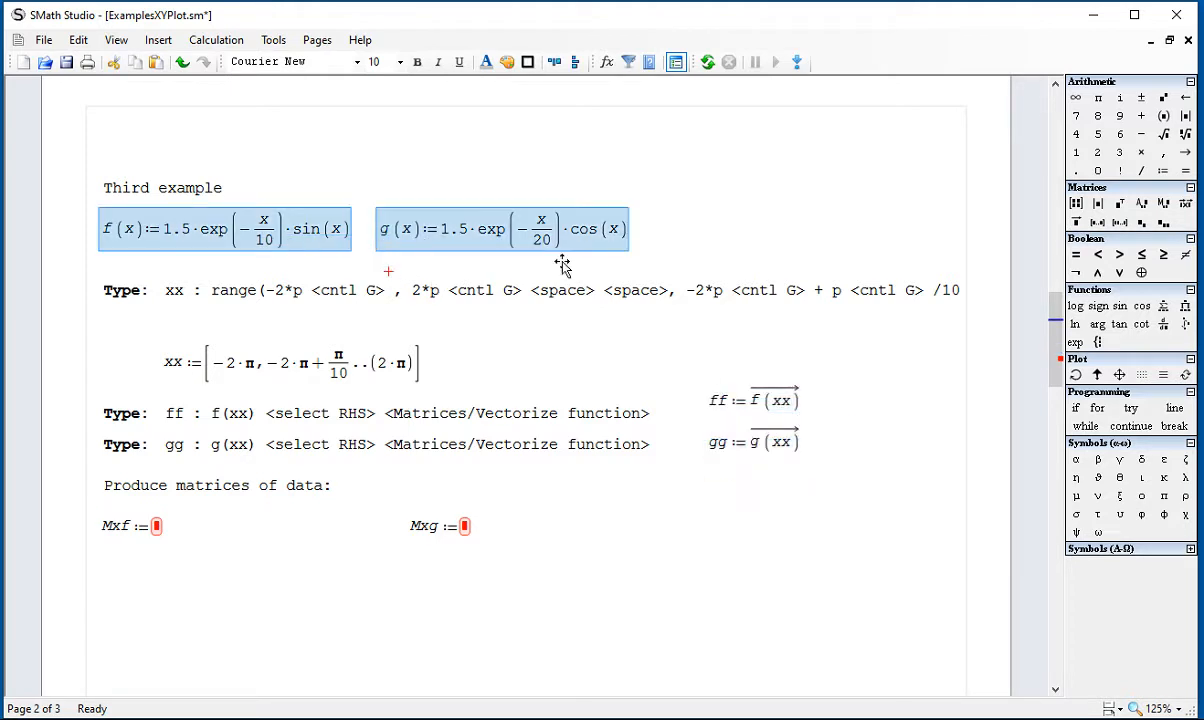
Step: Fill the Mxf placeholder with augment(xx, ff) joining xx and ff column-wise
click(608, 520)
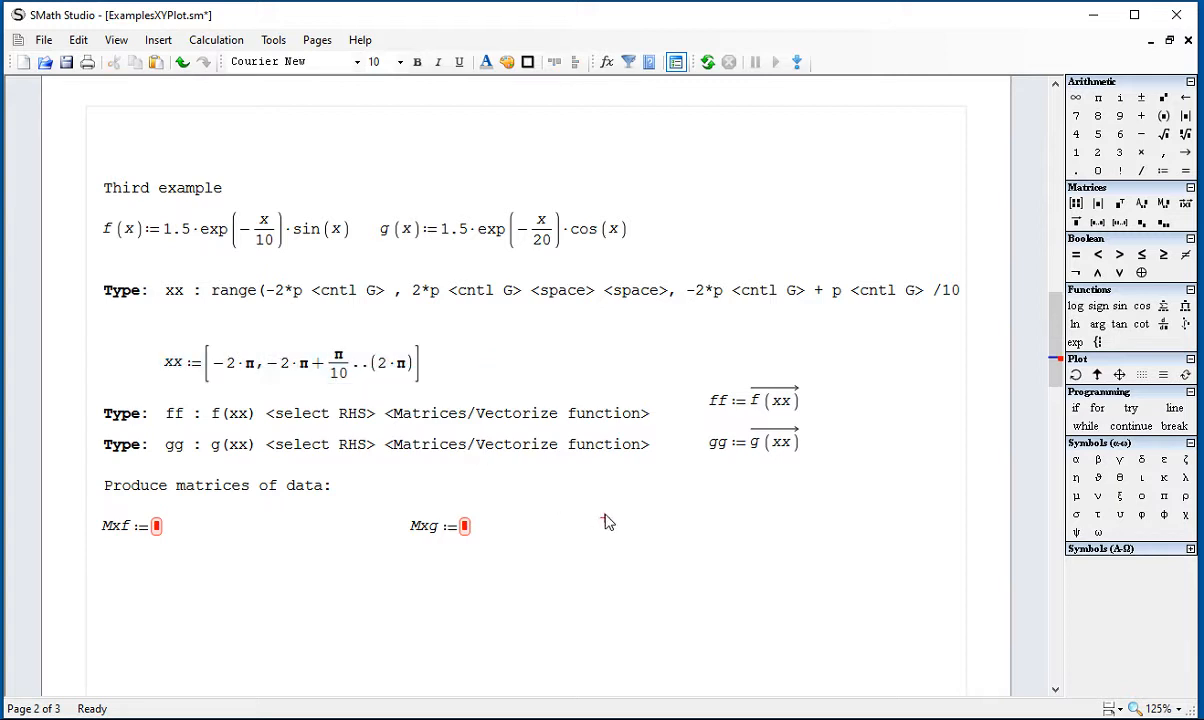
mouse_move(156, 528)
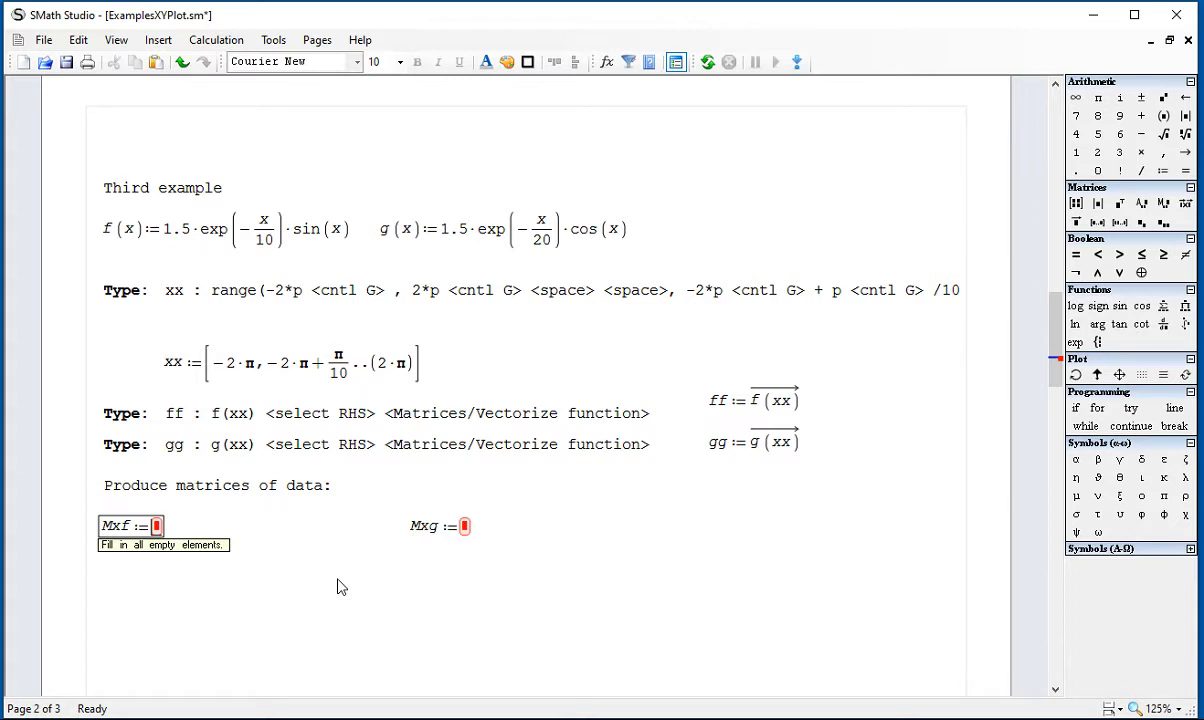
text(augment()
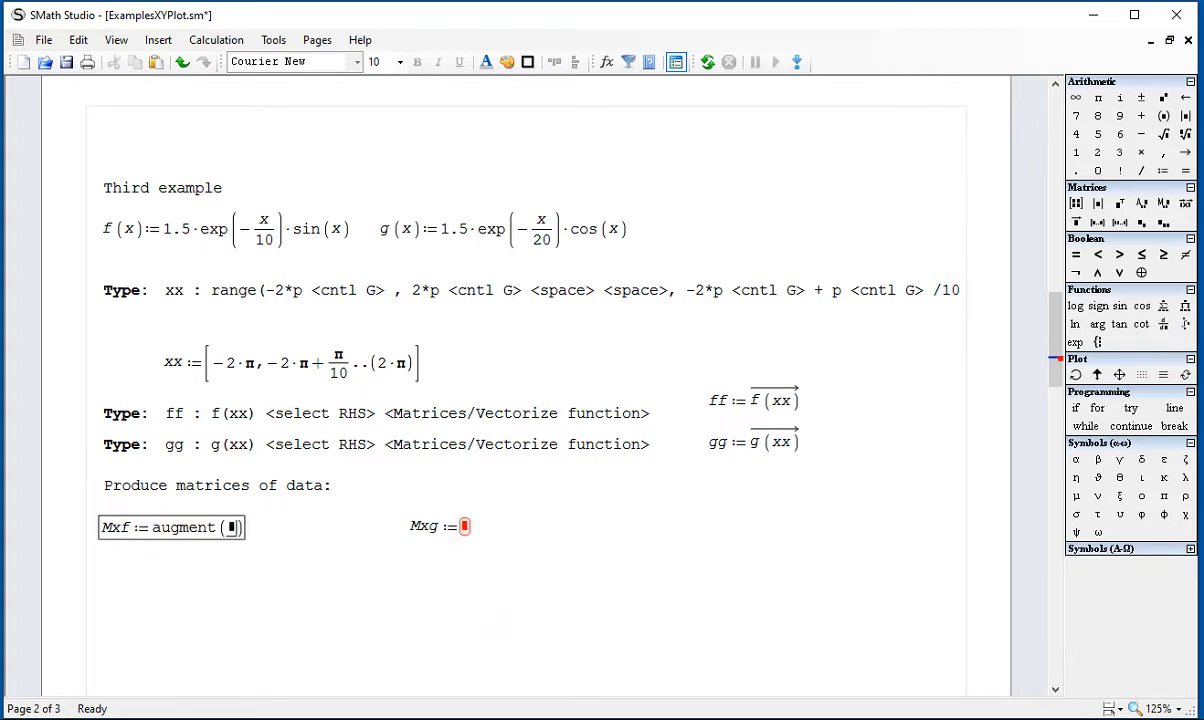
text(xx,)
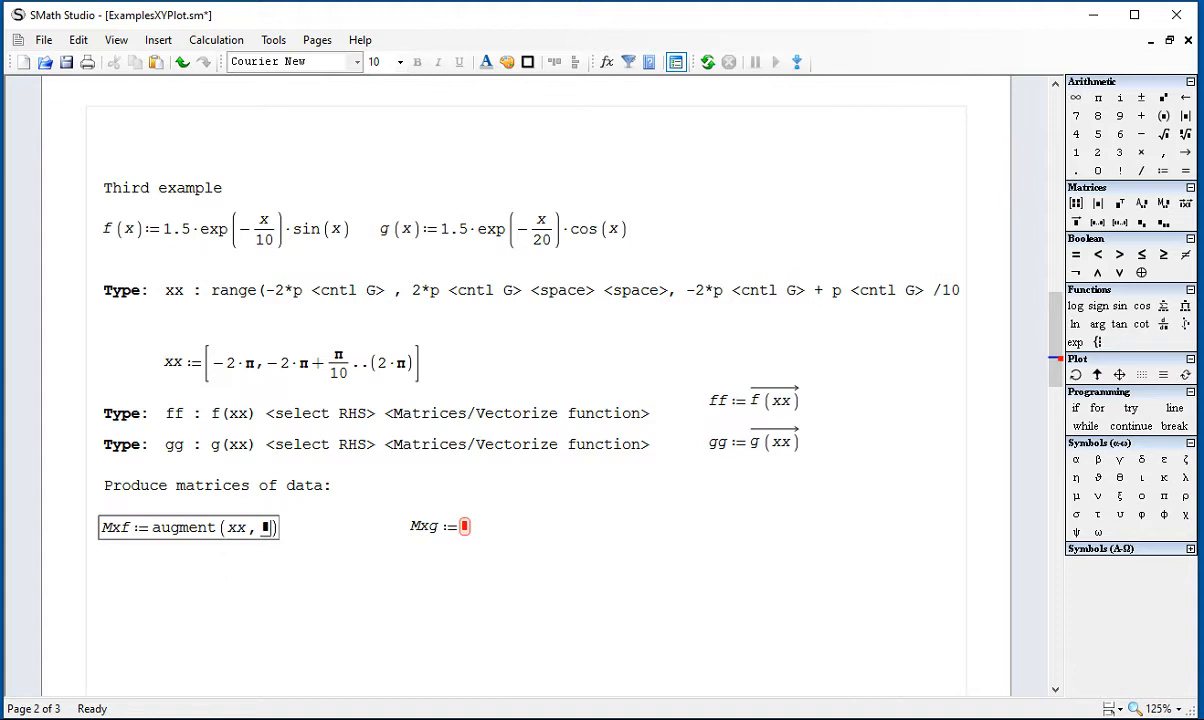
text(ff)
click(438, 526)
text( augment(xx, gg))
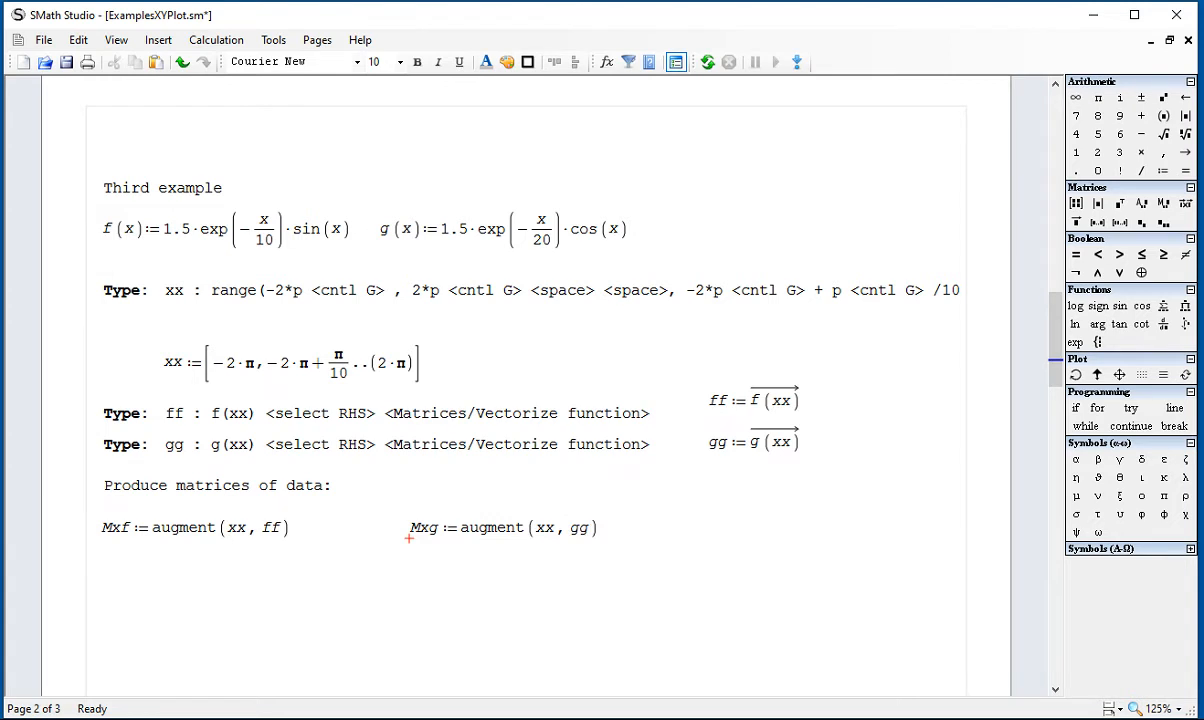
Step: Insert an X-Y plot below the matrices and feed it Mxf and Mxg as its two curves
scroll(down, 3)
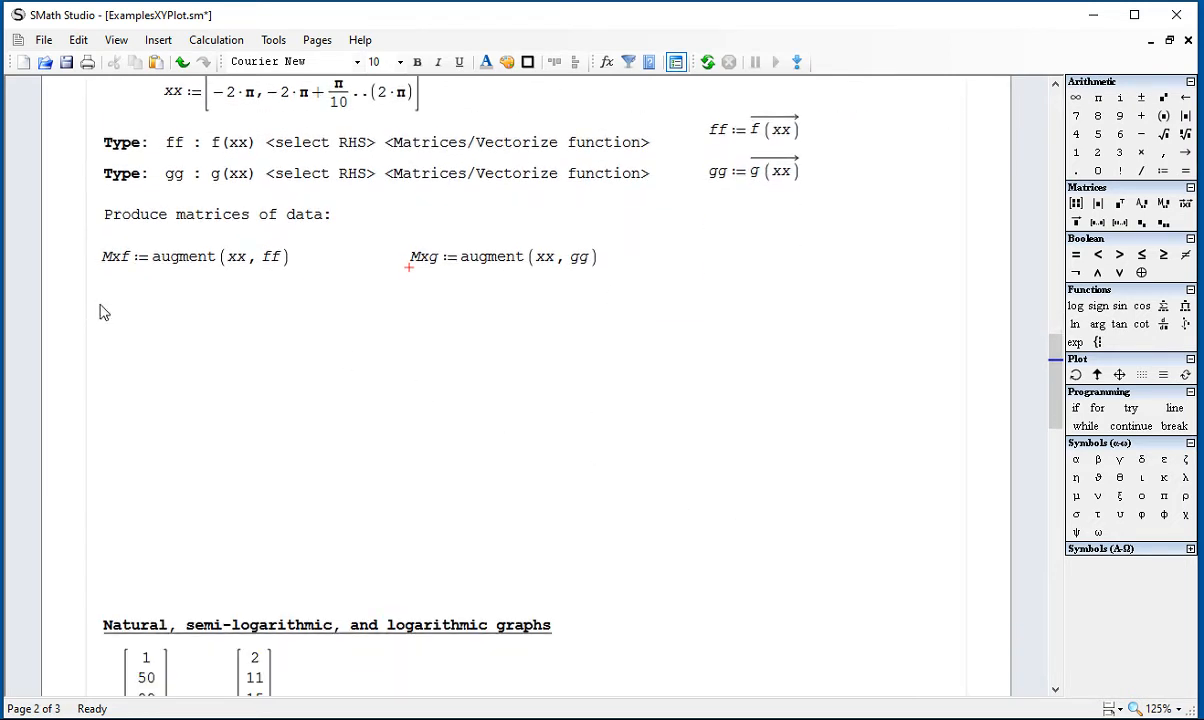
click(156, 40)
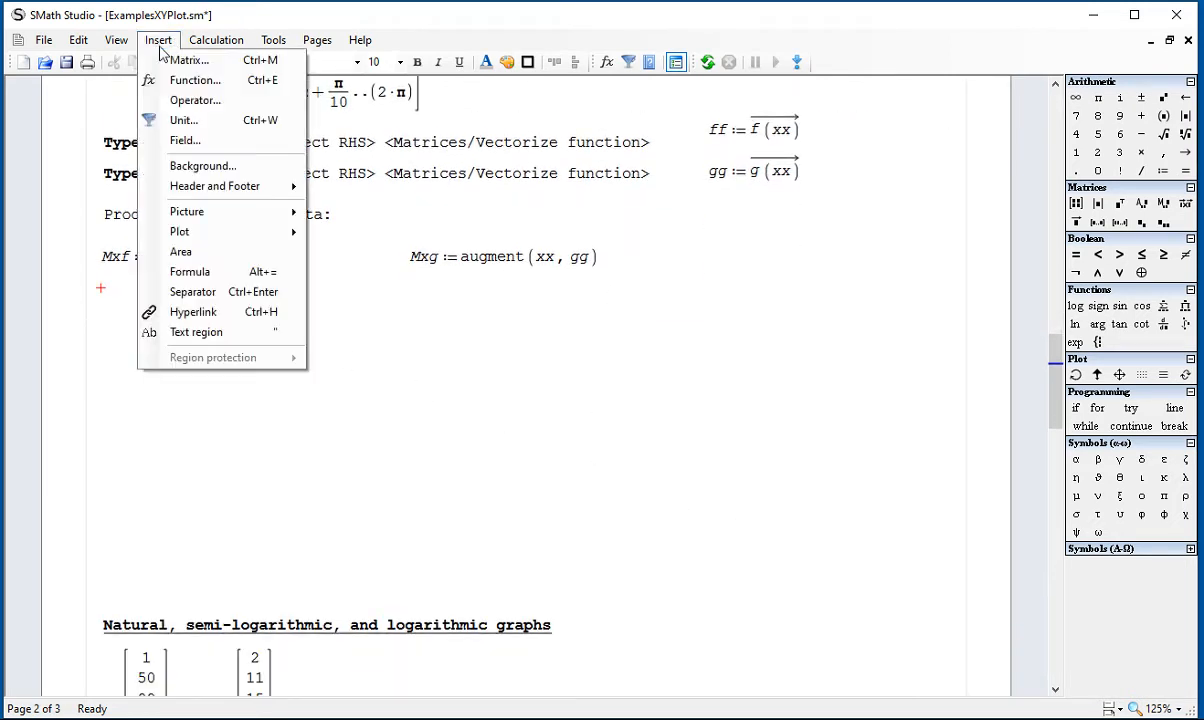
mouse_move(188, 212)
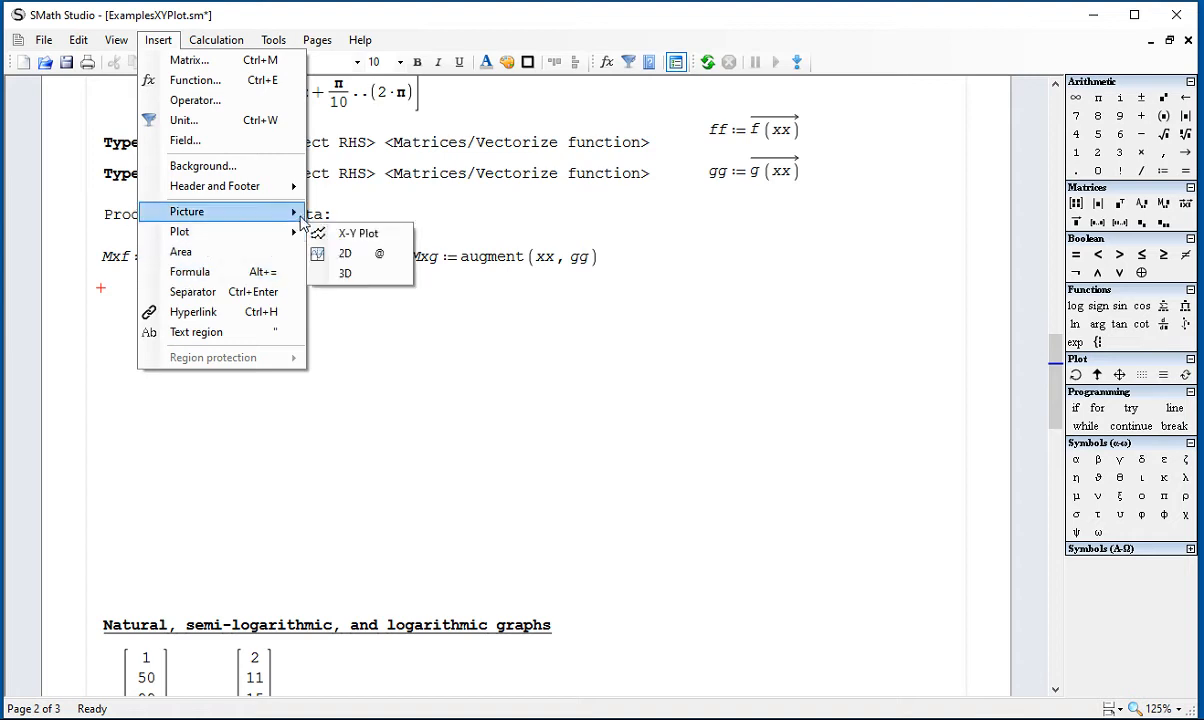
click(358, 232)
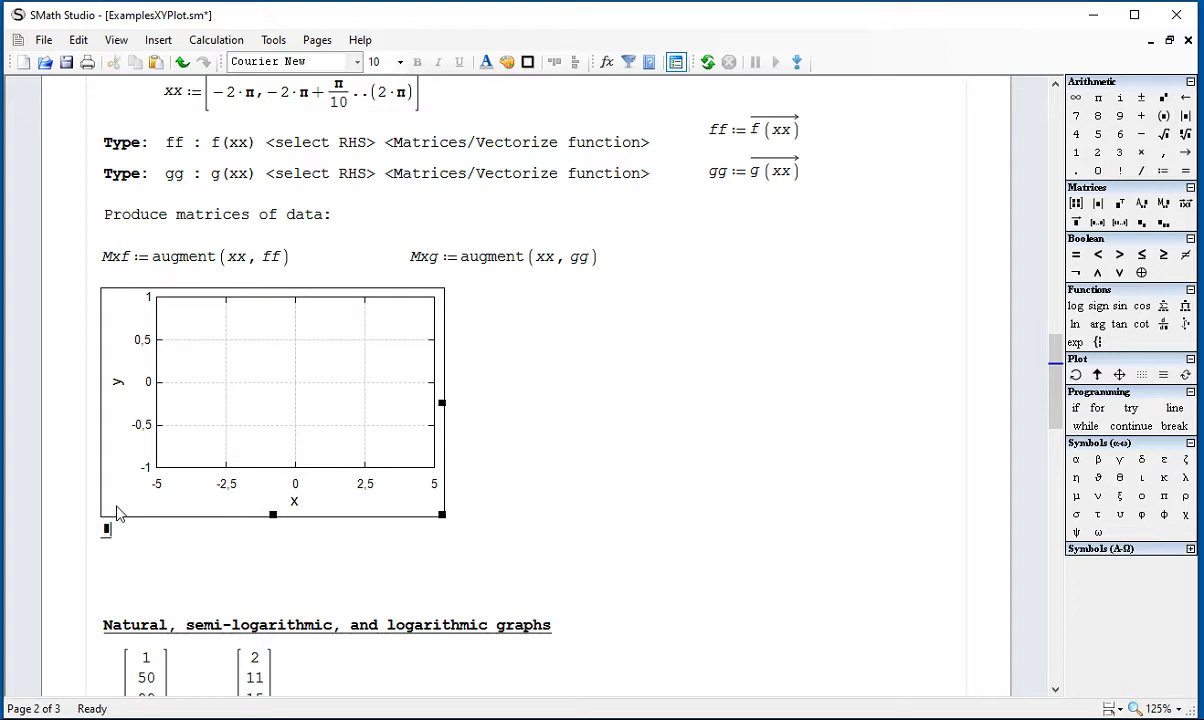
text(sy)
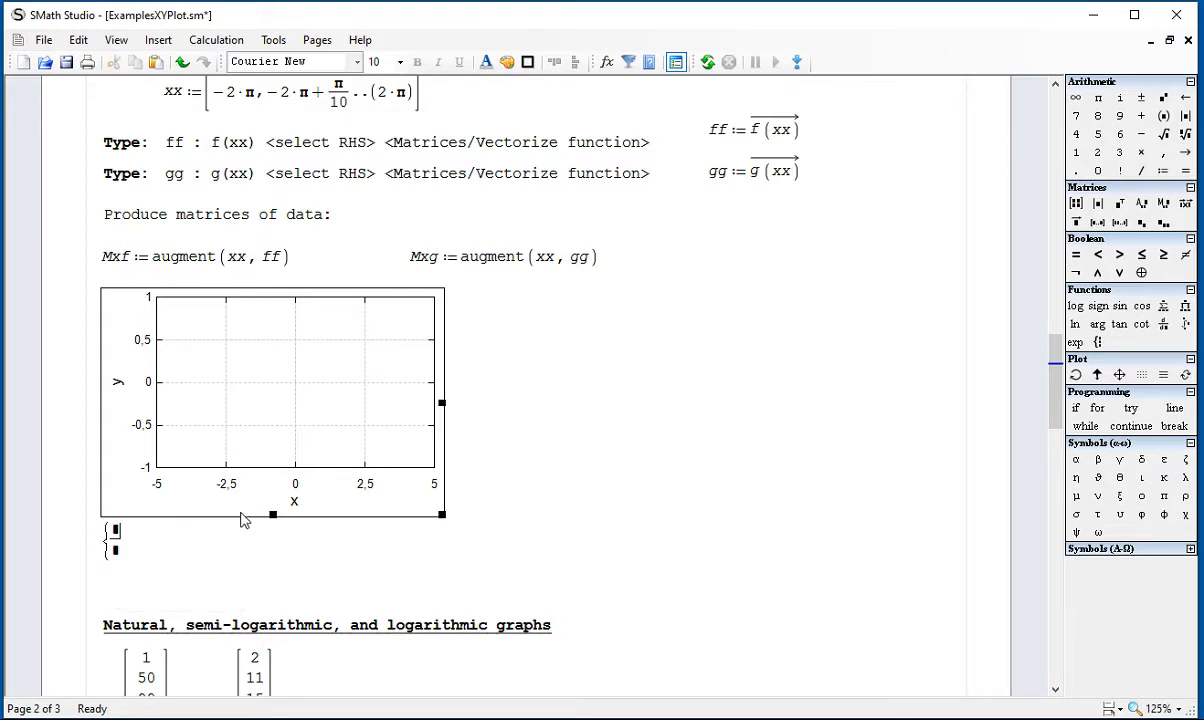
mouse_move(208, 568)
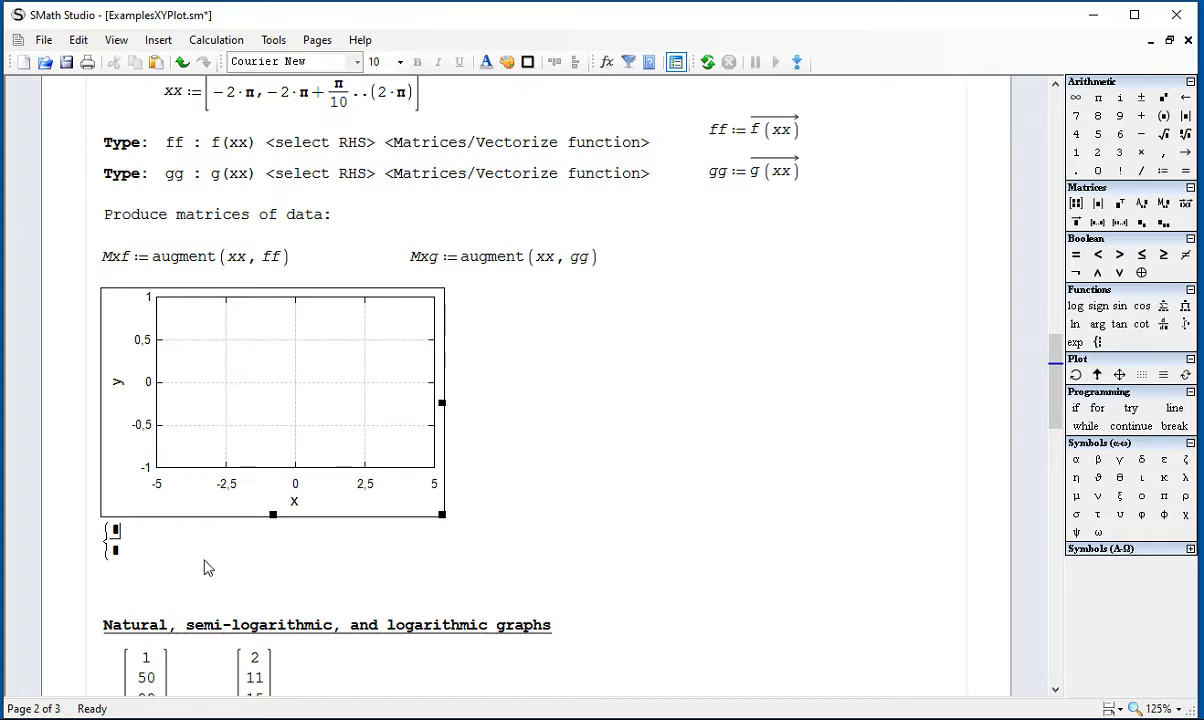
text(Mxf)
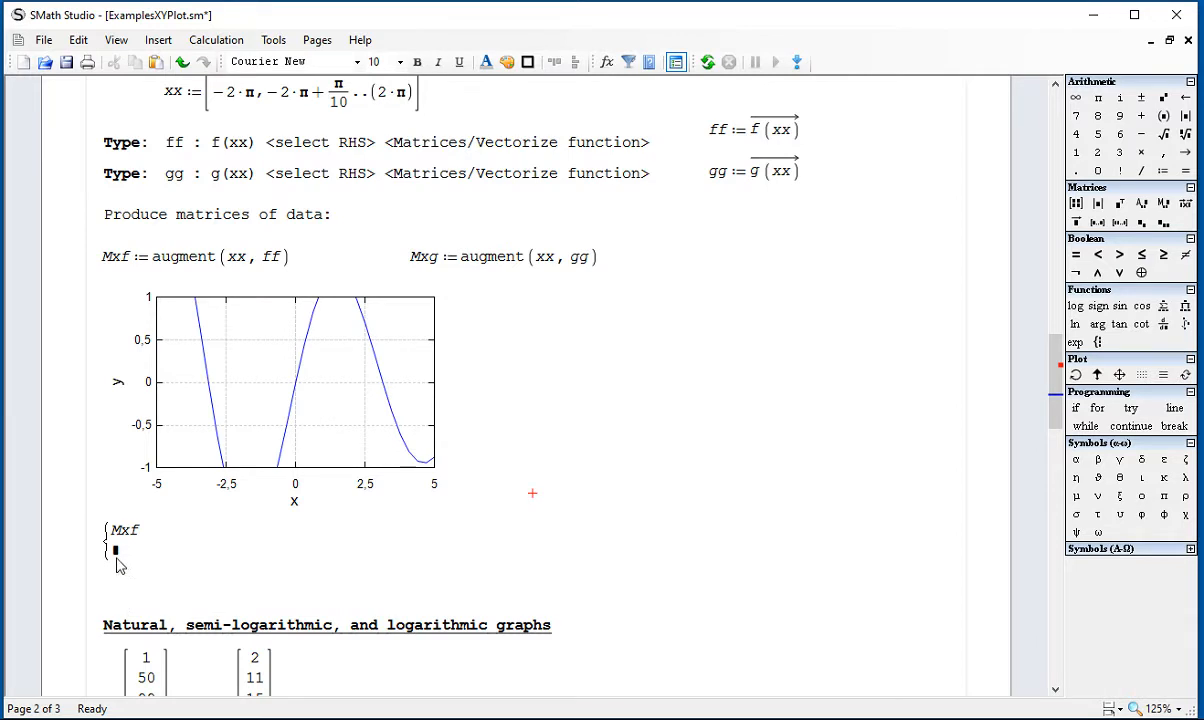
text(Mxg)
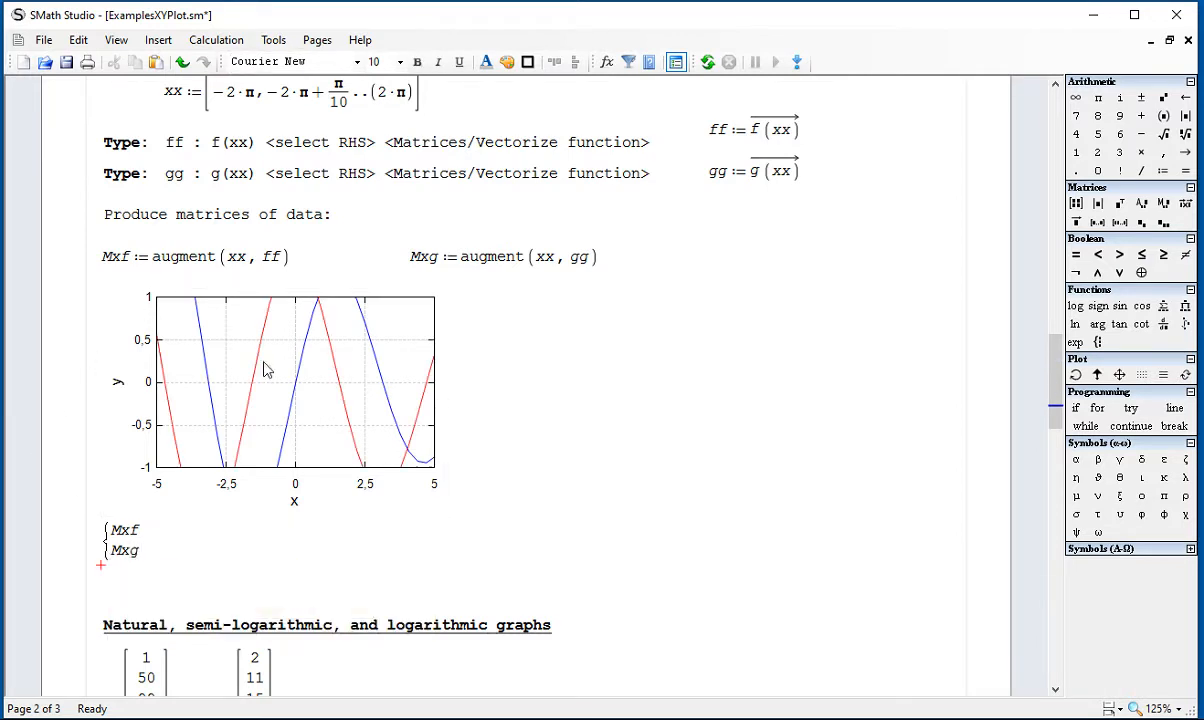
Step: Set the plot's Y-axis Min to −2 and Max to 2, then return to its Traces setting
double_click(270, 380)
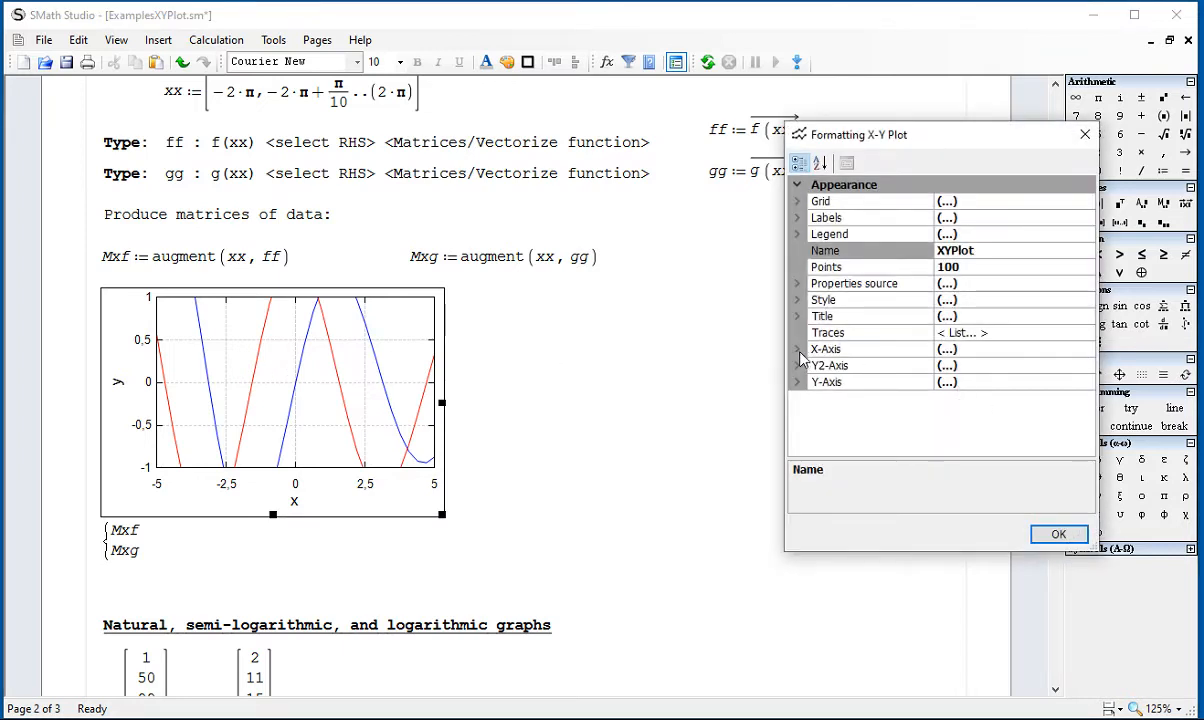
click(796, 382)
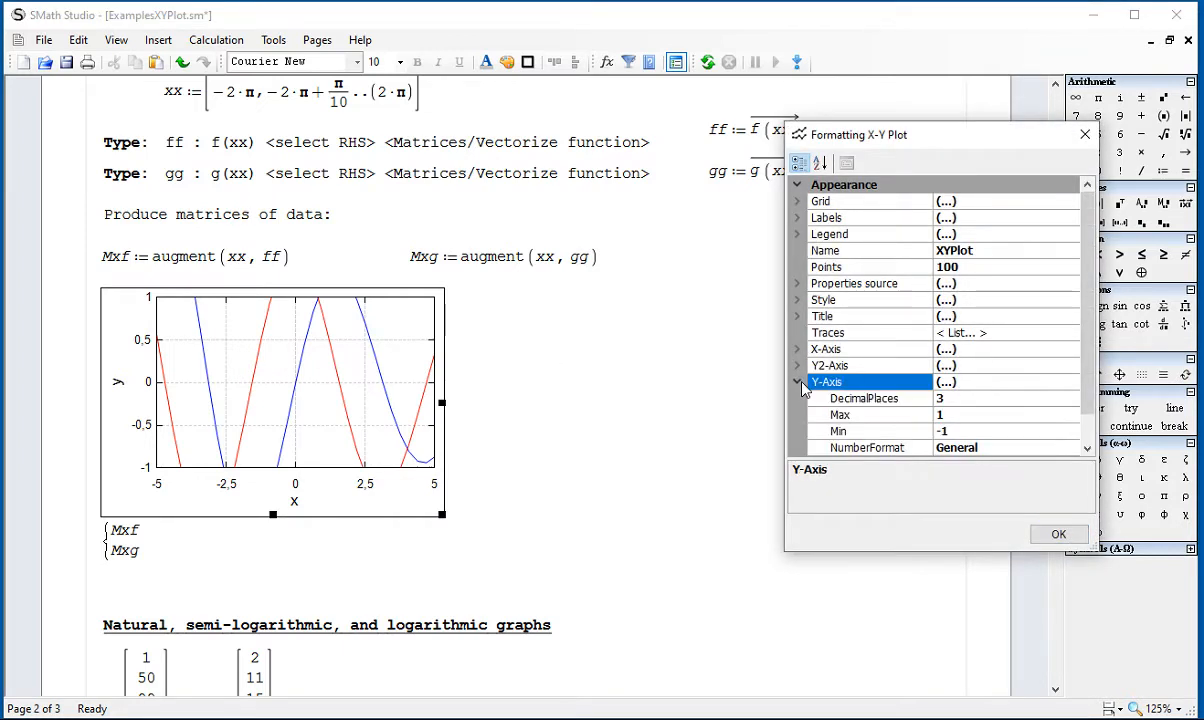
click(838, 430)
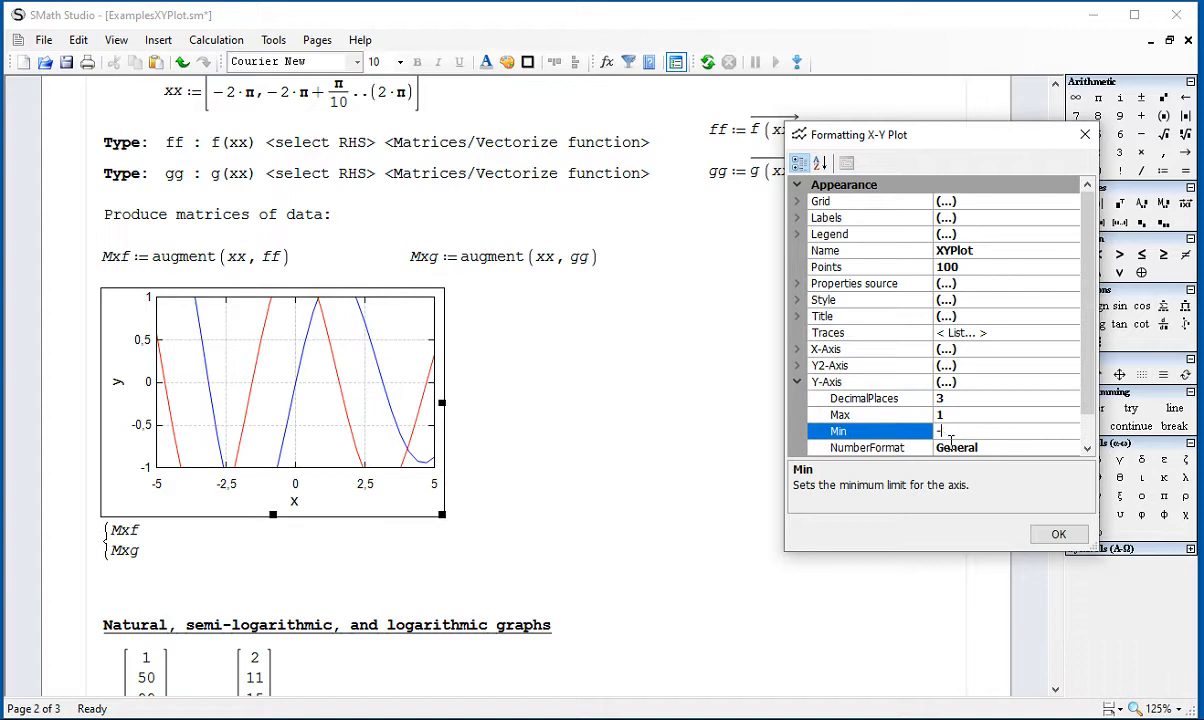
text(2)
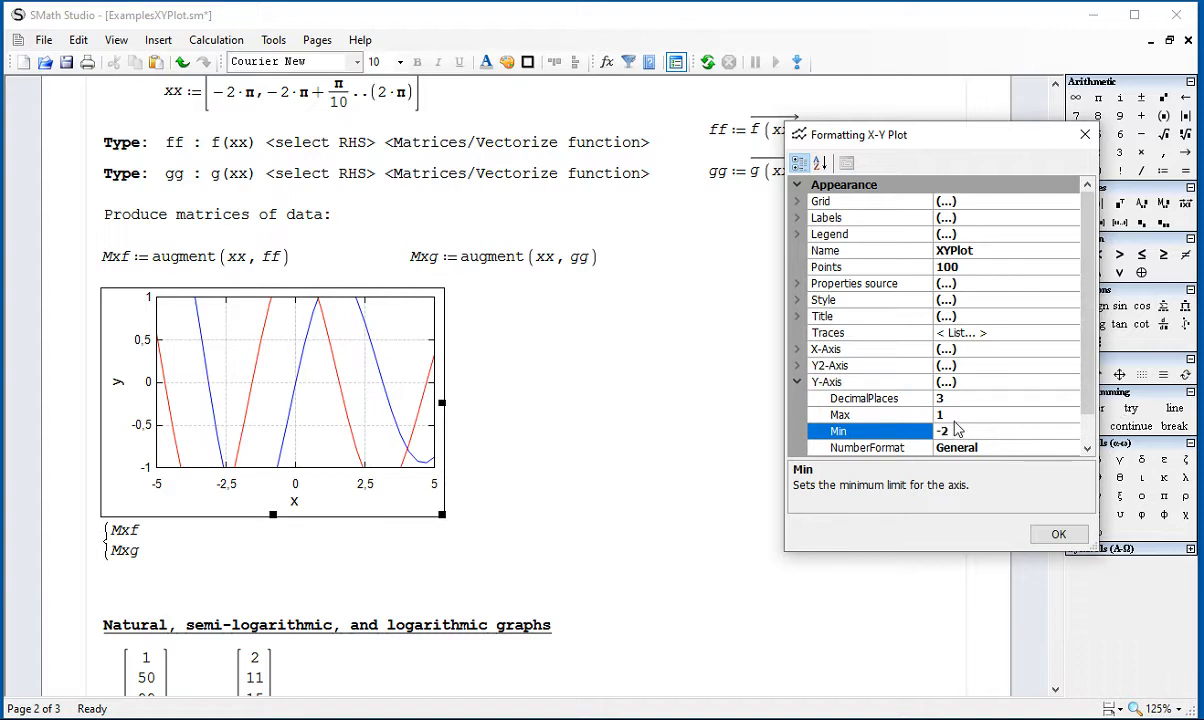
click(870, 414)
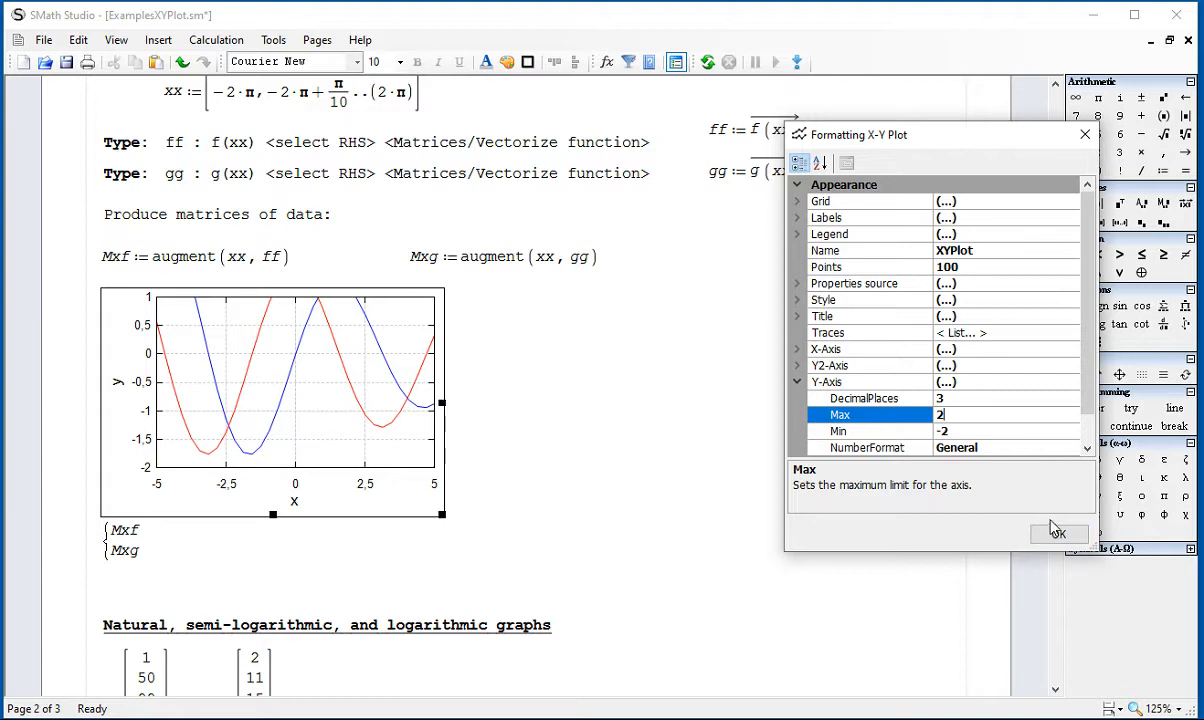
click(1060, 532)
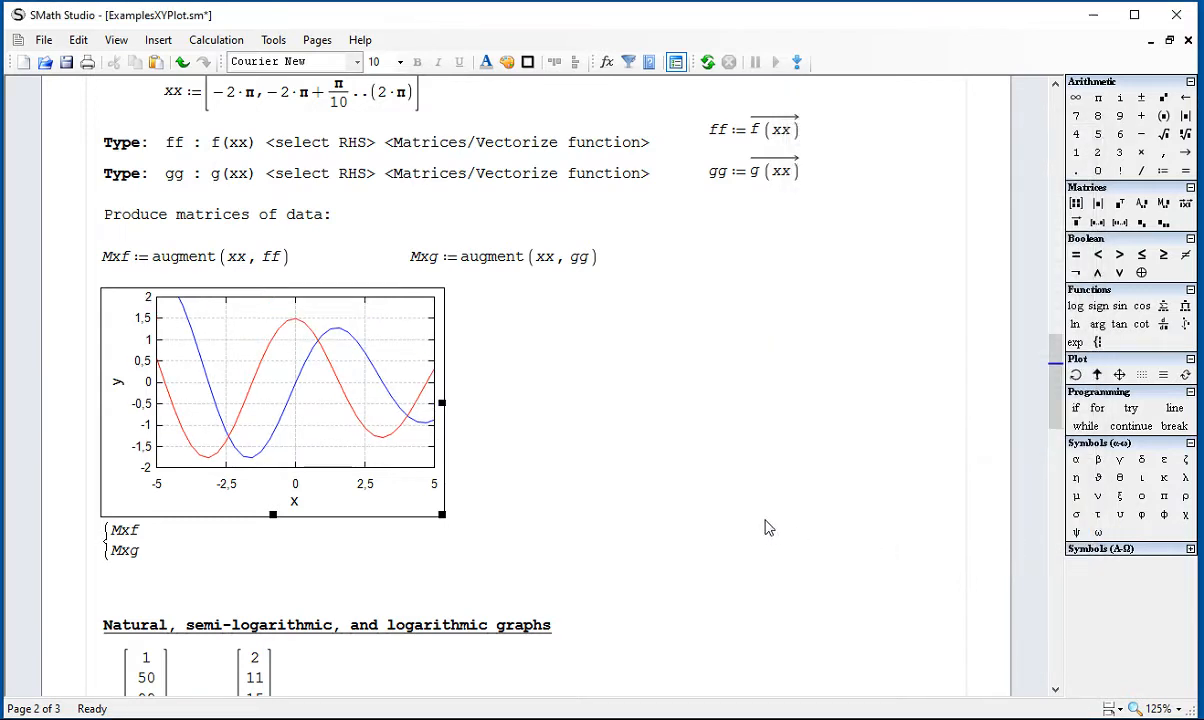
mouse_move(688, 492)
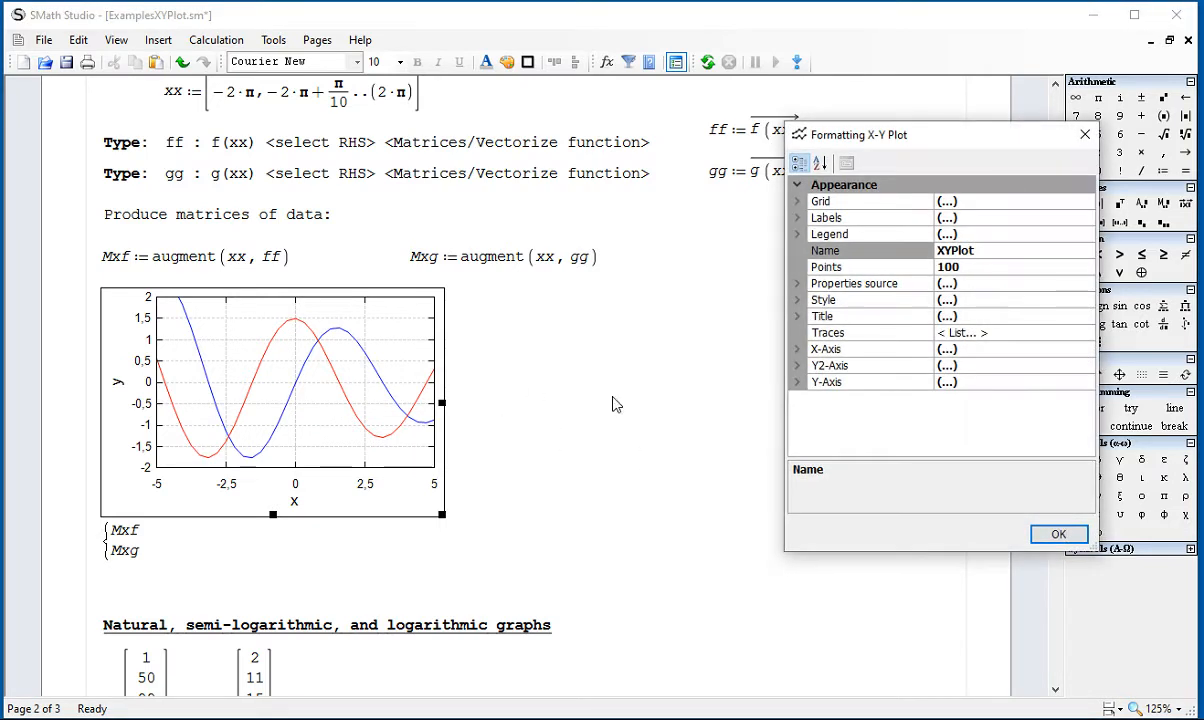
mouse_move(856, 360)
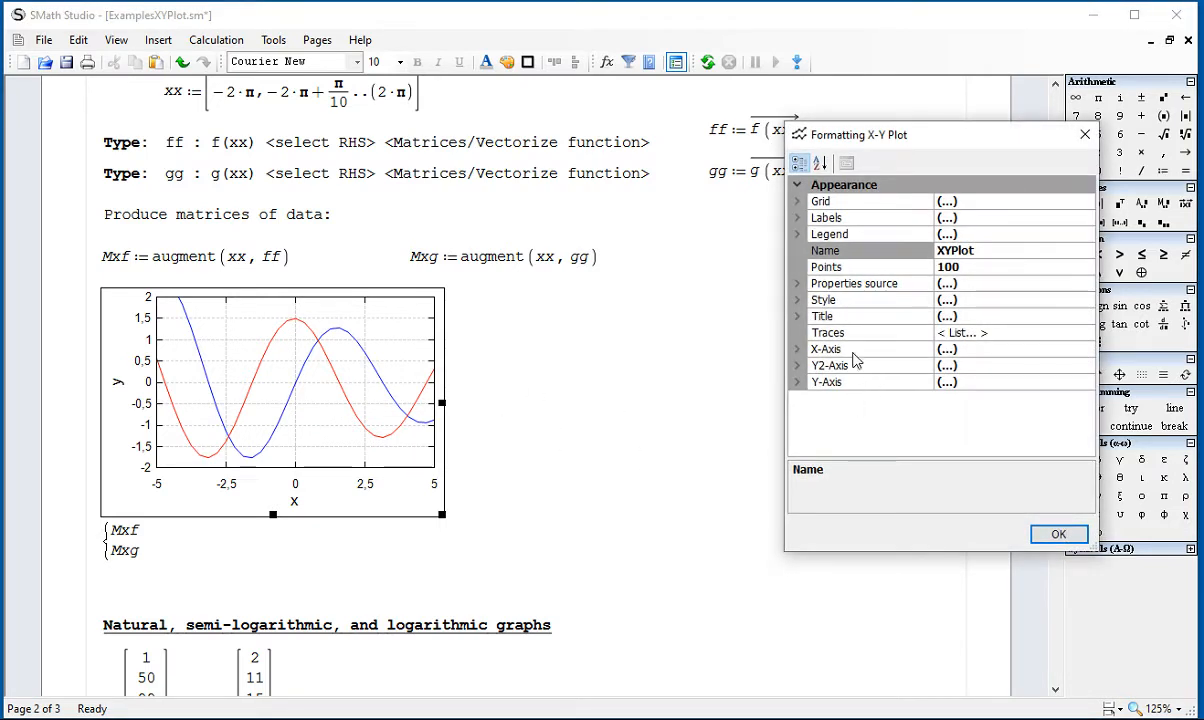
click(828, 332)
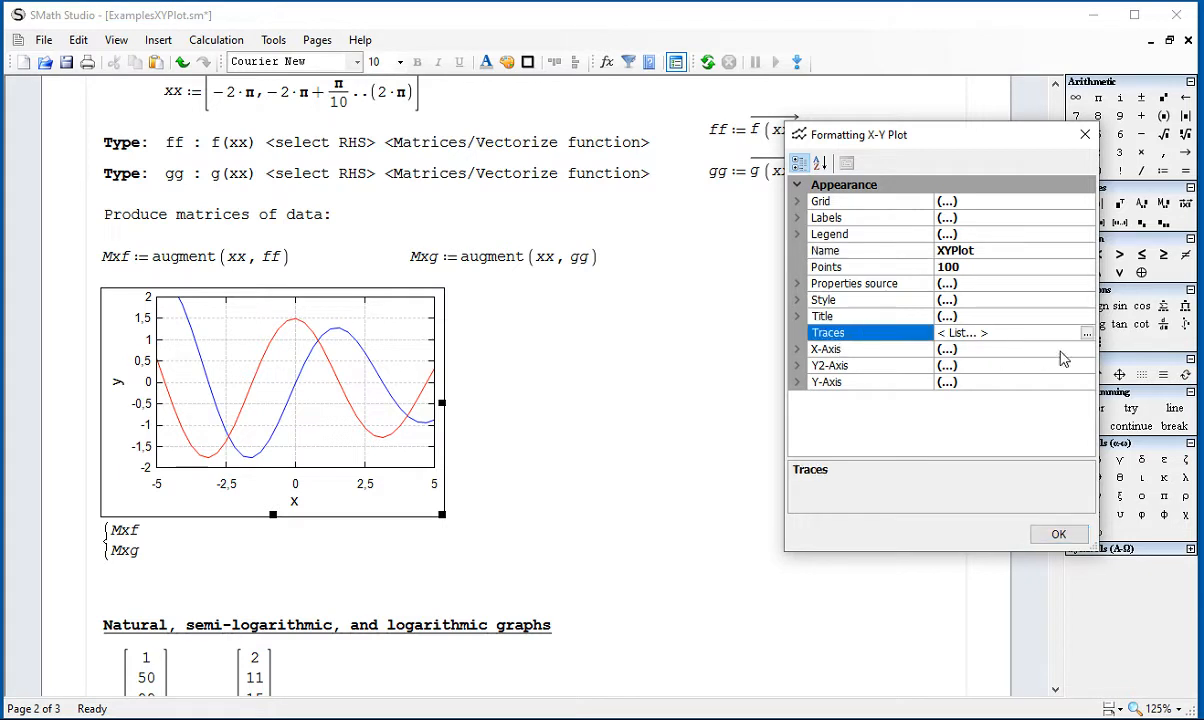
Step: Give Trace 1 circle markers and the name f(x)
click(1086, 332)
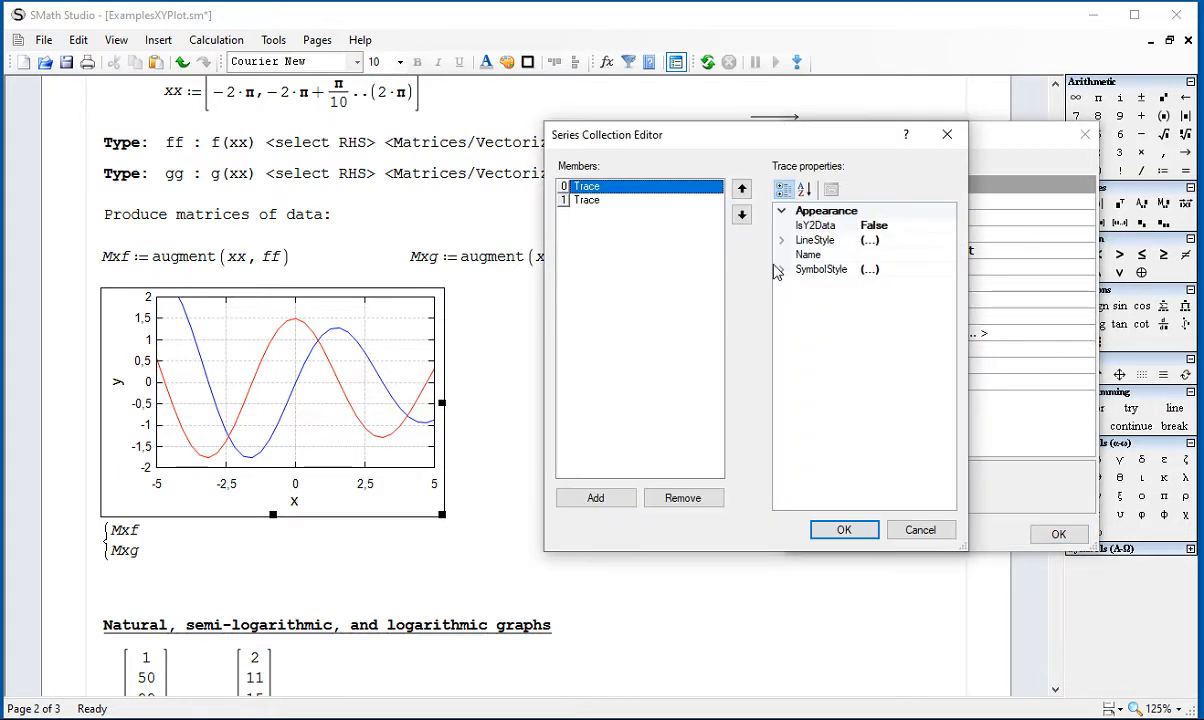
click(782, 240)
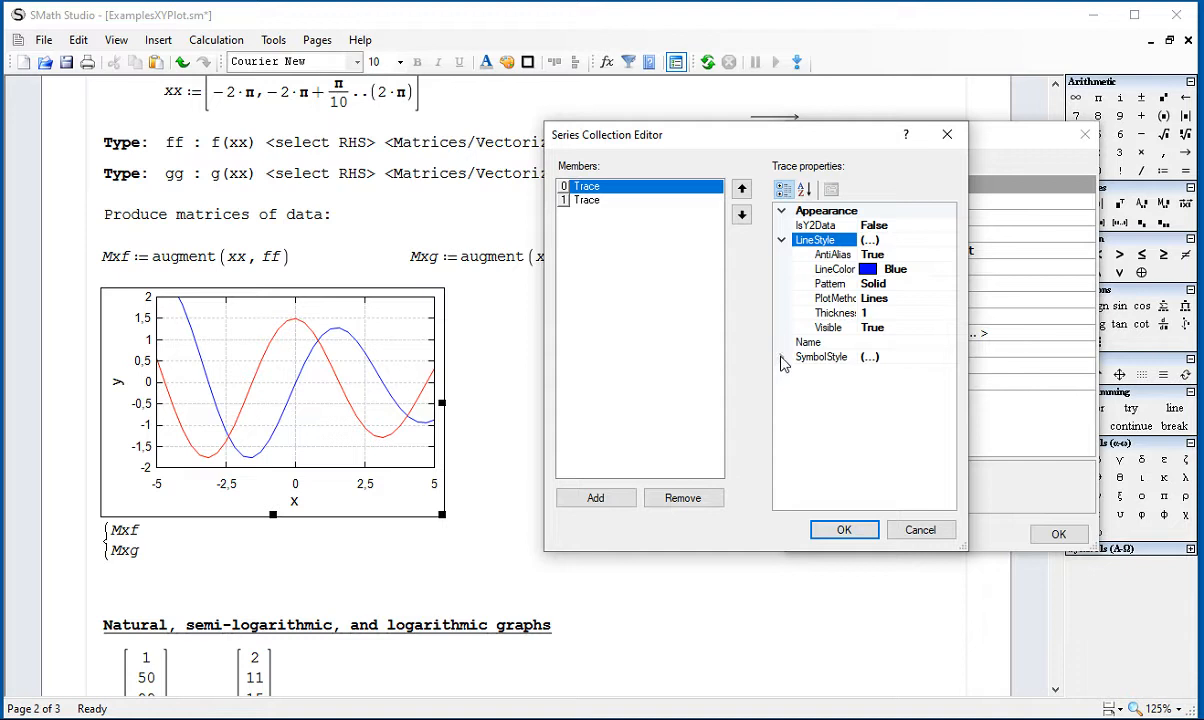
click(782, 356)
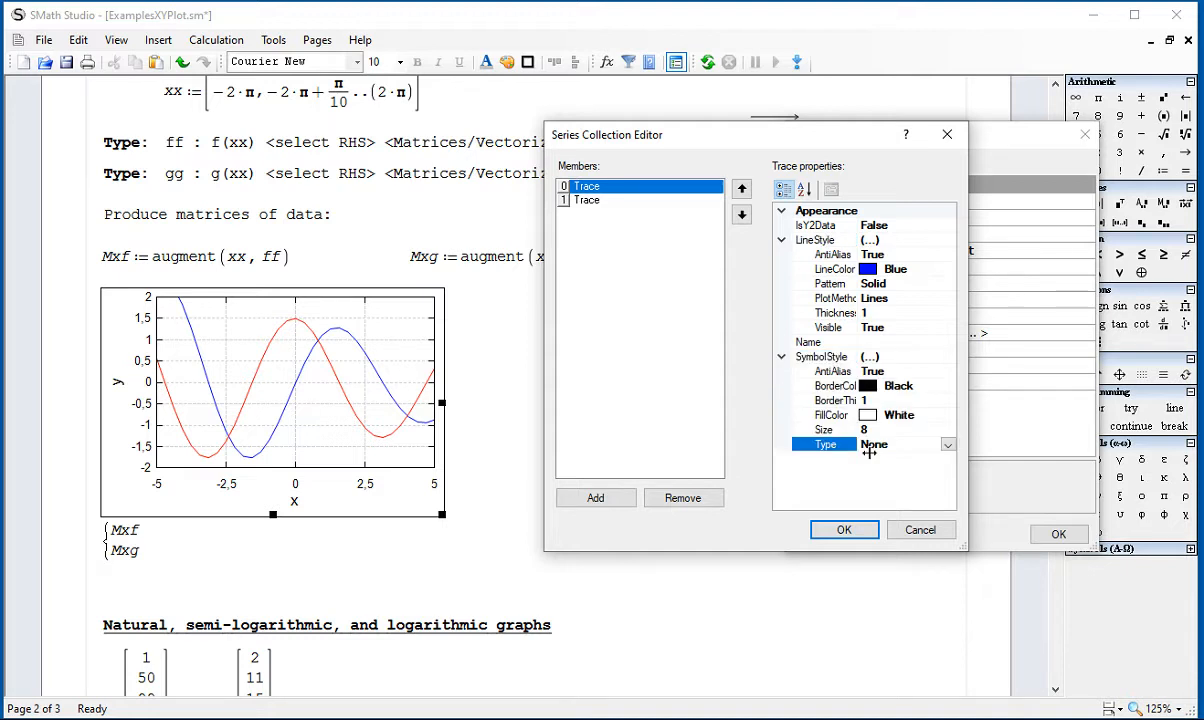
click(946, 444)
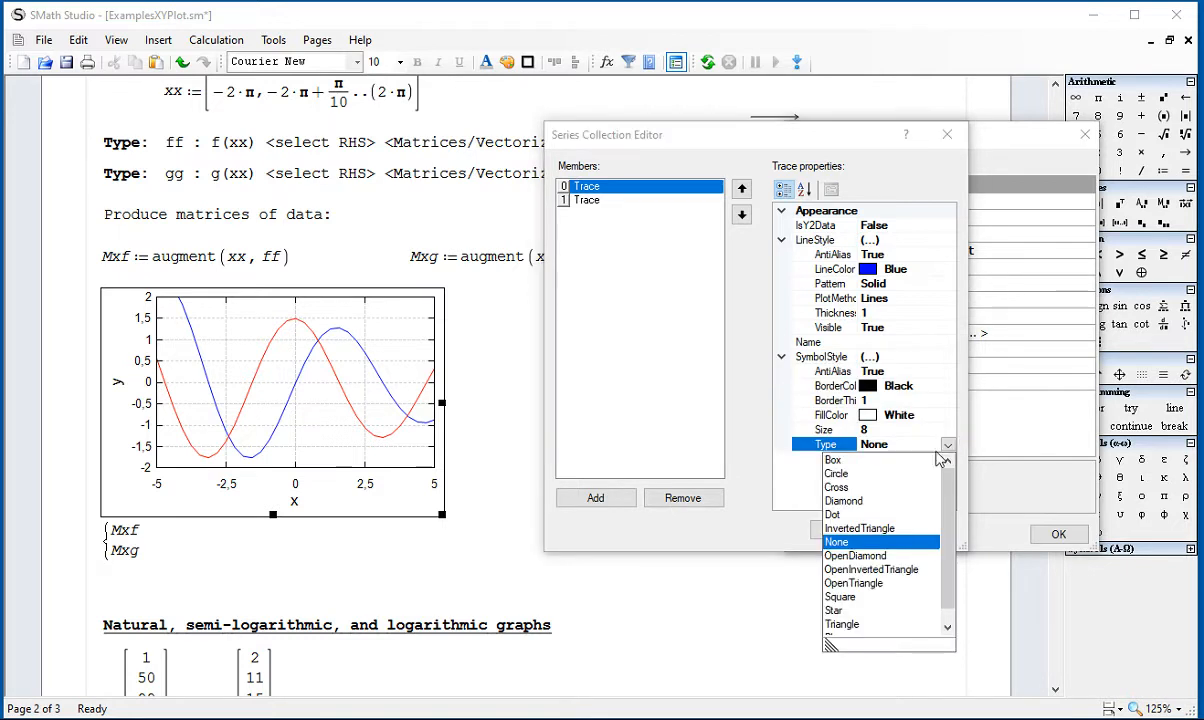
click(836, 472)
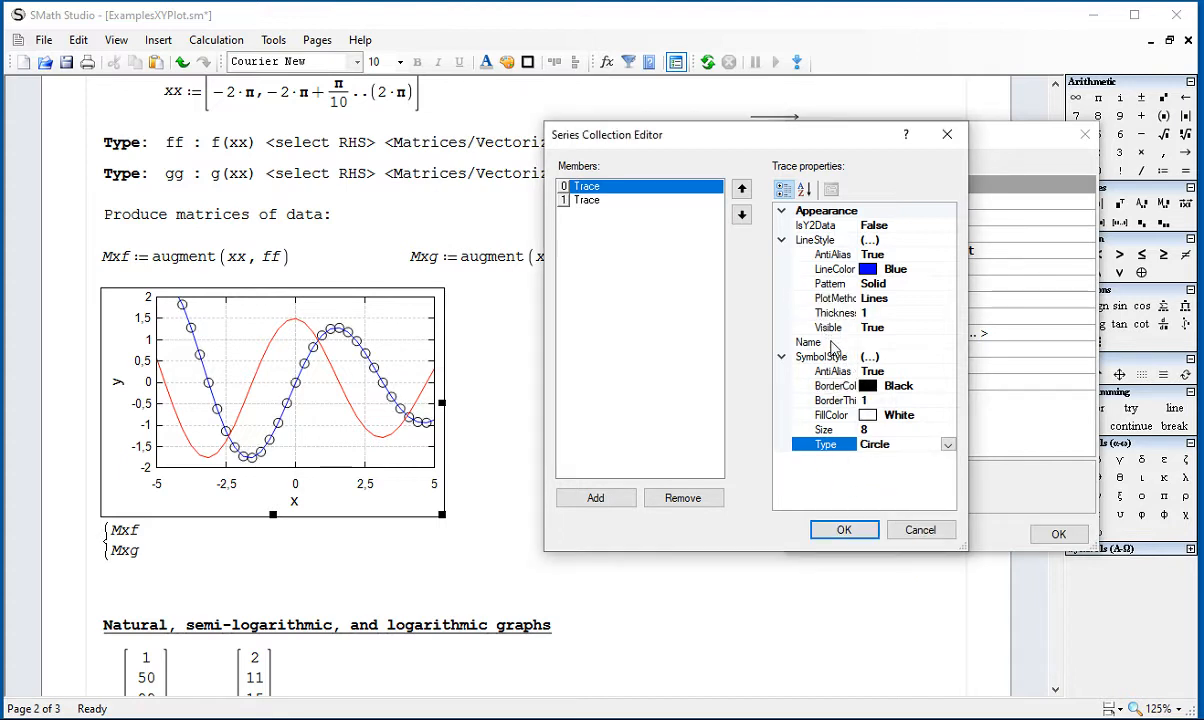
click(824, 340)
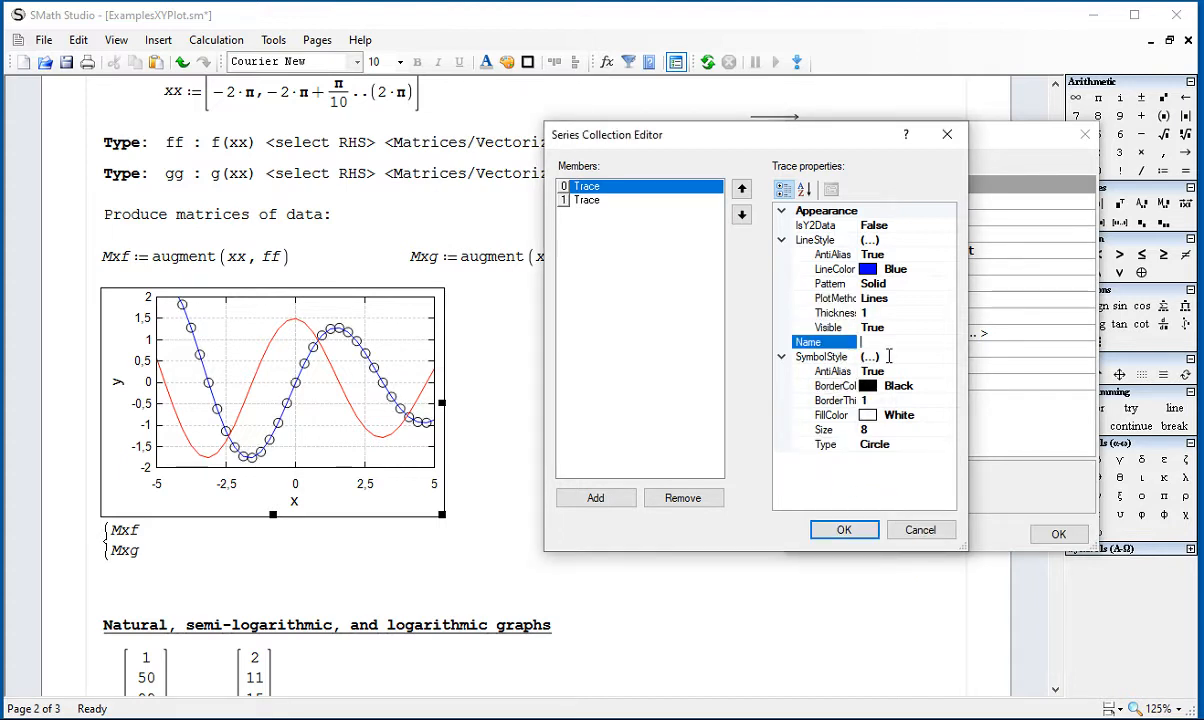
text(f(x))
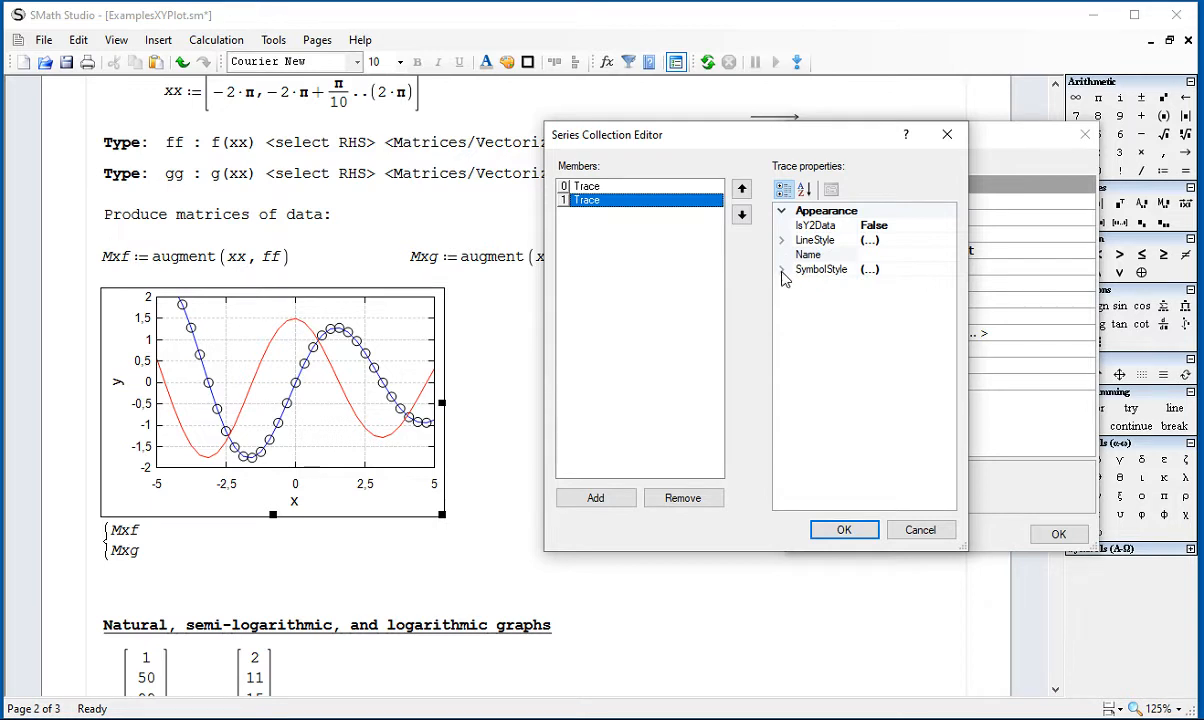
Step: Give Trace 2 diamond markers and the name g(x), confirming the trace changes
click(784, 268)
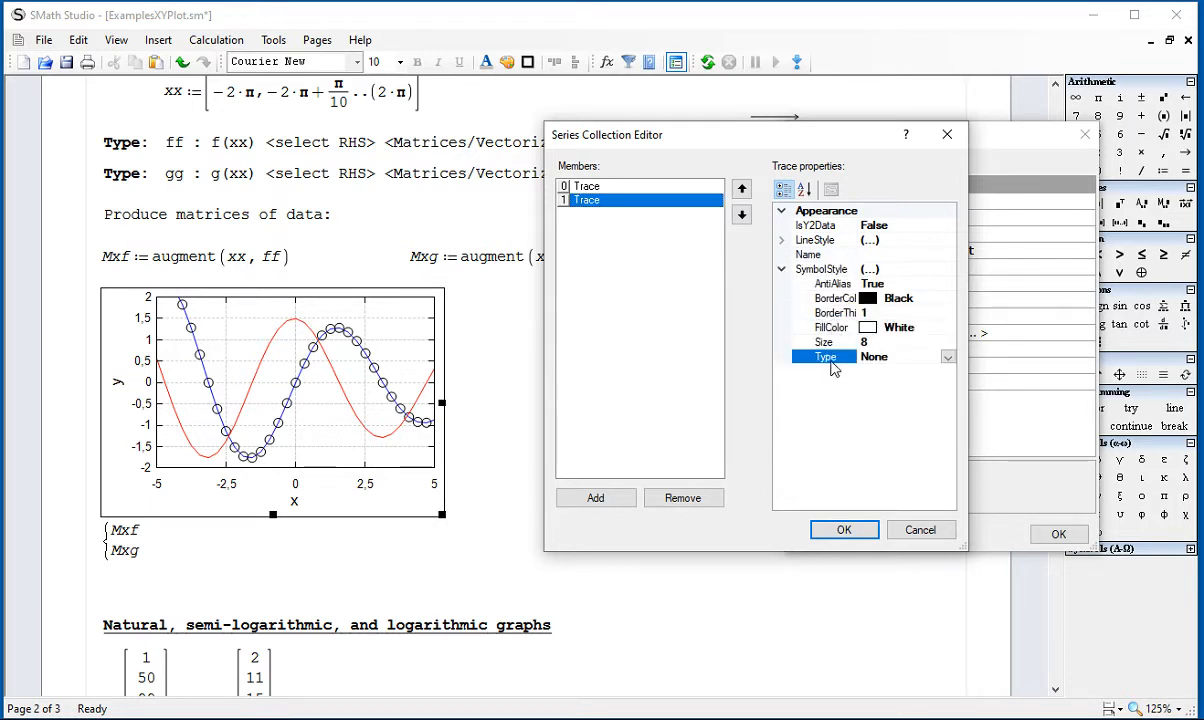
click(946, 356)
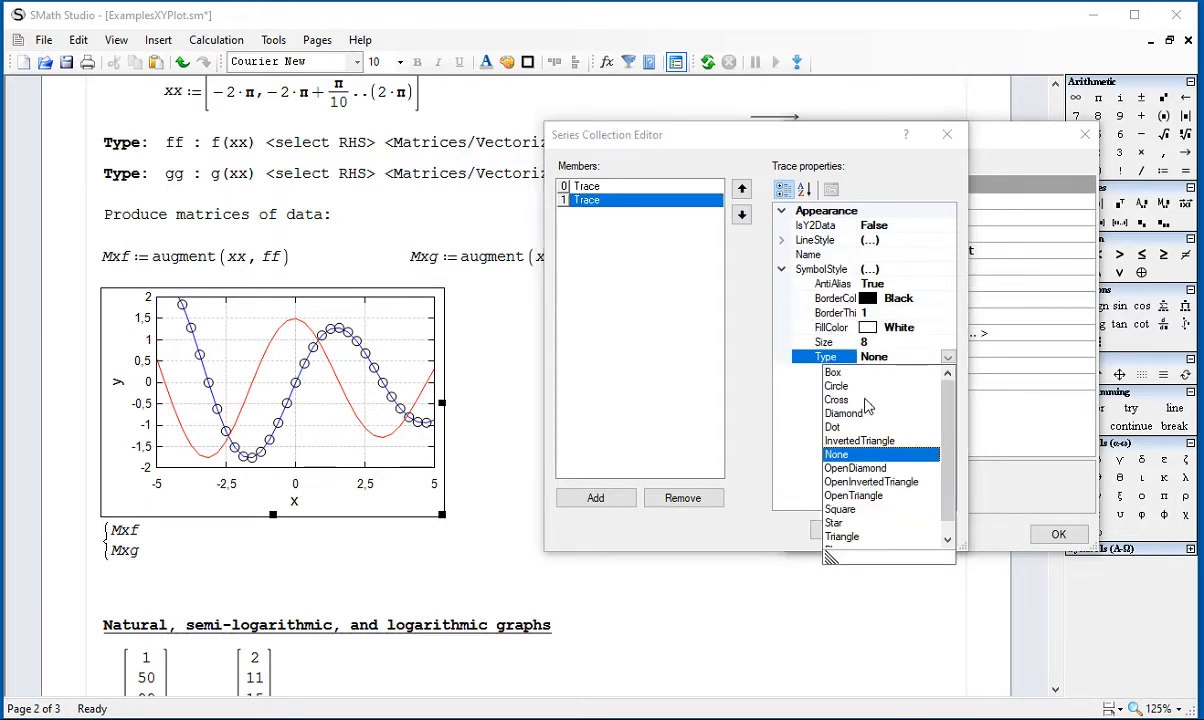
click(844, 412)
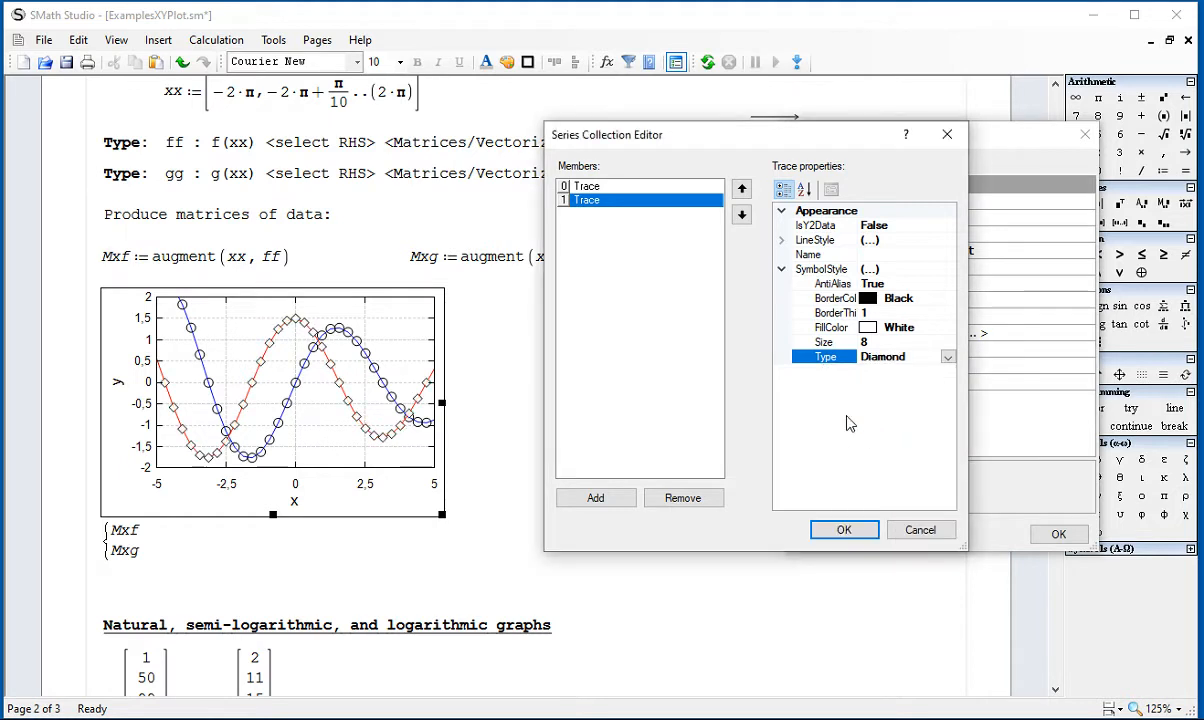
click(832, 298)
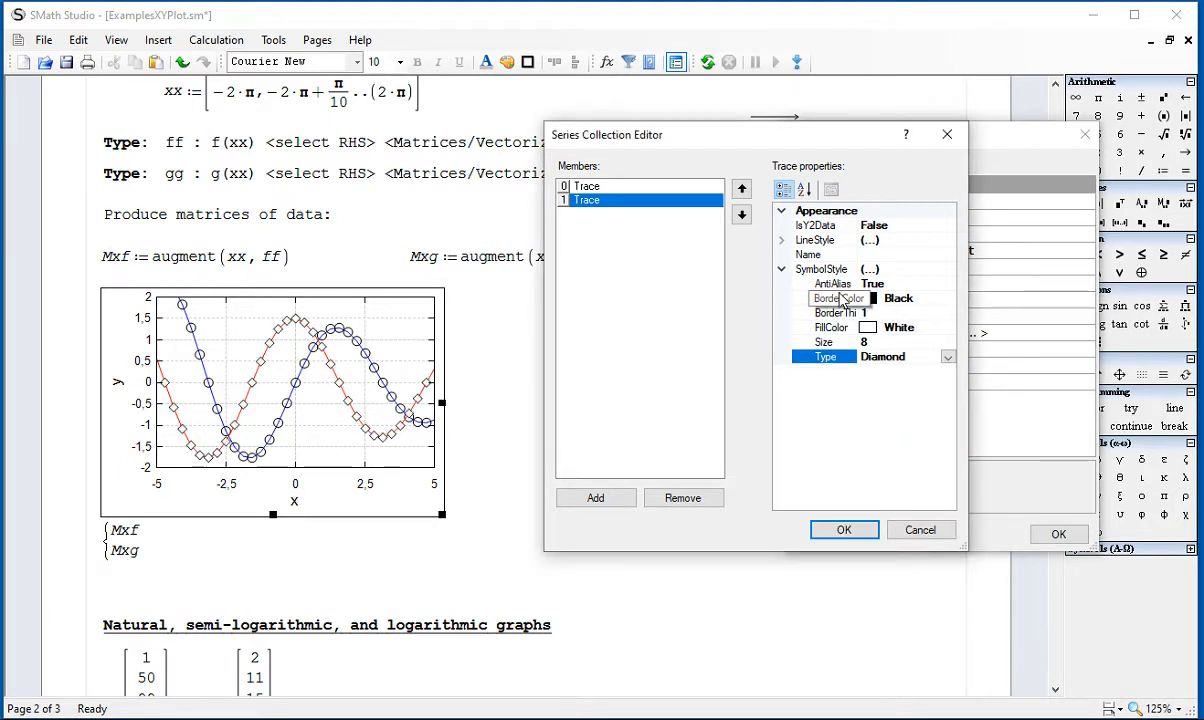
click(822, 268)
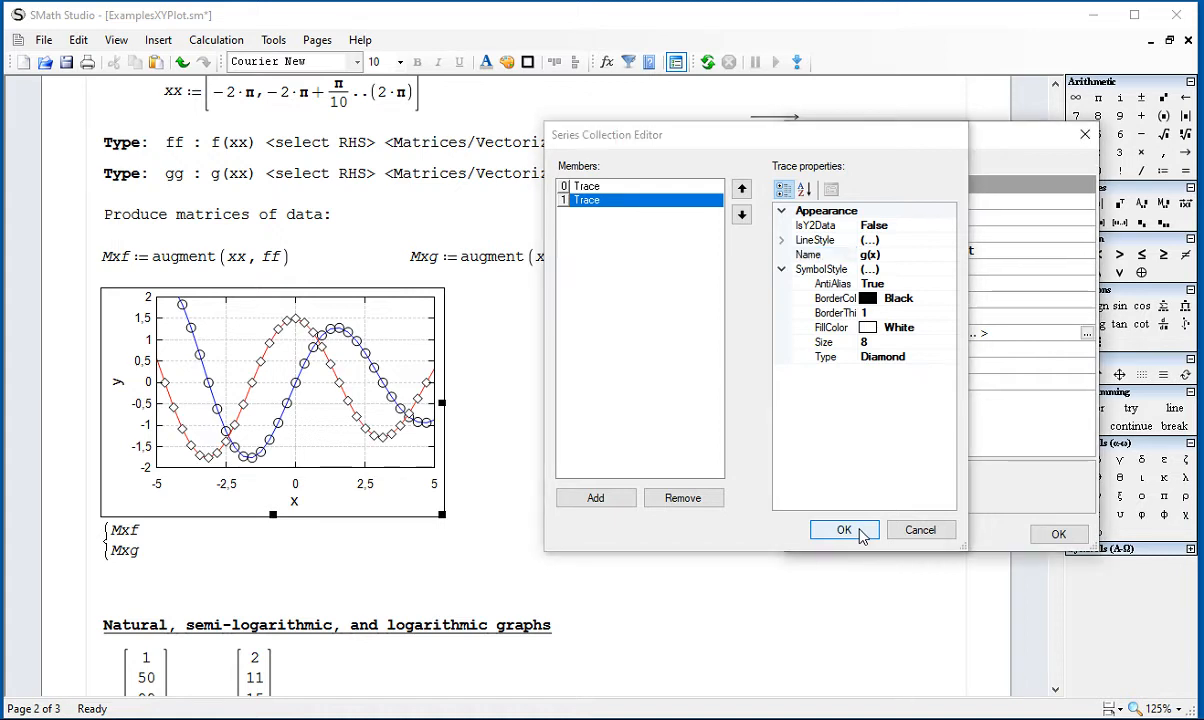
click(844, 528)
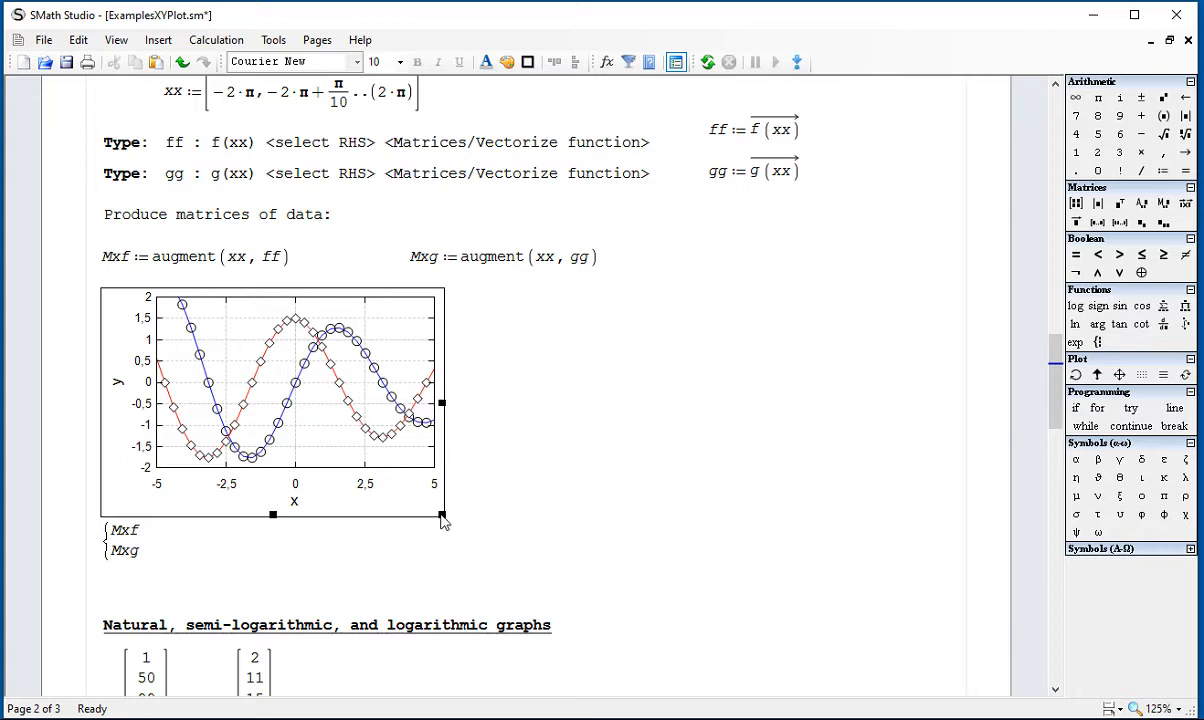
Step: Drag the plot wider and set Legend IsLegendVisible to True so f(x) and g(x) are labelled
drag(444, 516, 676, 560)
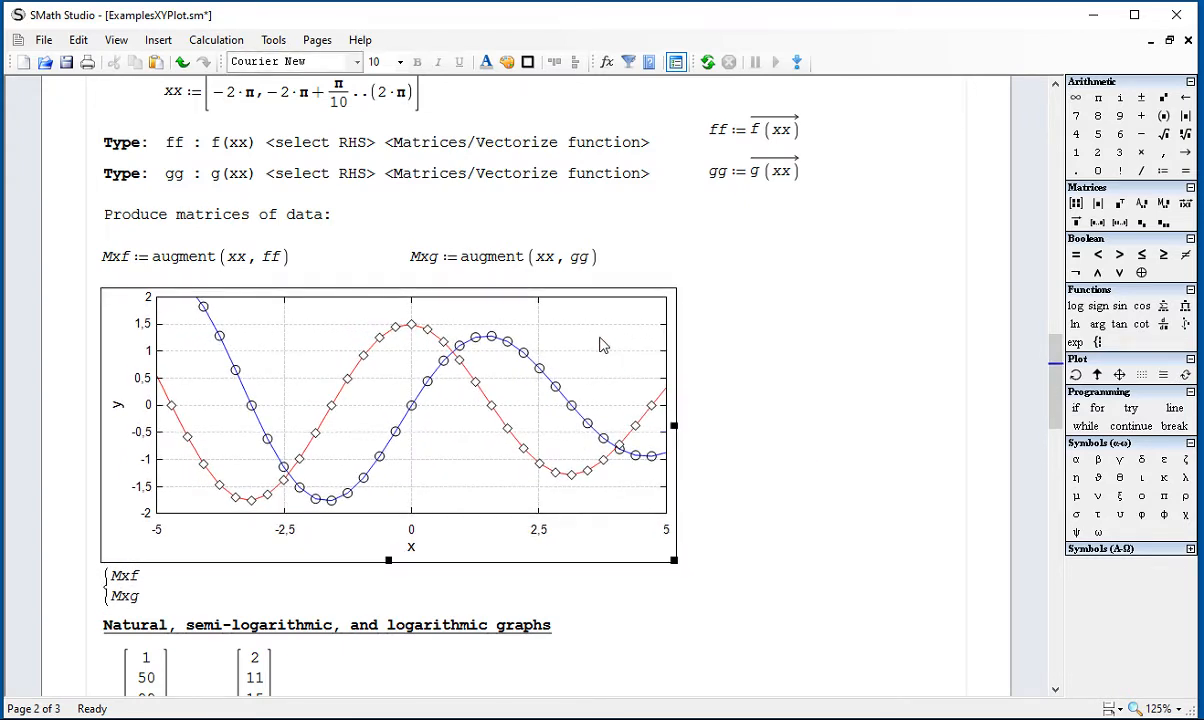
double_click(400, 420)
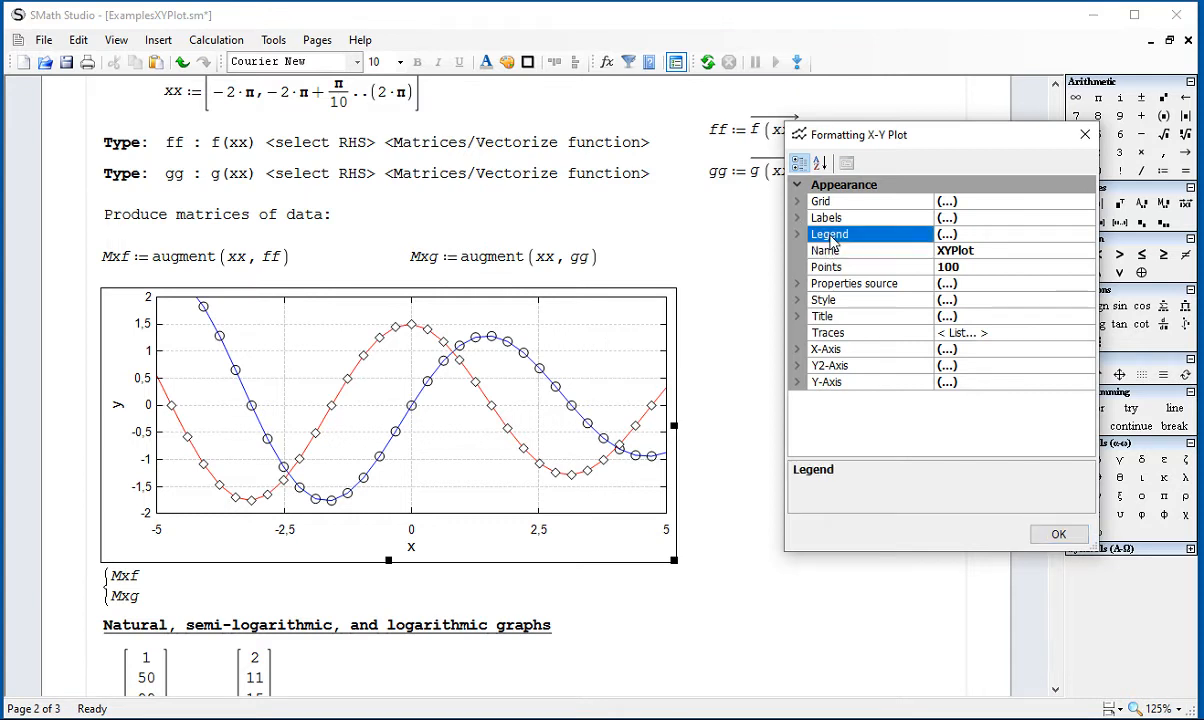
click(796, 234)
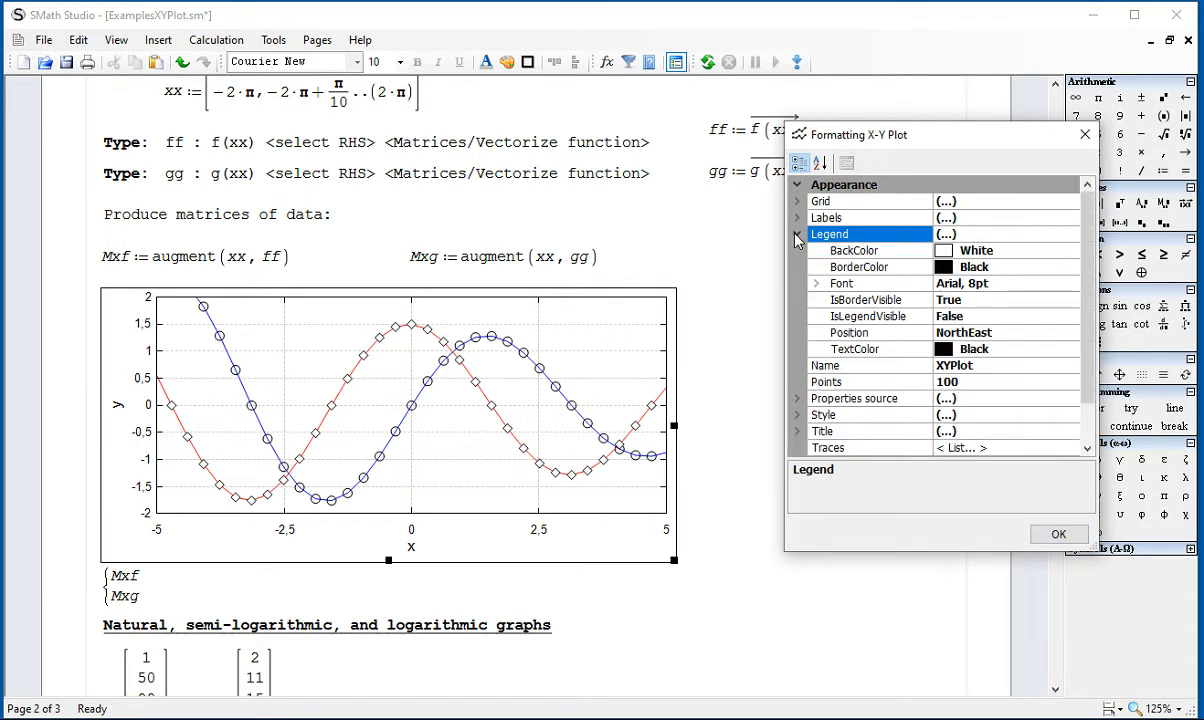
click(868, 316)
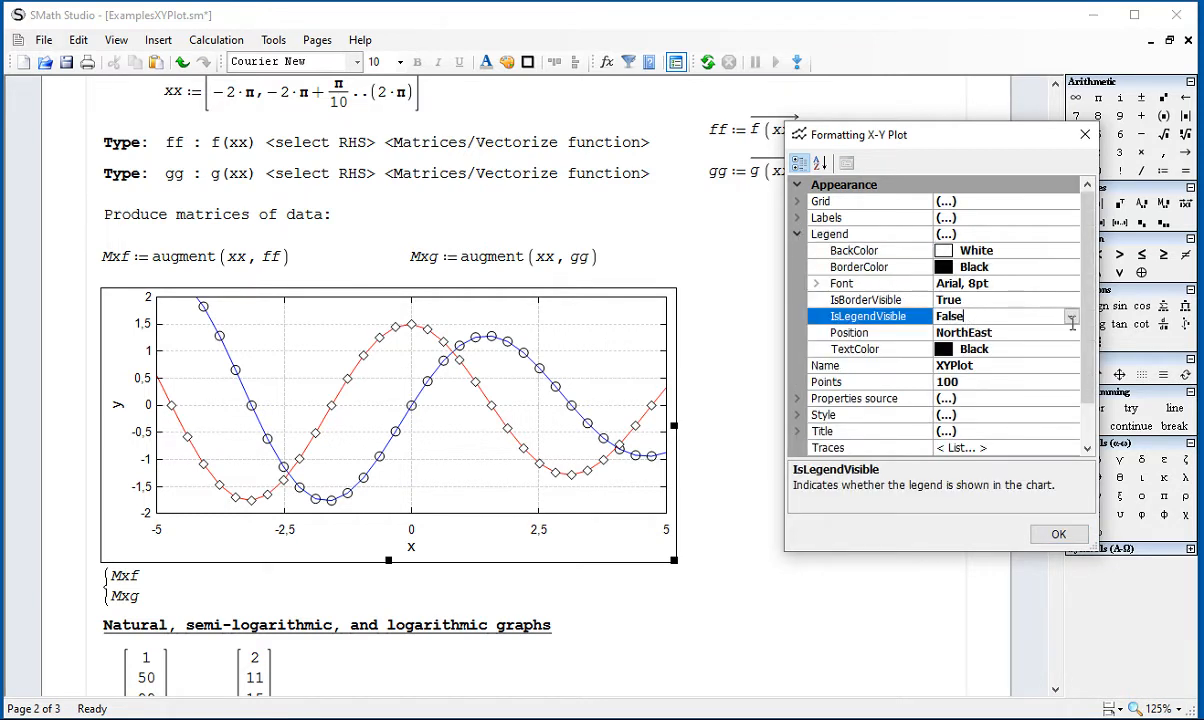
click(1072, 316)
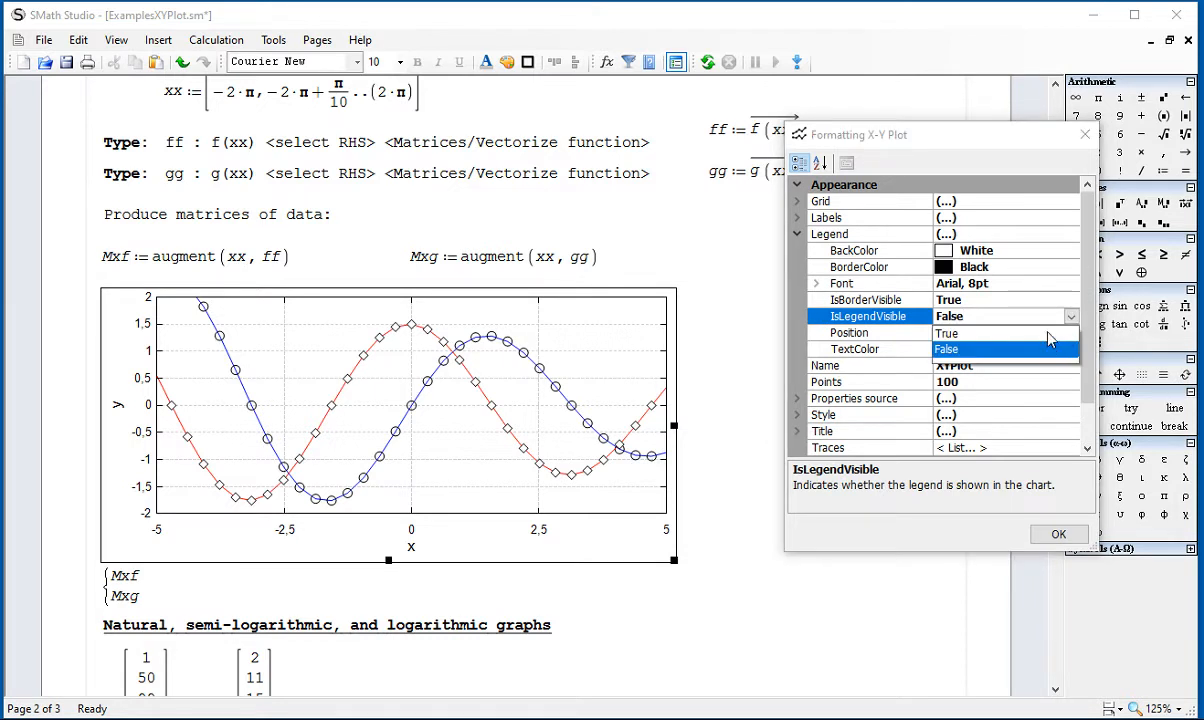
click(1006, 332)
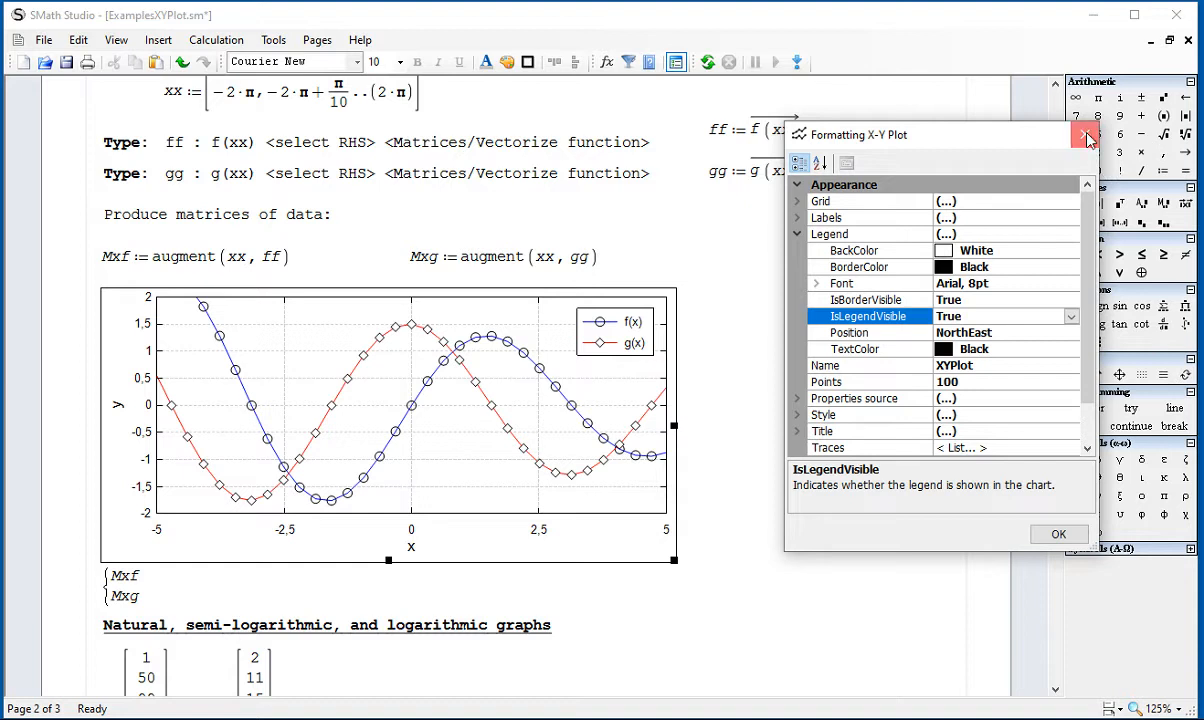
click(1086, 138)
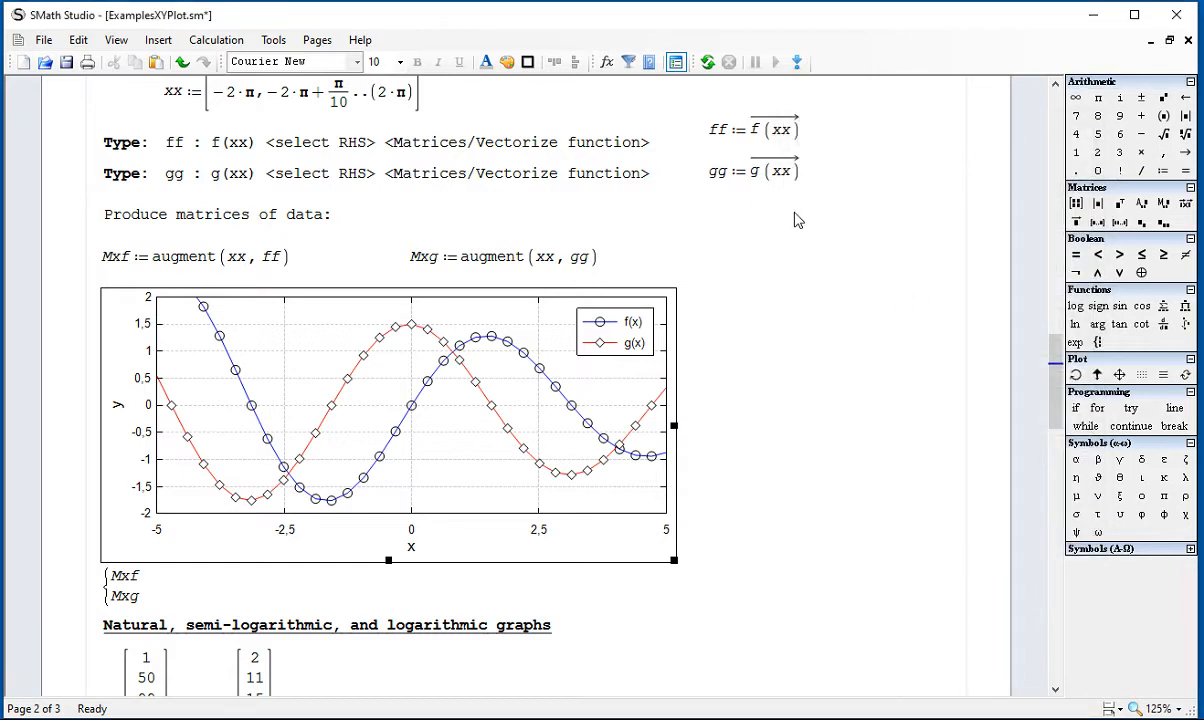
mouse_move(440, 532)
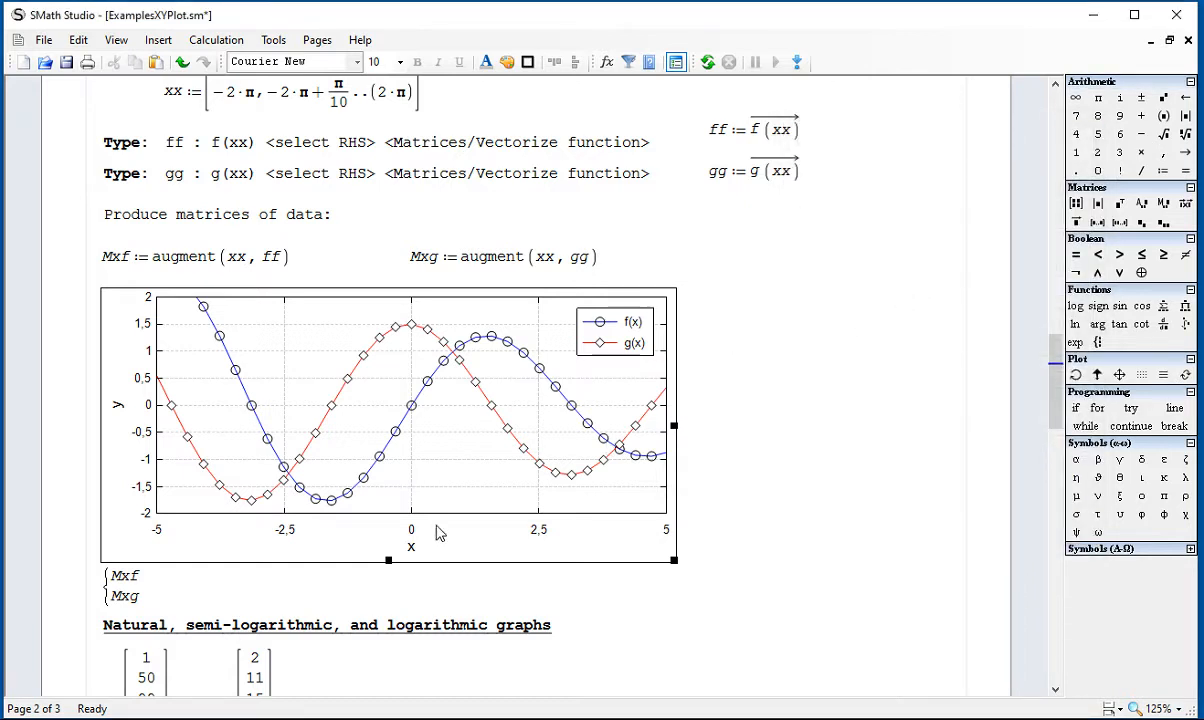
mouse_move(416, 424)
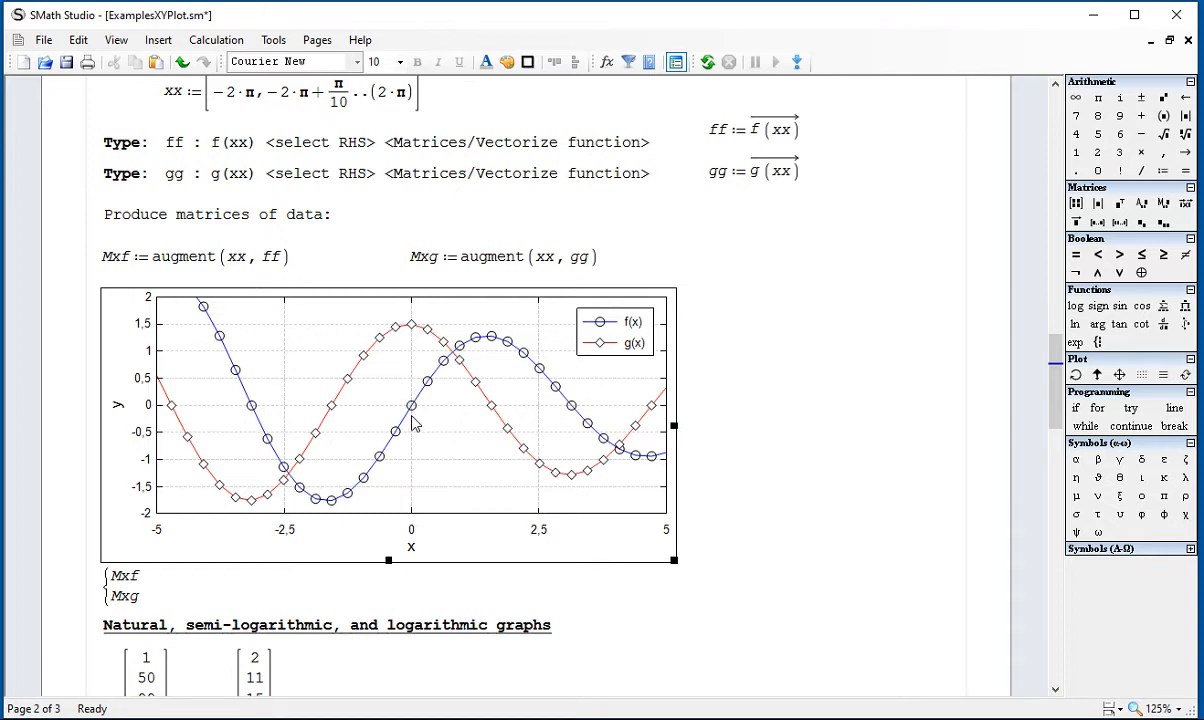
mouse_move(484, 328)
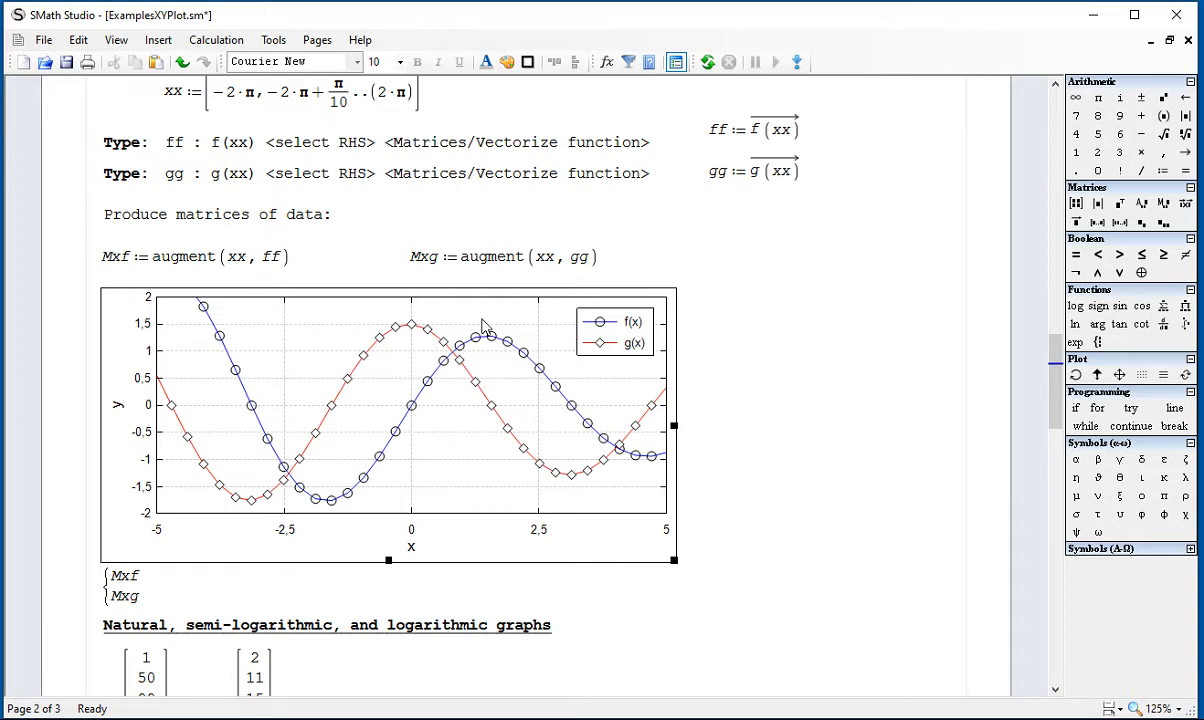
Step: Set LineColor to Transparent for both traces so only circle and diamond markers remain
double_click(400, 420)
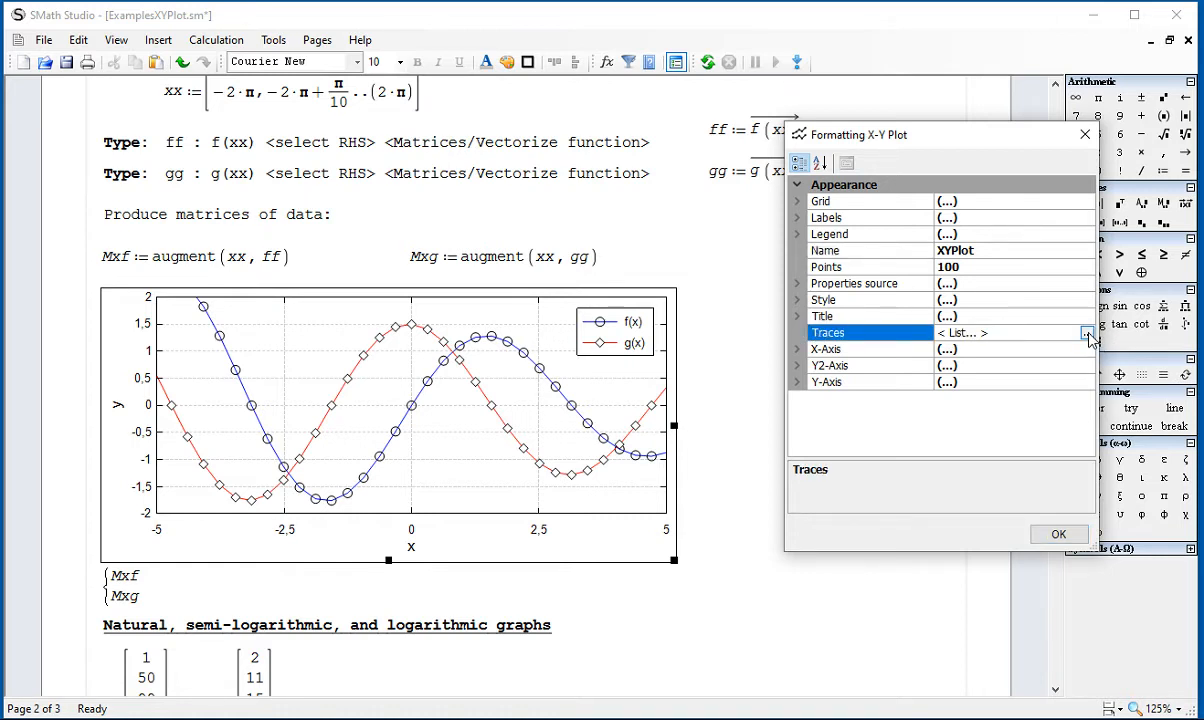
click(1086, 332)
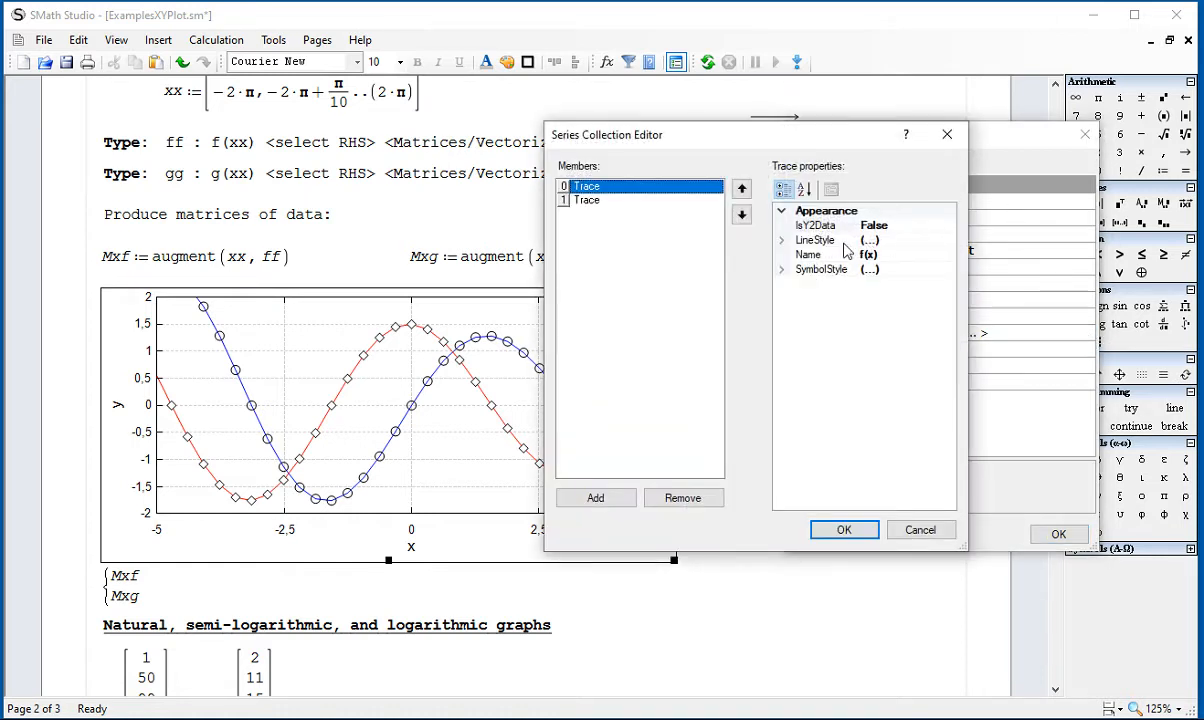
click(782, 240)
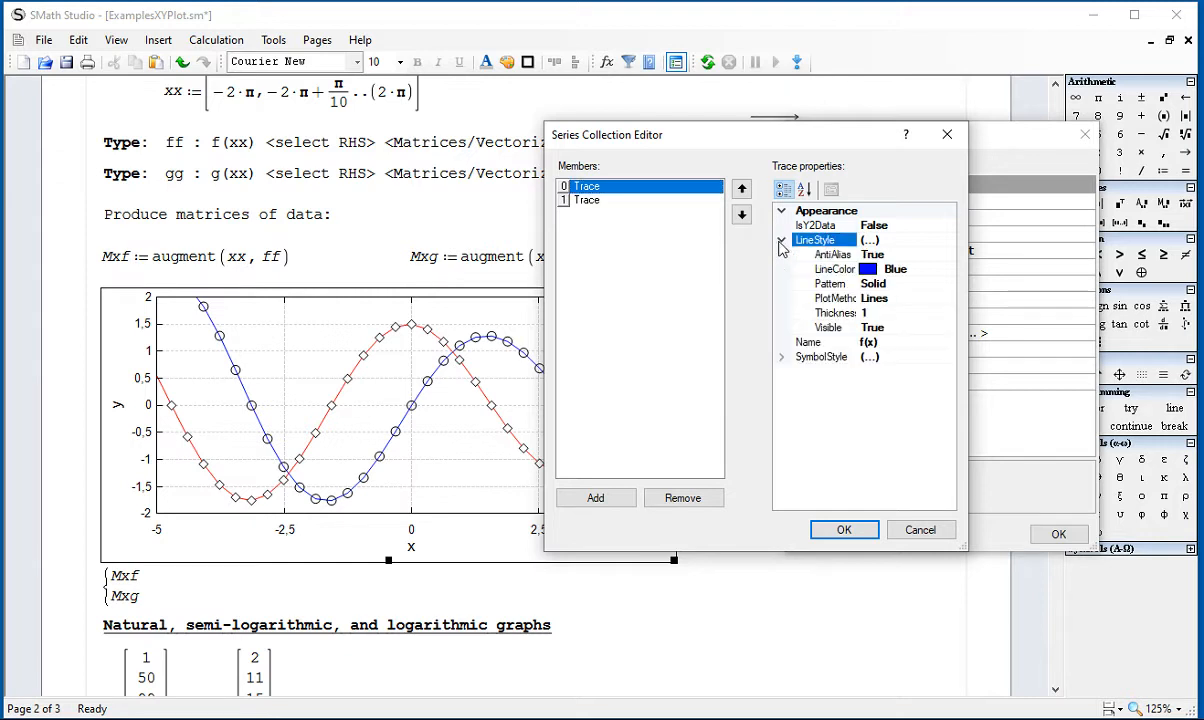
click(830, 268)
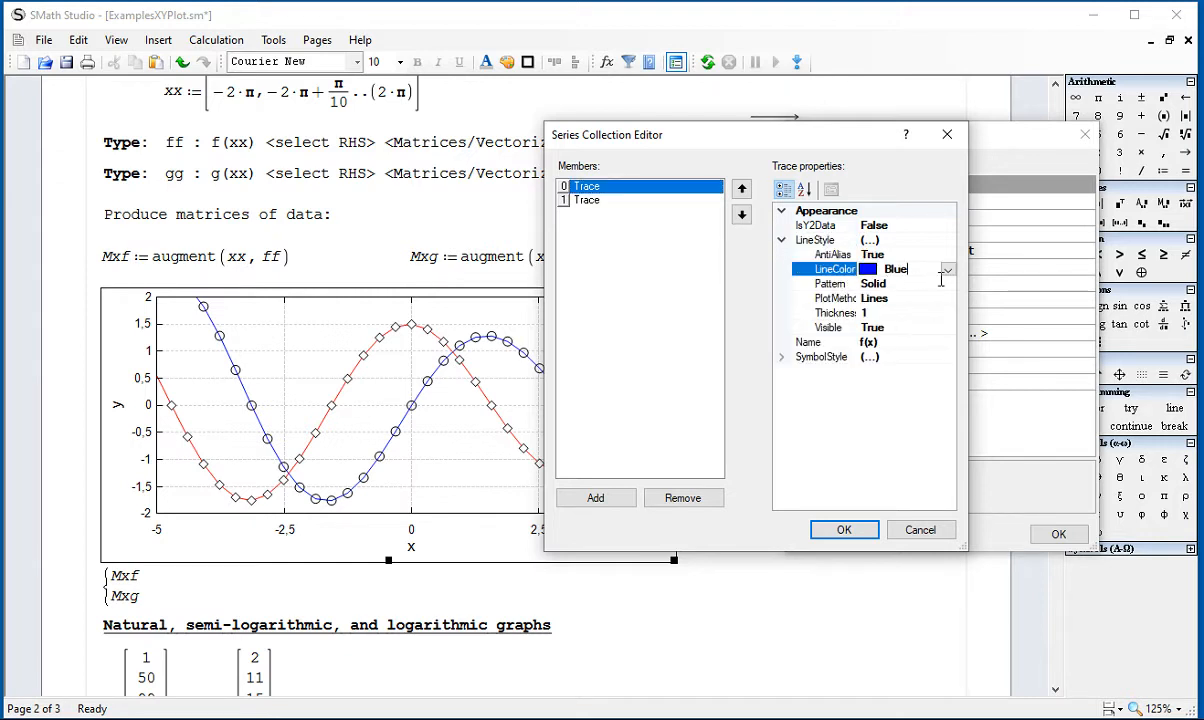
click(944, 268)
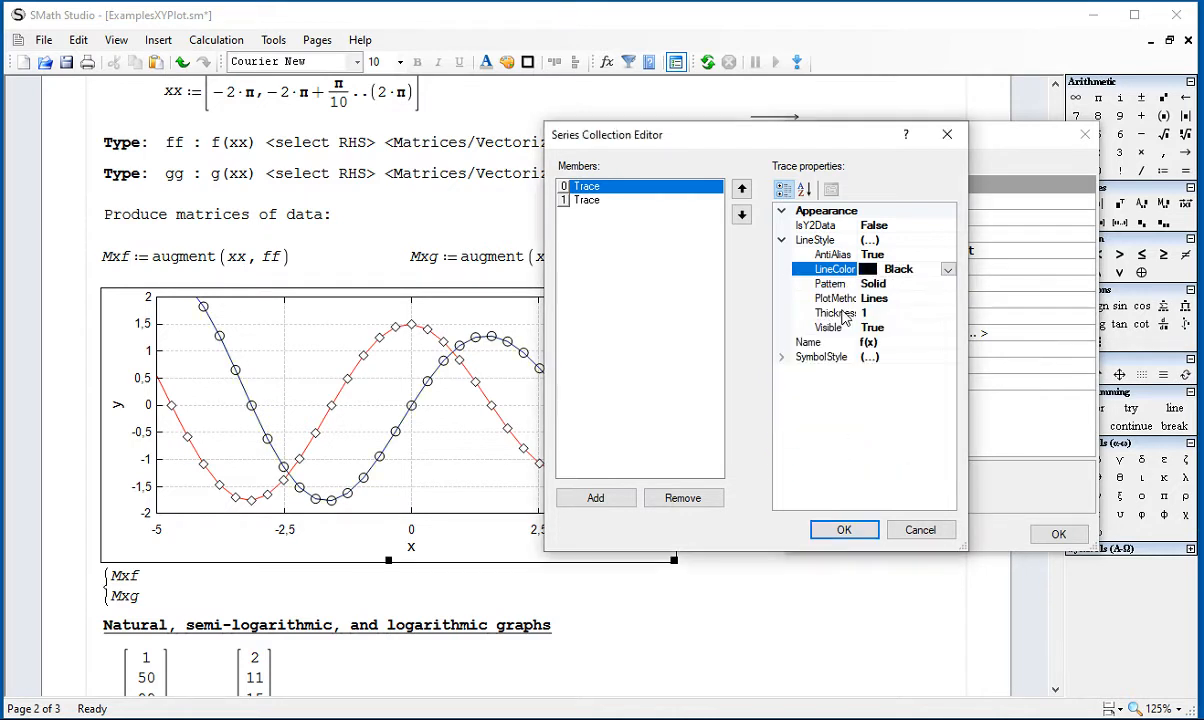
click(946, 268)
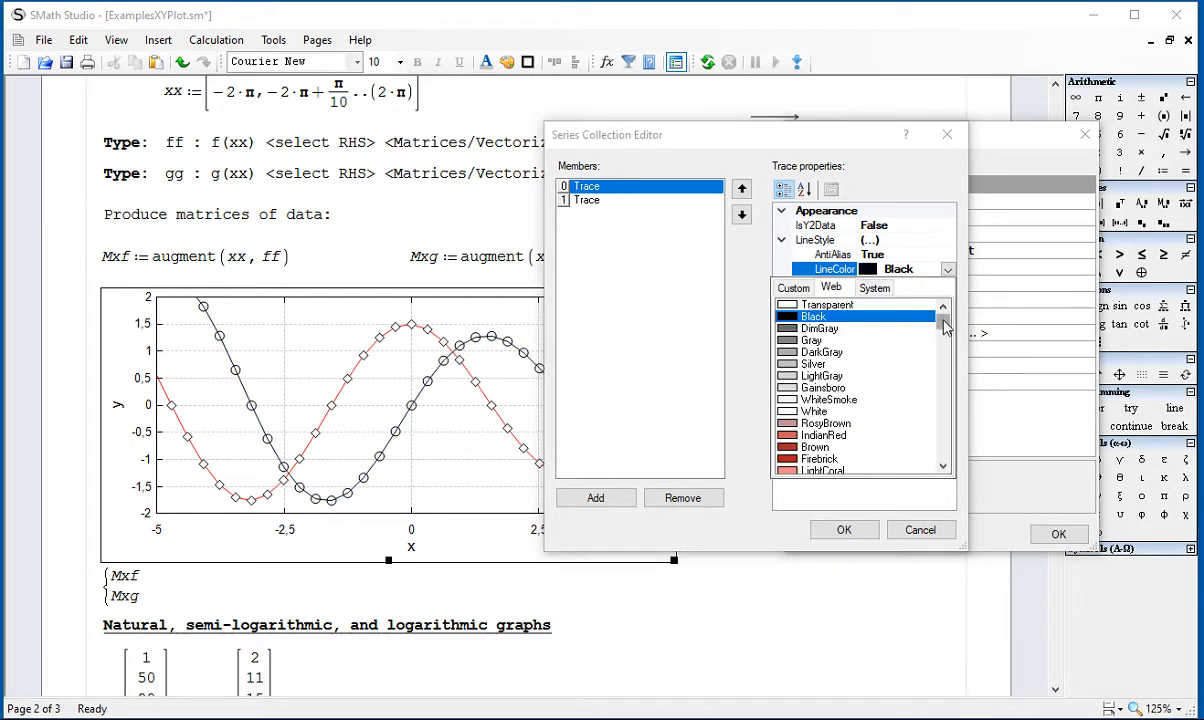
click(828, 304)
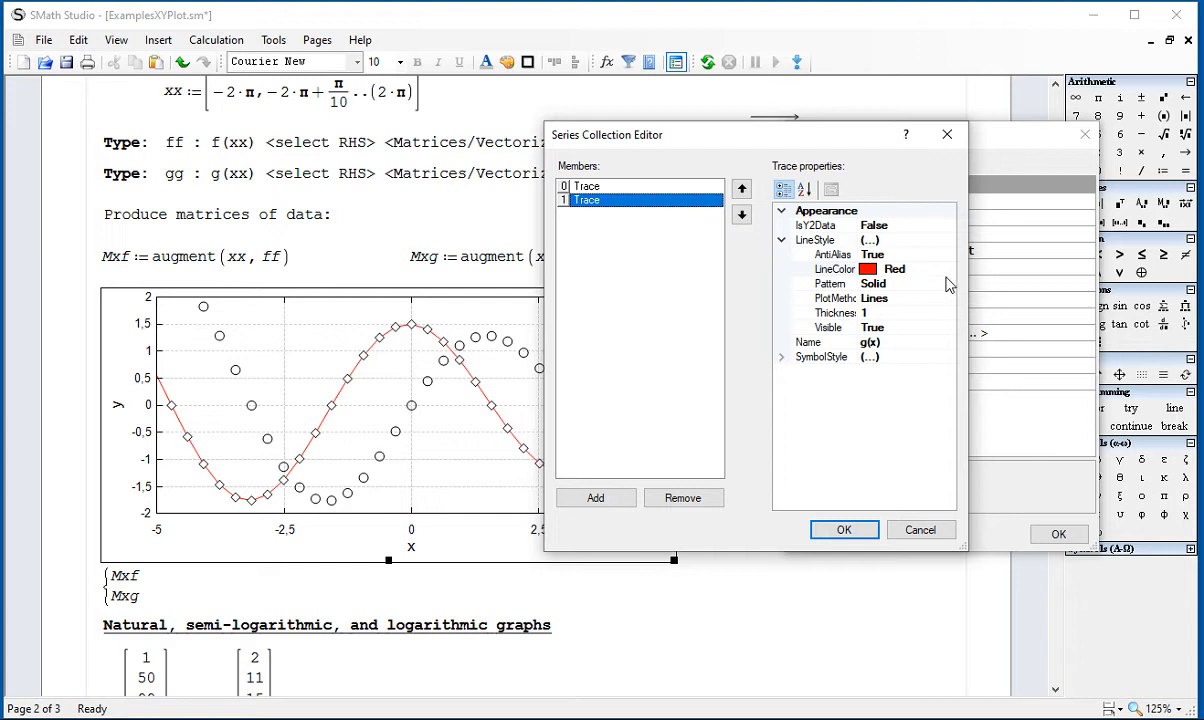
mouse_move(878, 336)
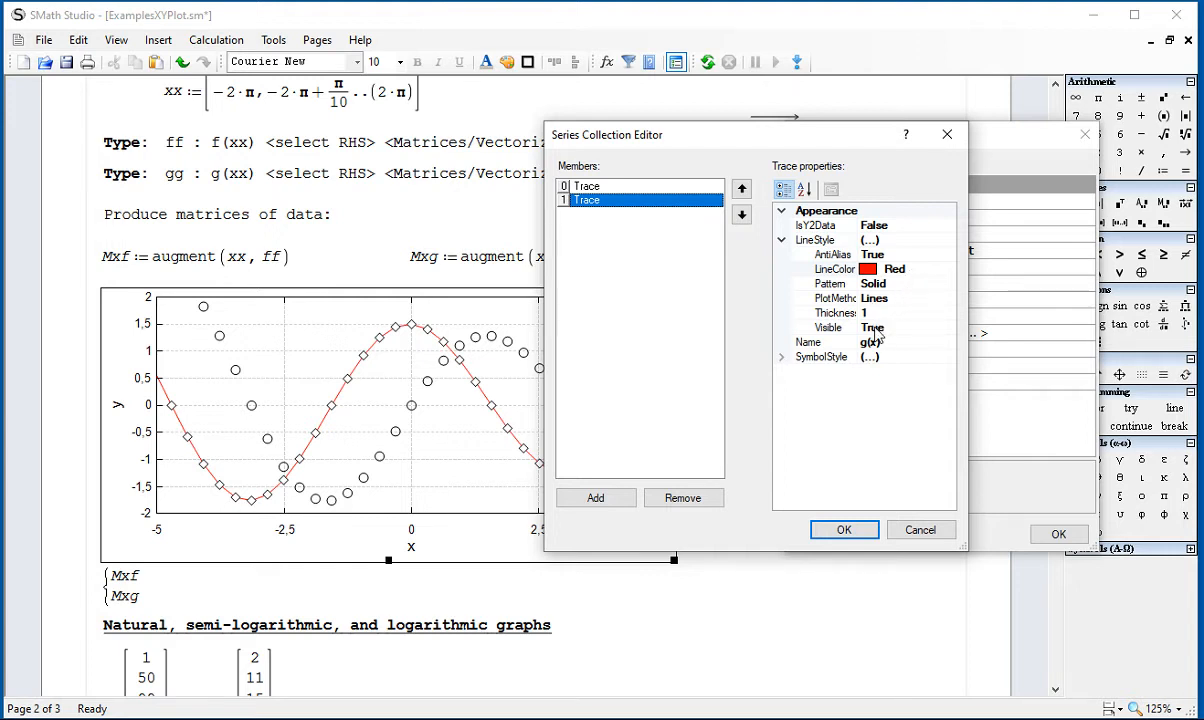
click(946, 268)
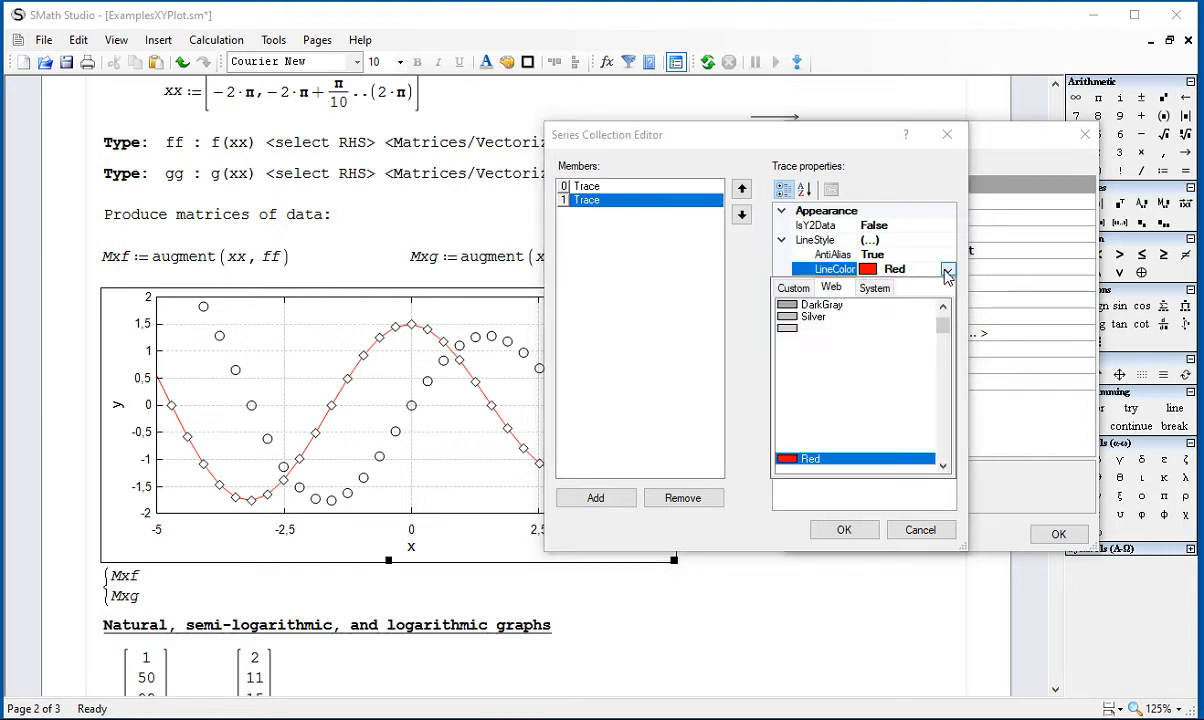
click(946, 270)
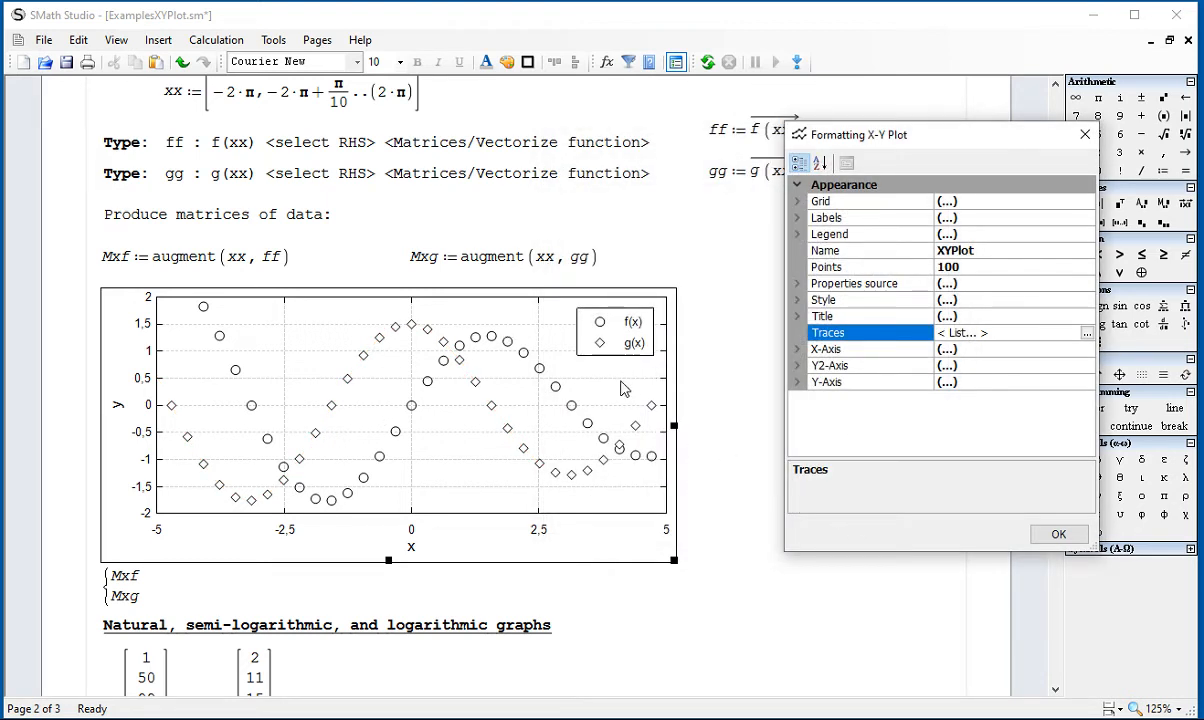
mouse_move(564, 224)
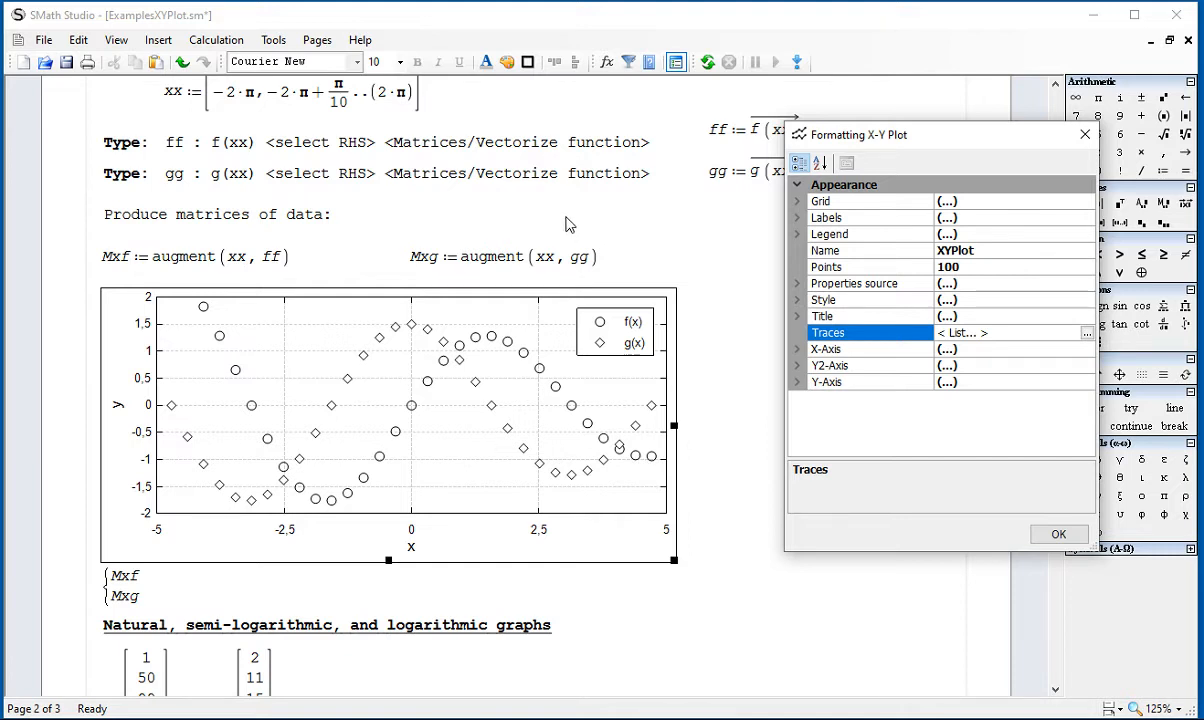
mouse_move(1066, 142)
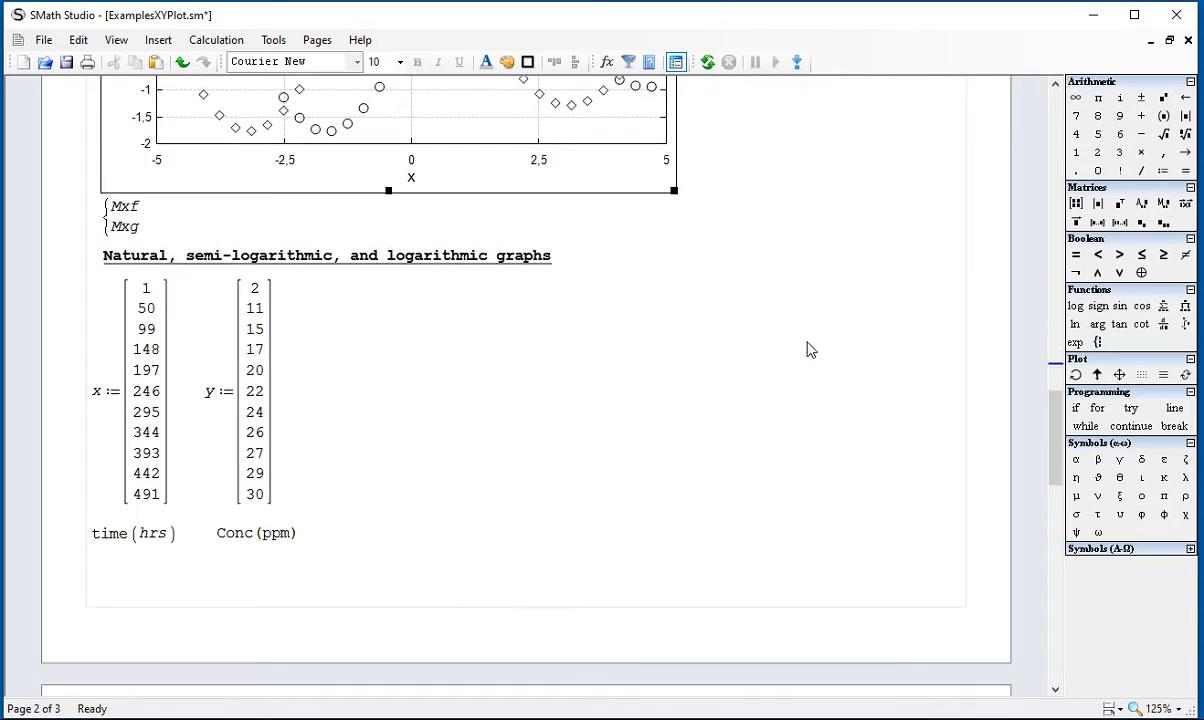
Step: Beside the Conc (ppm) data, enter Lx := ln(x) to log-transform the time values
scroll(down, 3)
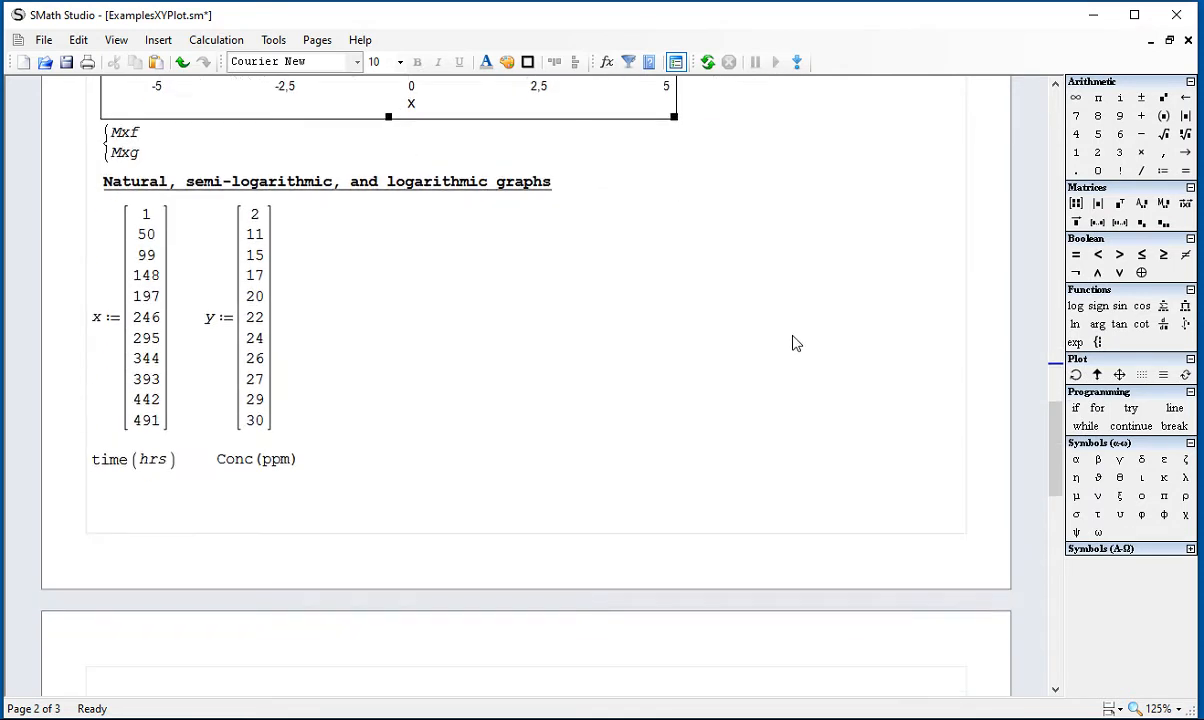
mouse_move(780, 328)
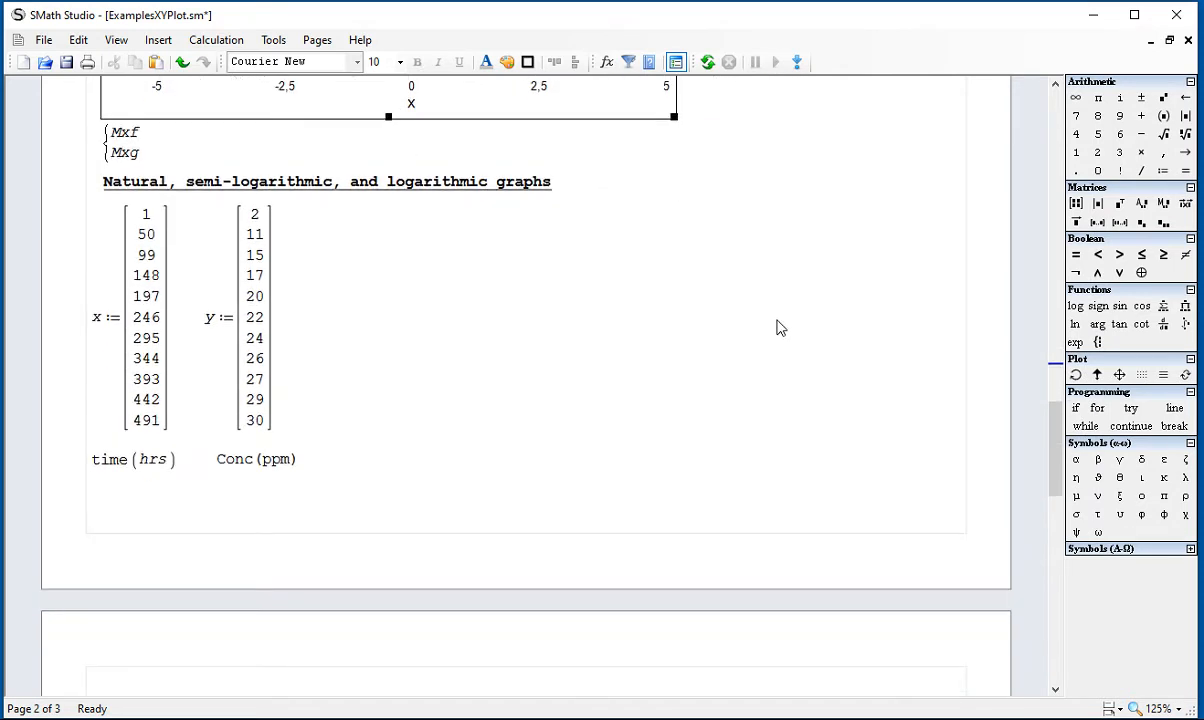
mouse_move(500, 328)
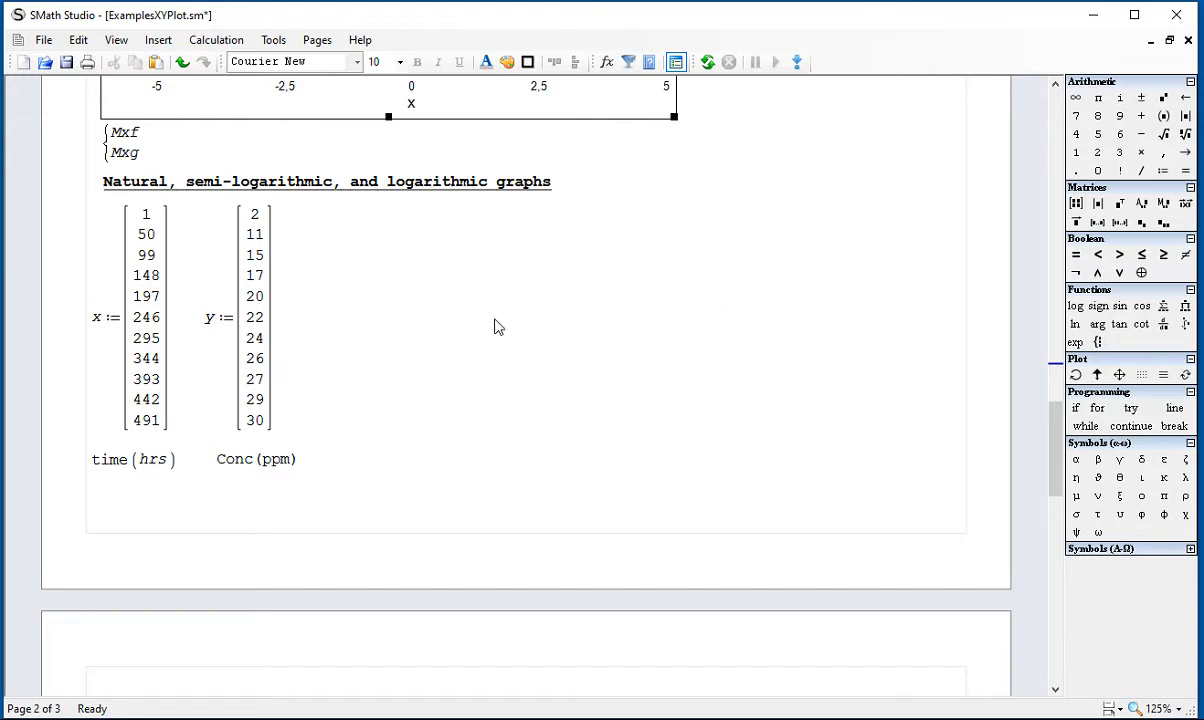
mouse_move(428, 328)
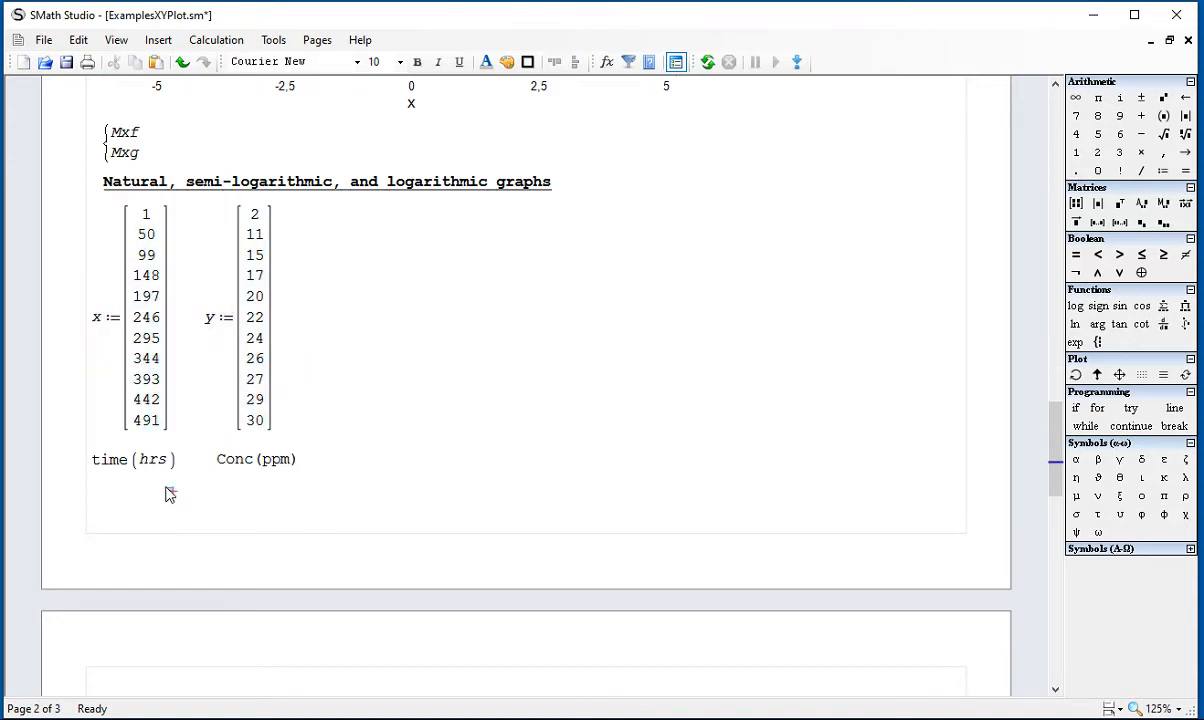
click(256, 458)
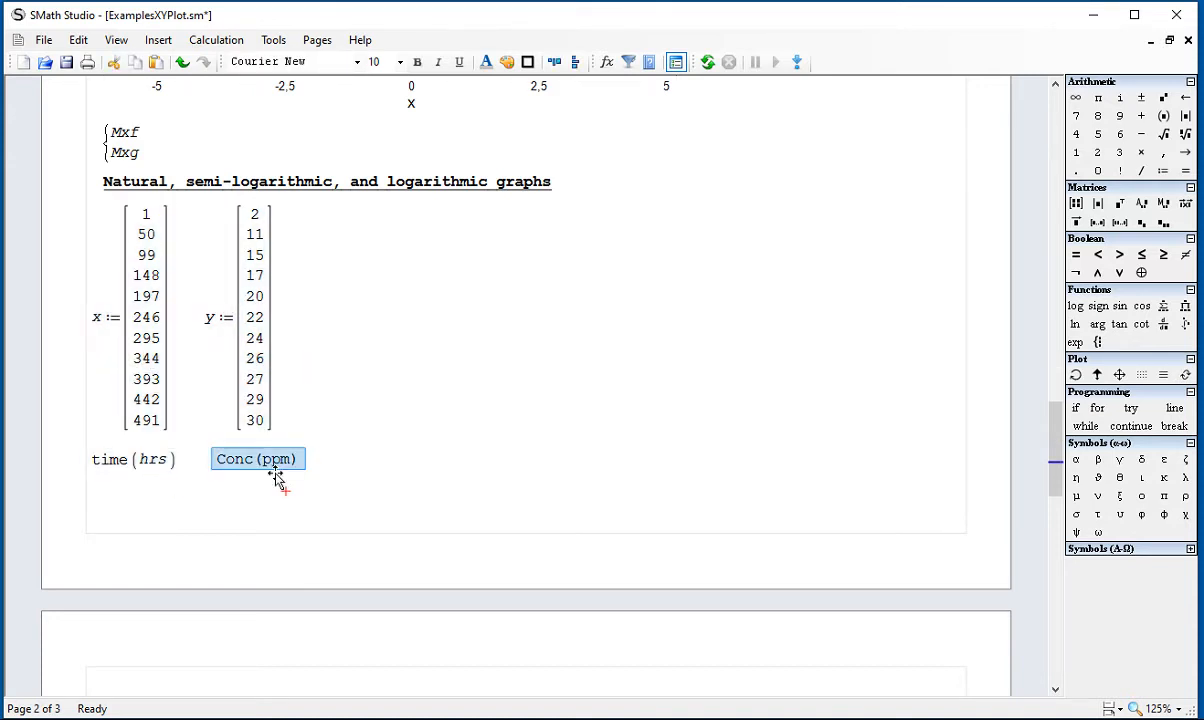
mouse_move(512, 292)
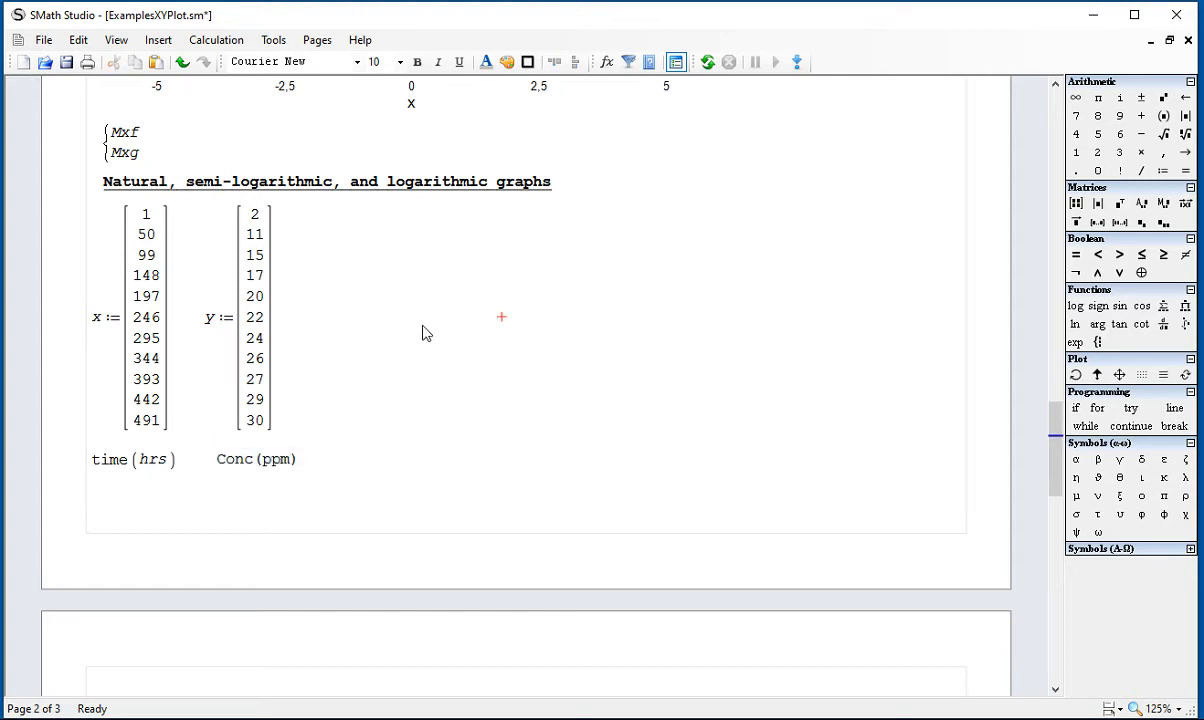
mouse_move(352, 324)
text(Lx :=)
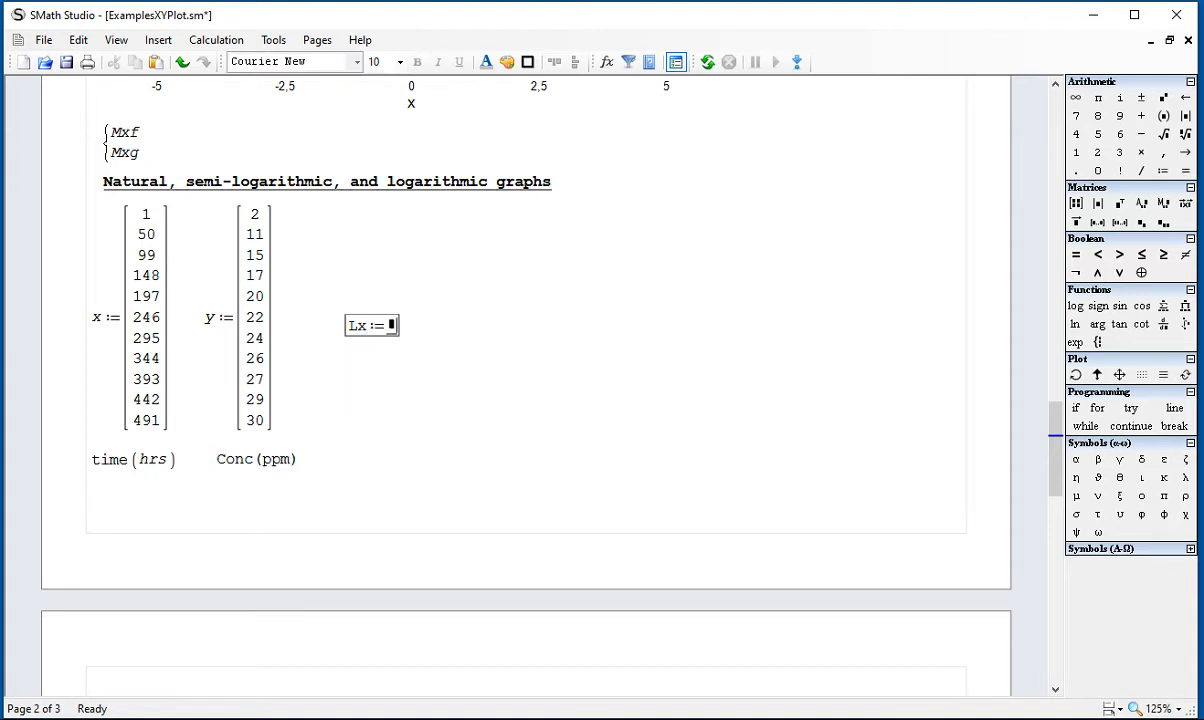
text(ln ( x)
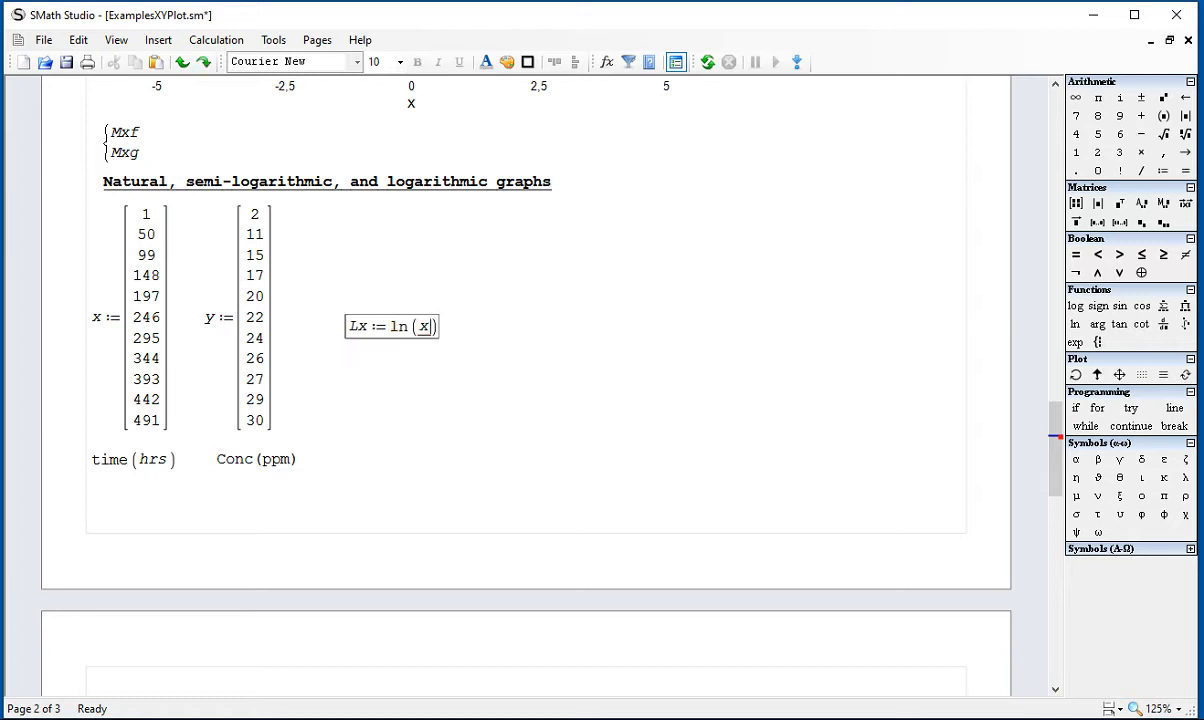
mouse_move(530, 210)
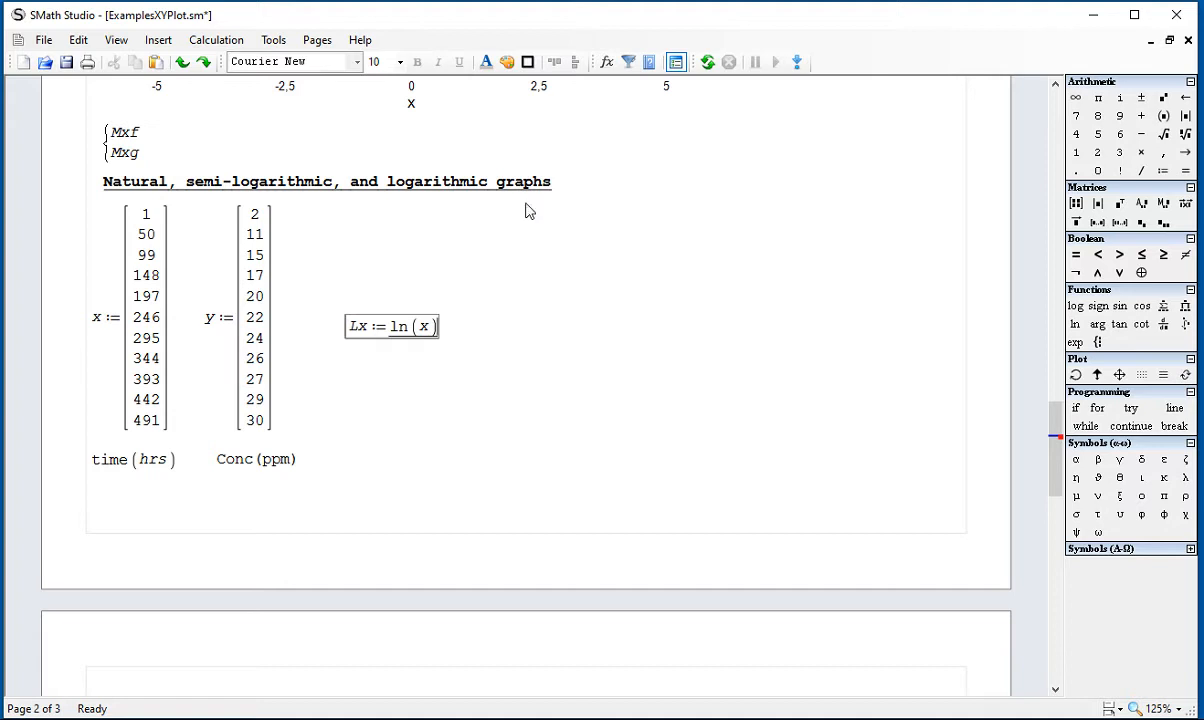
mouse_move(1076, 220)
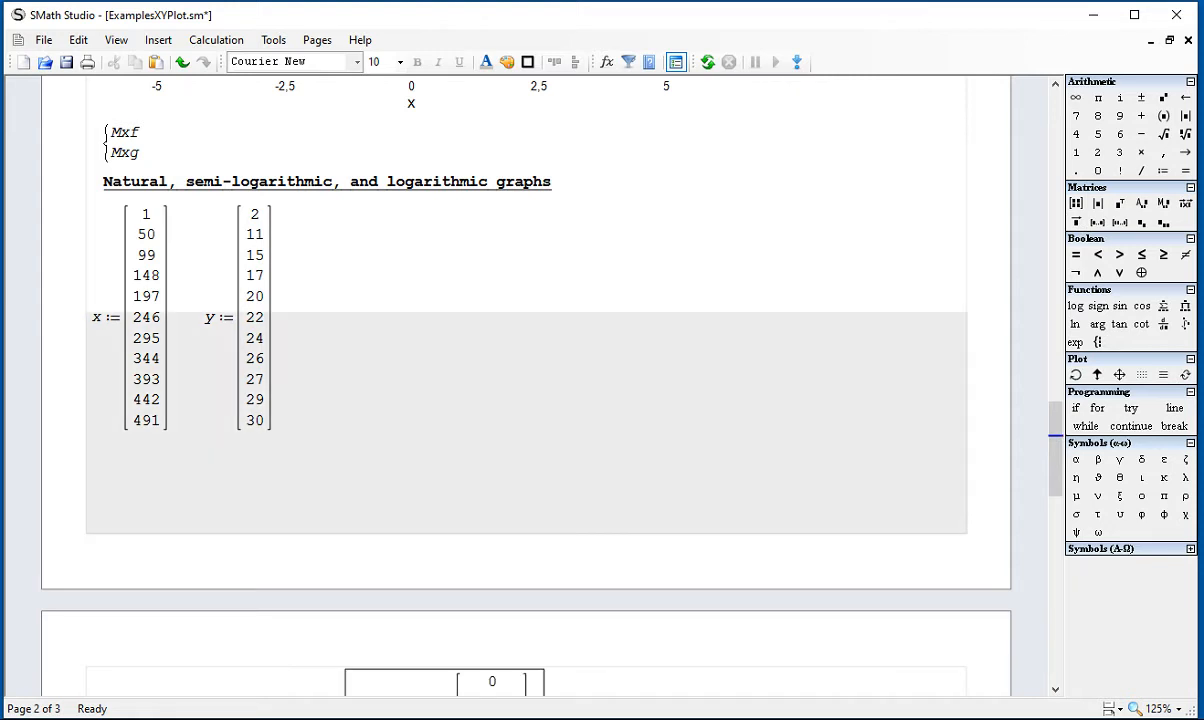
Step: Define Ly := ln(y) beside Lx and evaluate it as a column of log concentration values
scroll(down, 3)
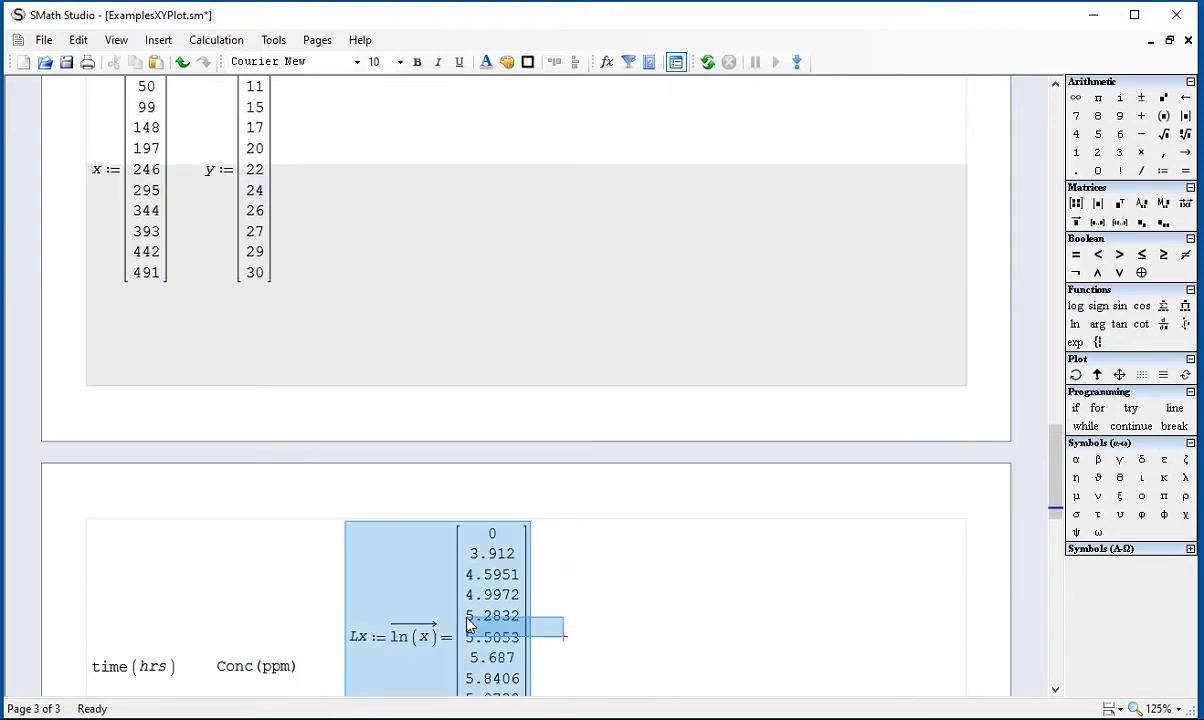
scroll(up, 3)
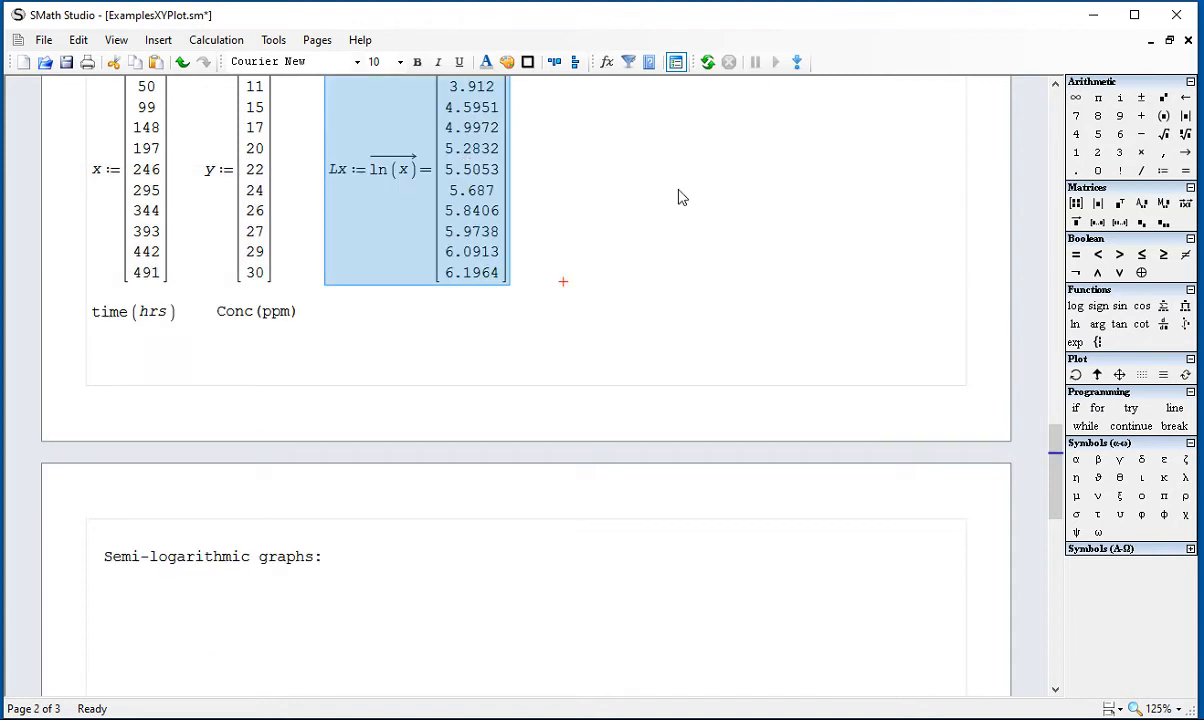
scroll(up, 3)
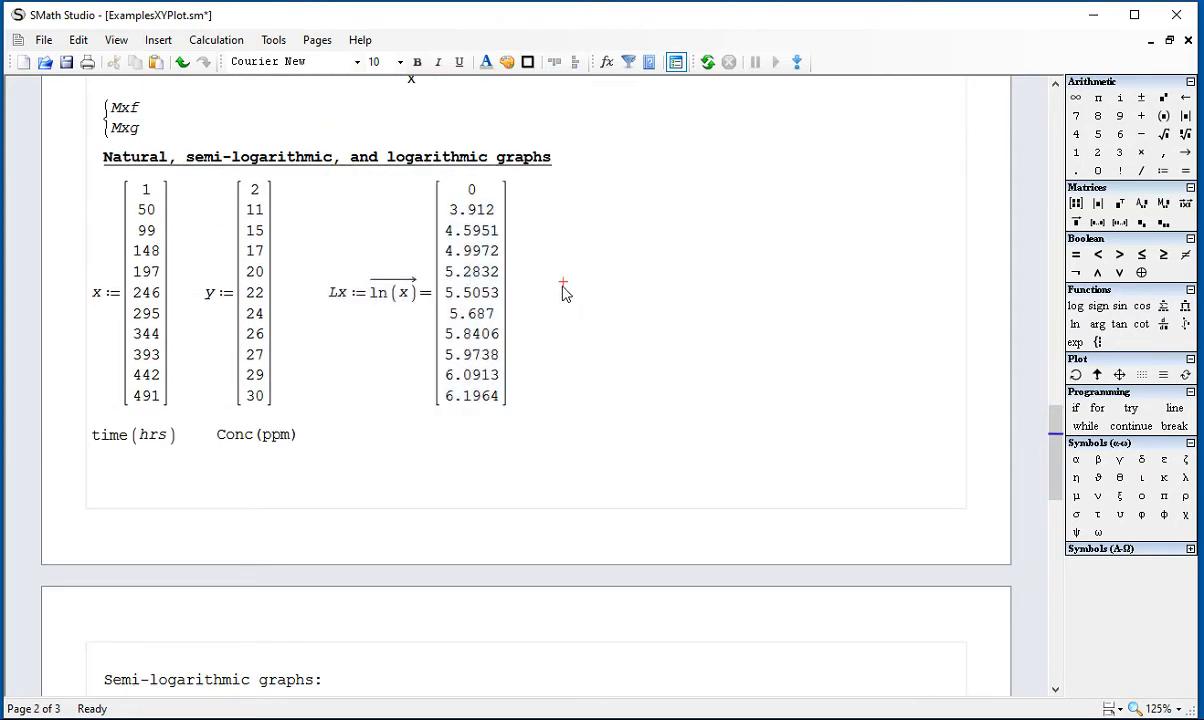
click(562, 292)
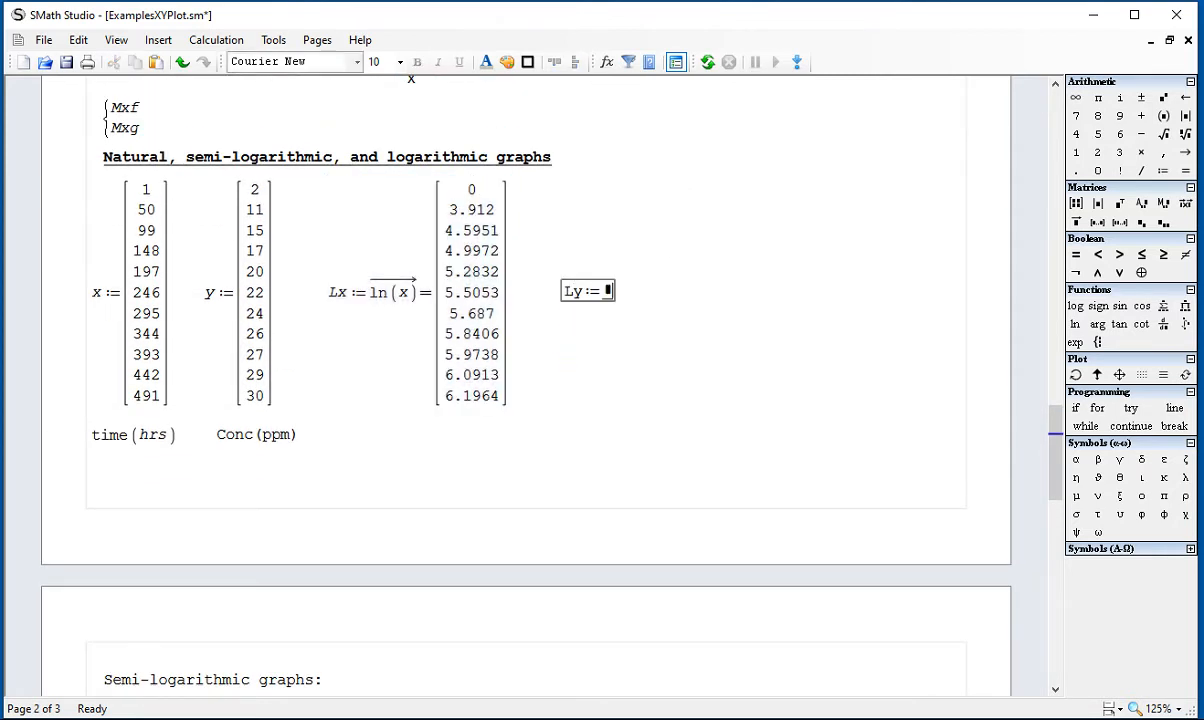
text(ln(y))
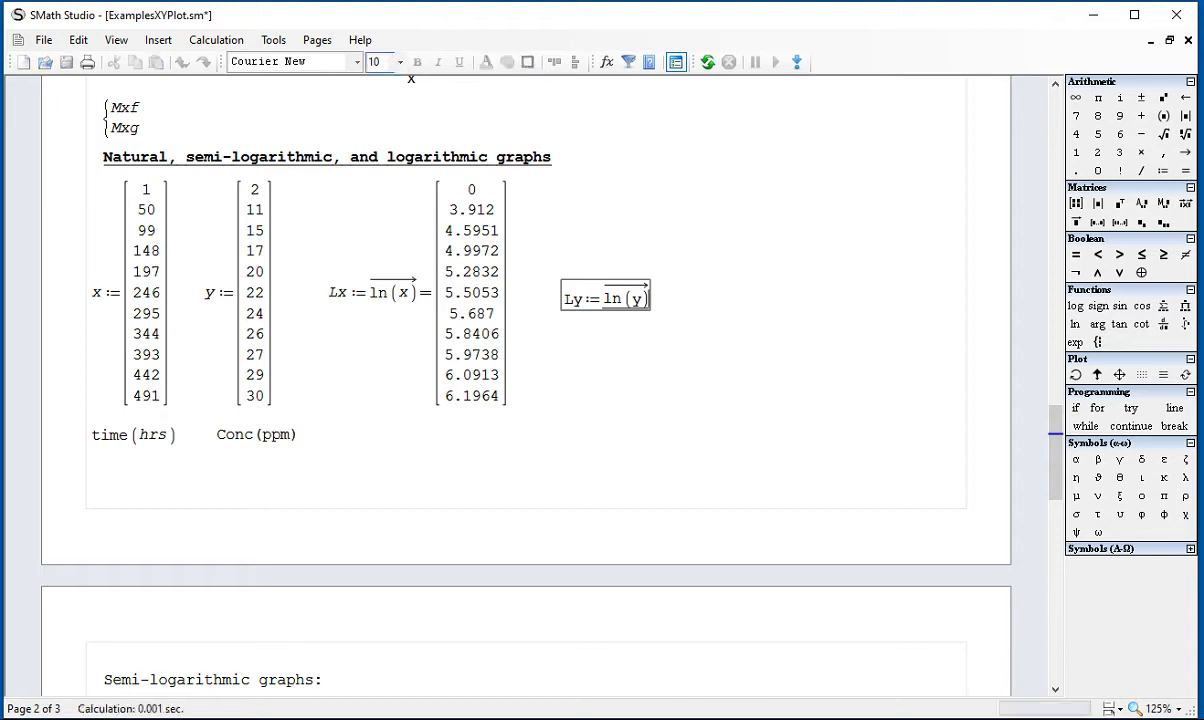
scroll(down, 3)
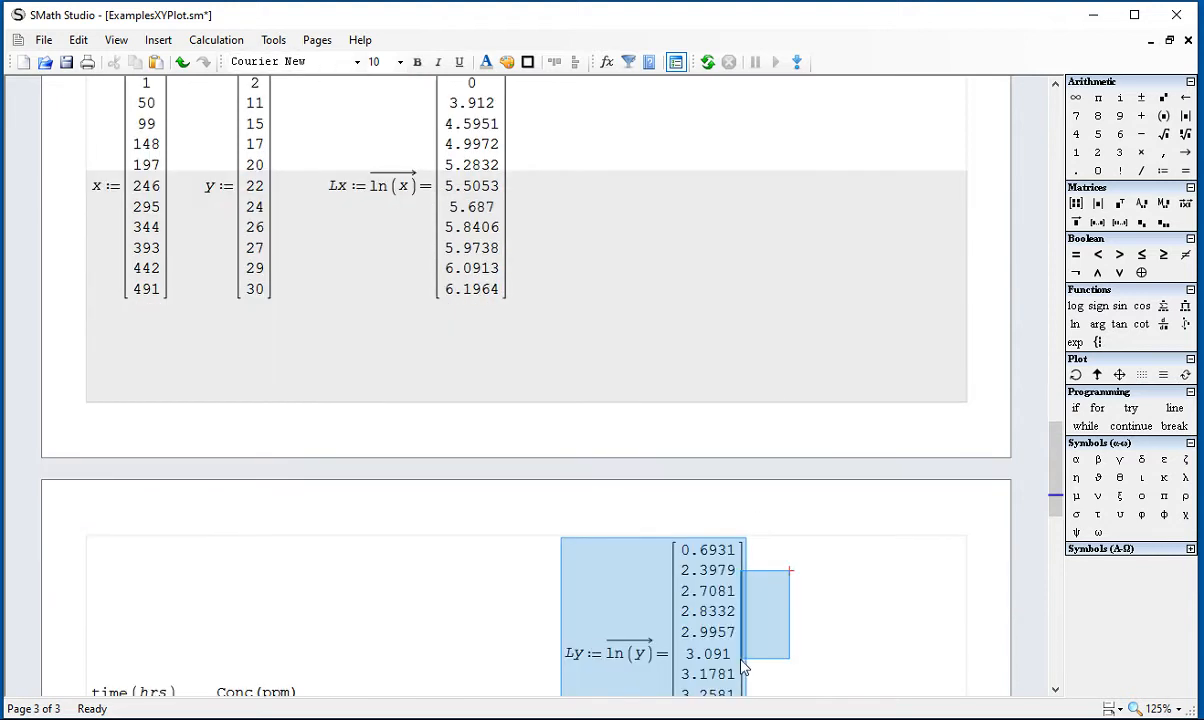
scroll(up, 3)
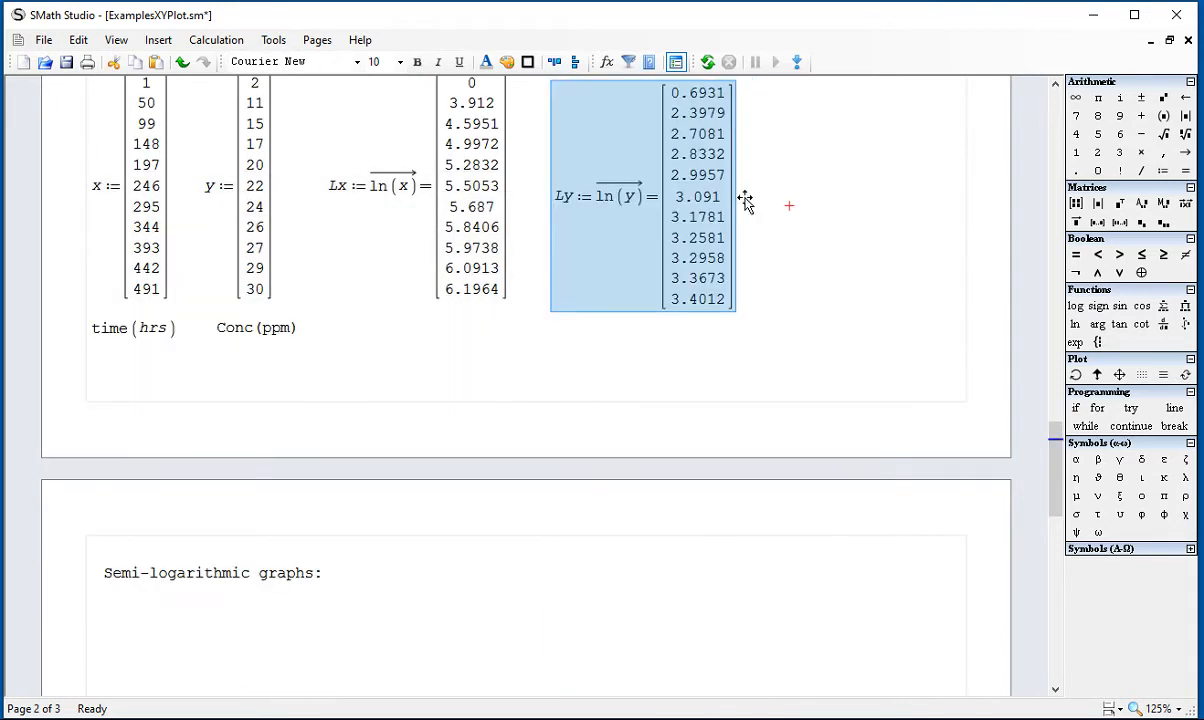
scroll(up, 3)
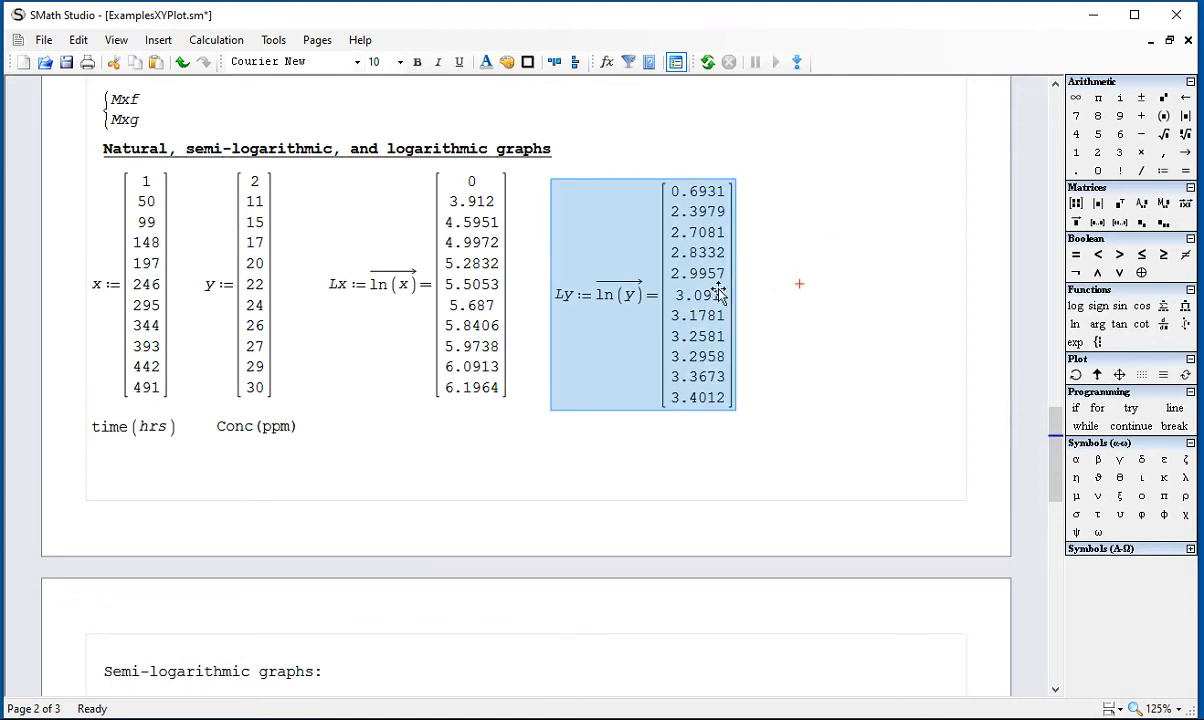
scroll(down, 3)
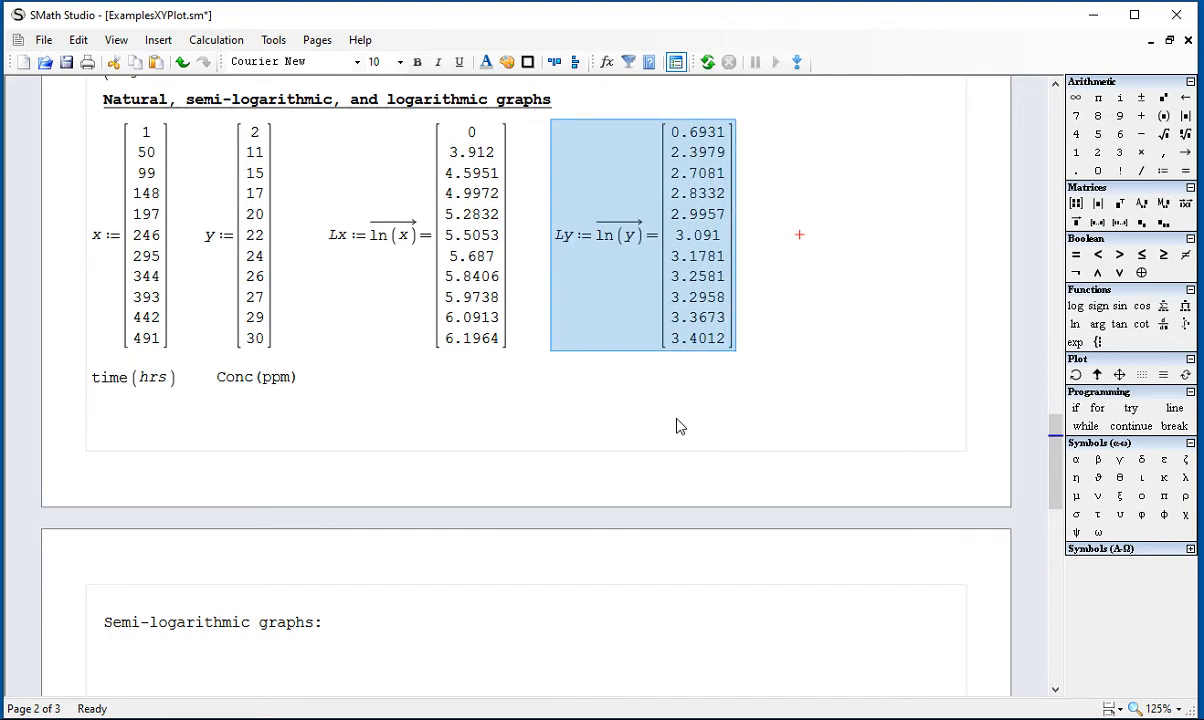
mouse_move(412, 624)
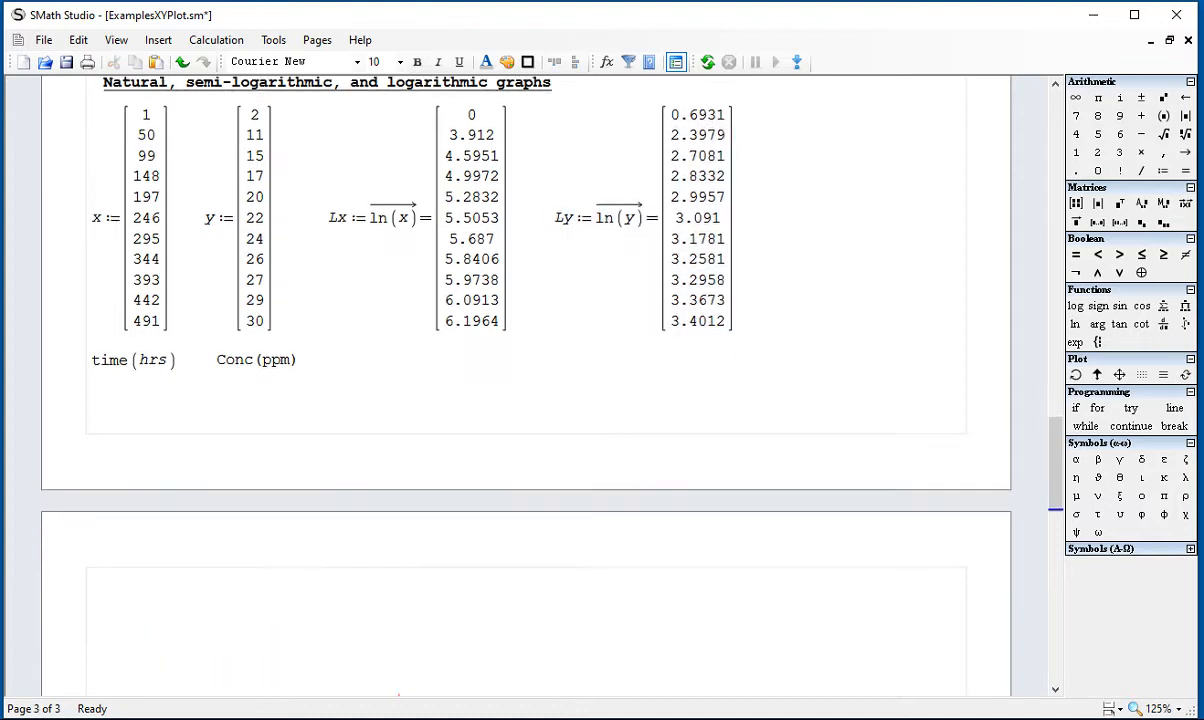
Step: Insert an X-Y plot on page 3 graphing augment(x, y)
scroll(down, 3)
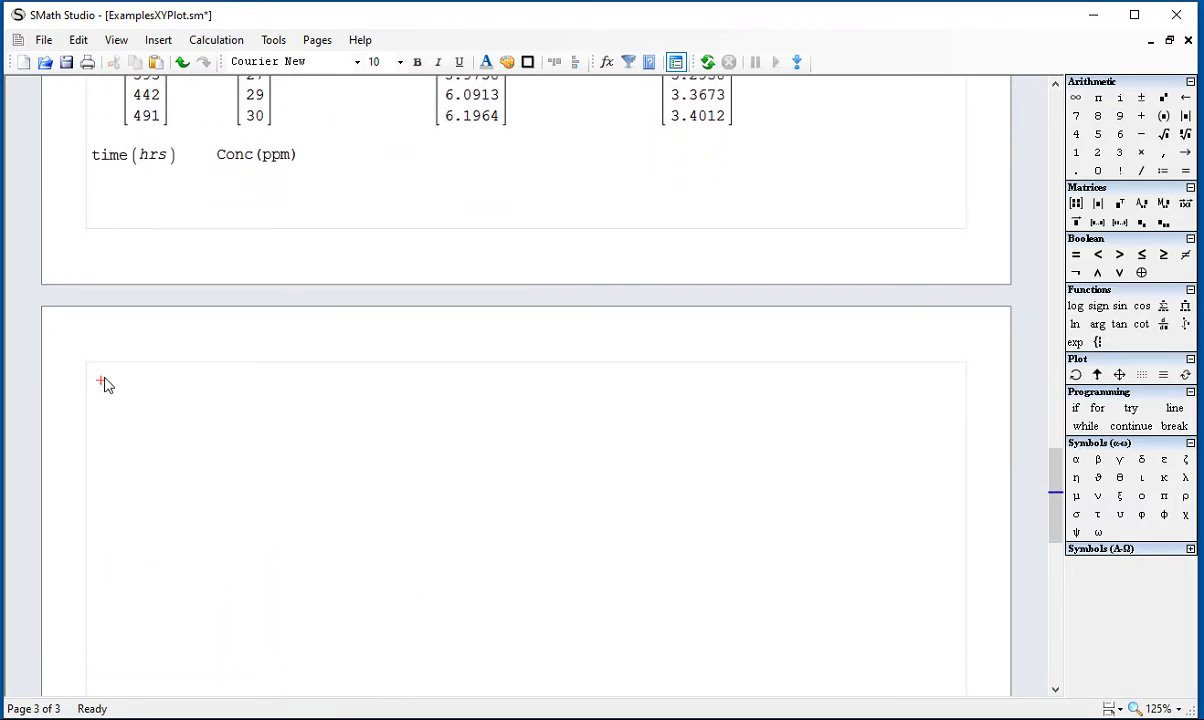
click(156, 40)
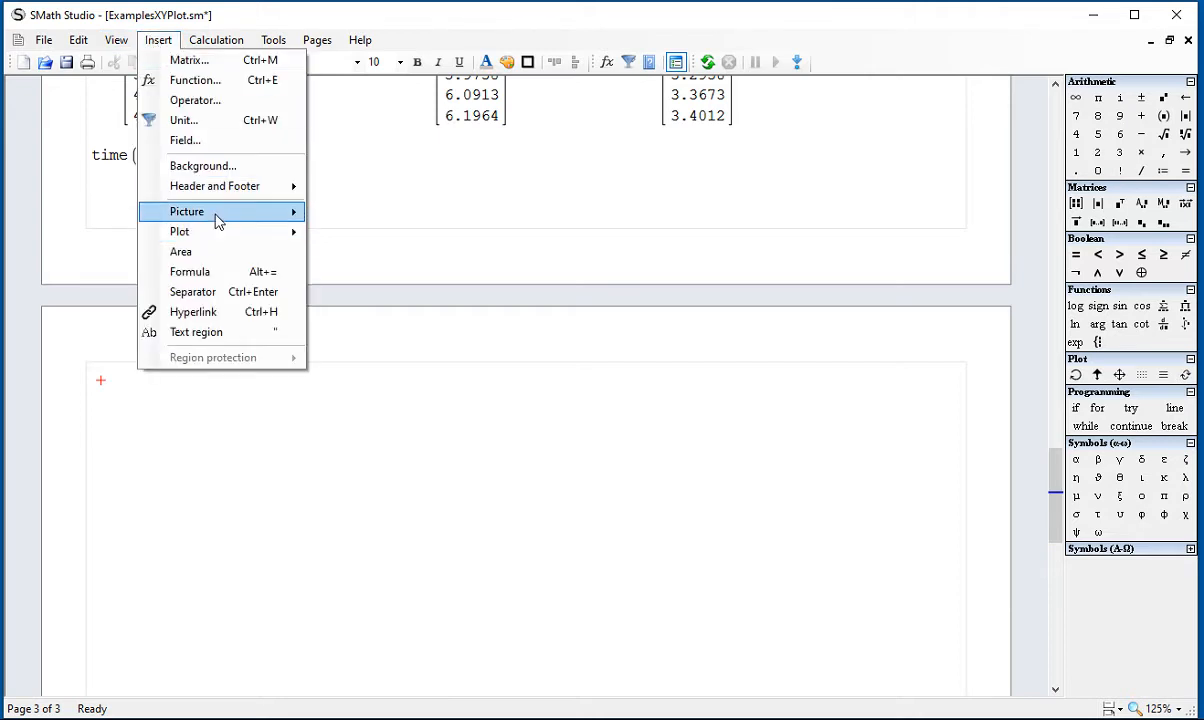
mouse_move(182, 252)
text(augment()
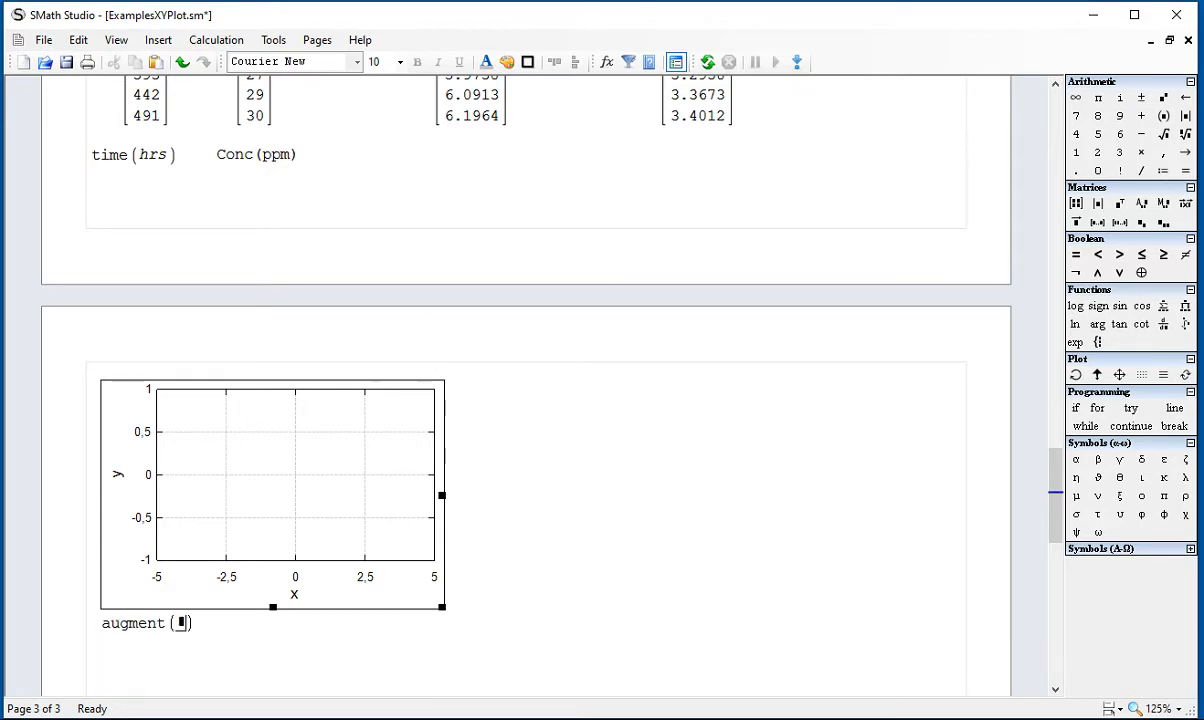
text(x,y)
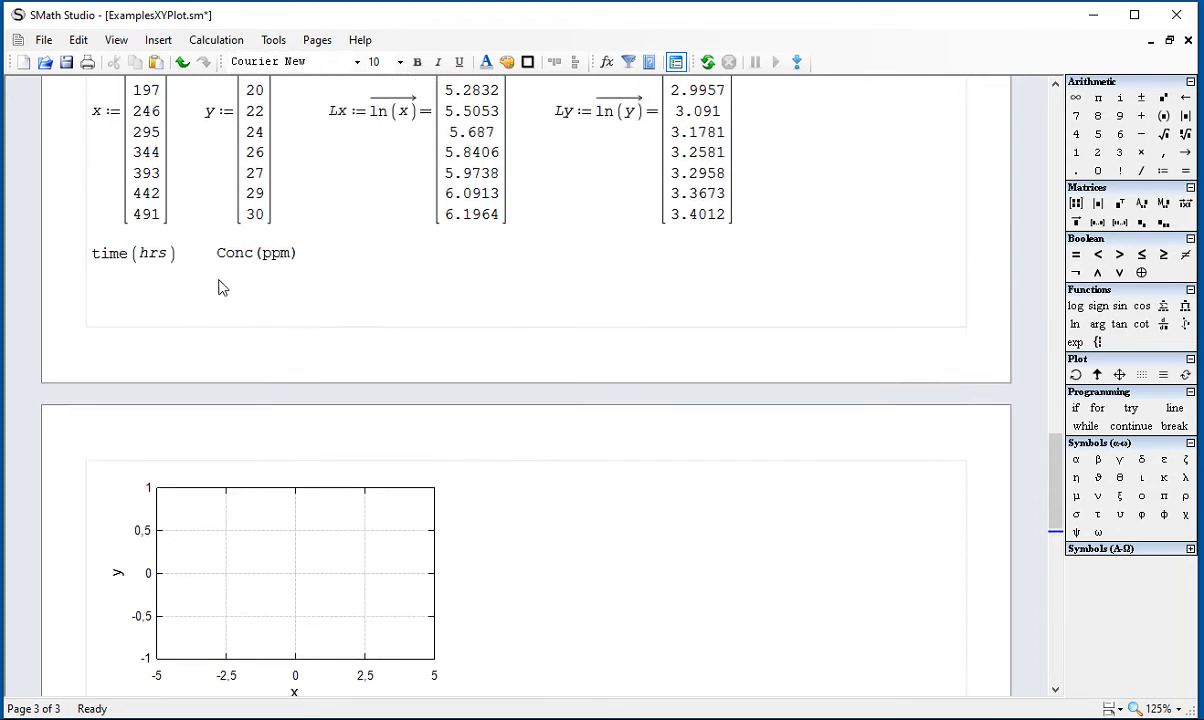
scroll(down, 3)
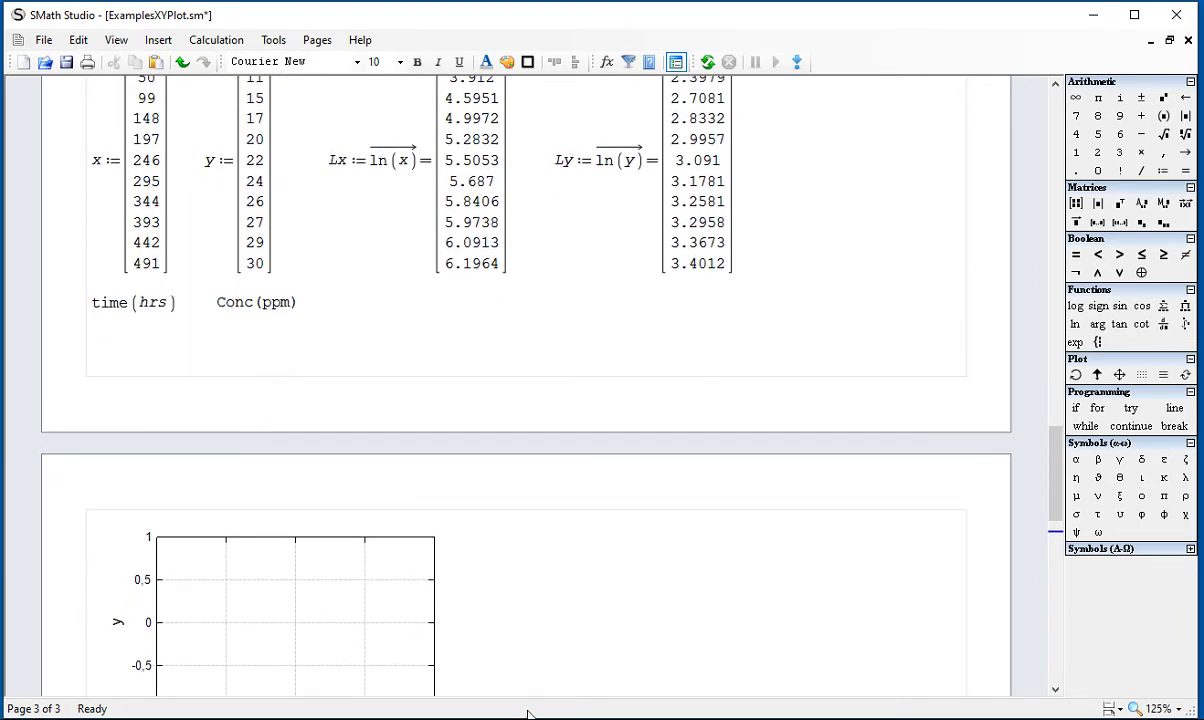
scroll(down, 3)
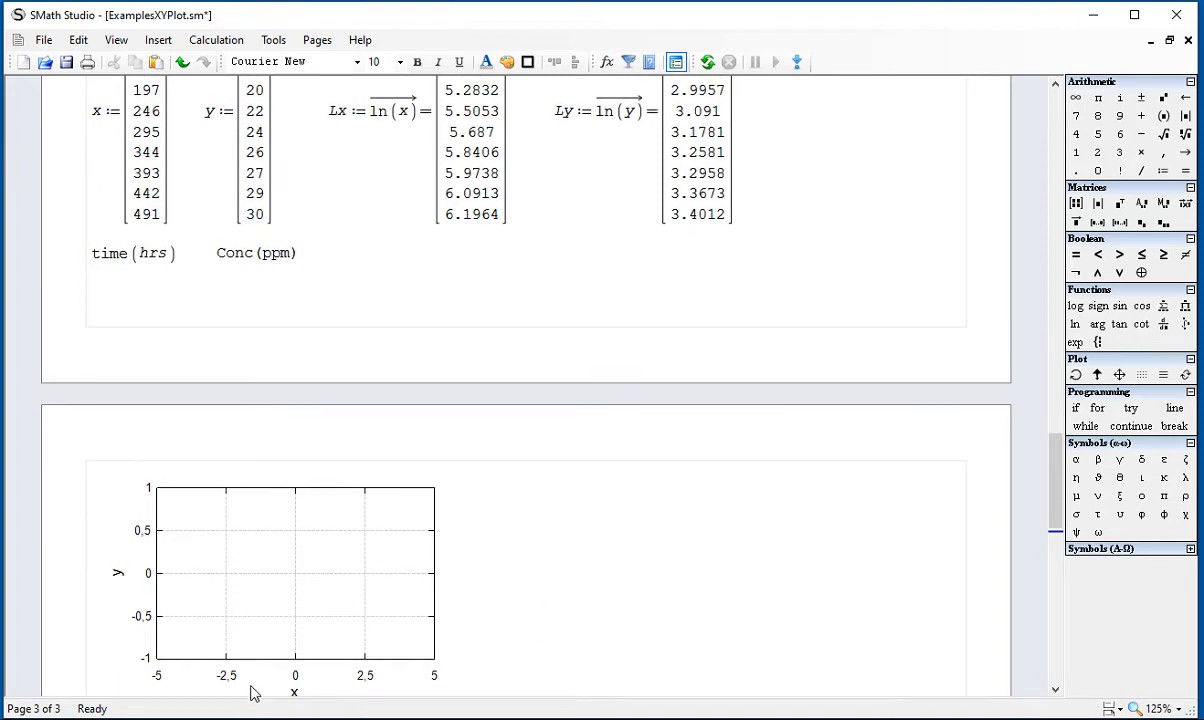
Step: Set the plot's X-axis to Min 0, Max 500 with Tick 100
double_click(290, 570)
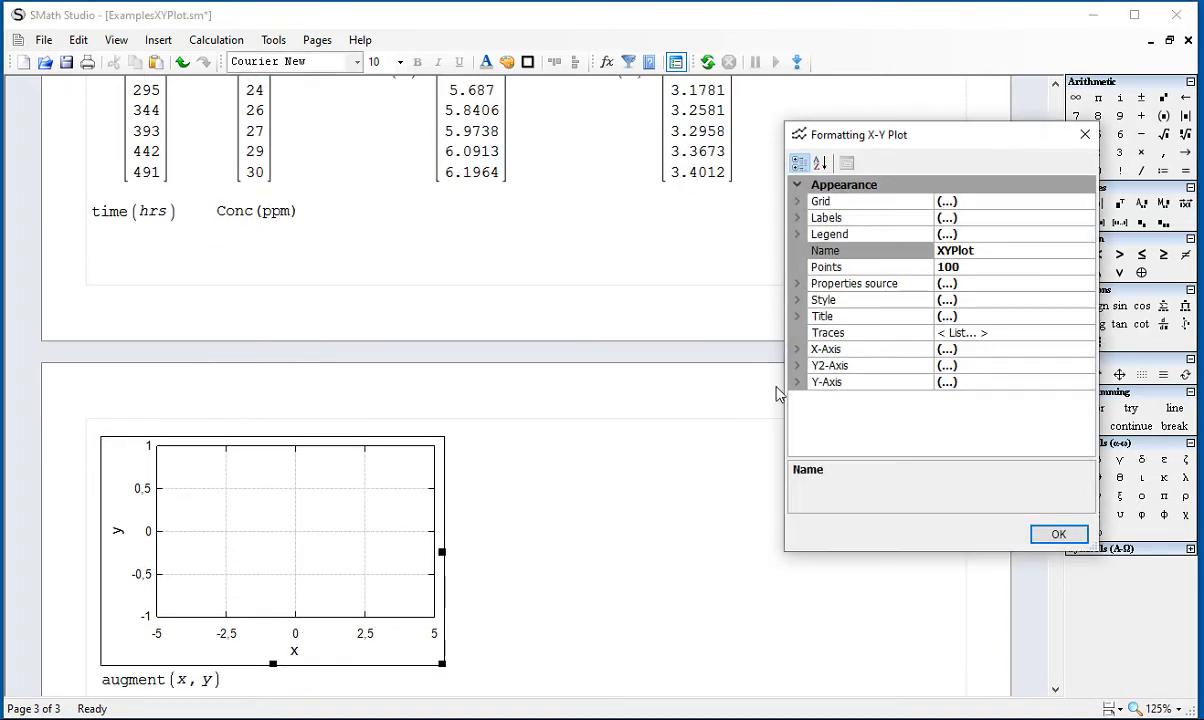
click(798, 348)
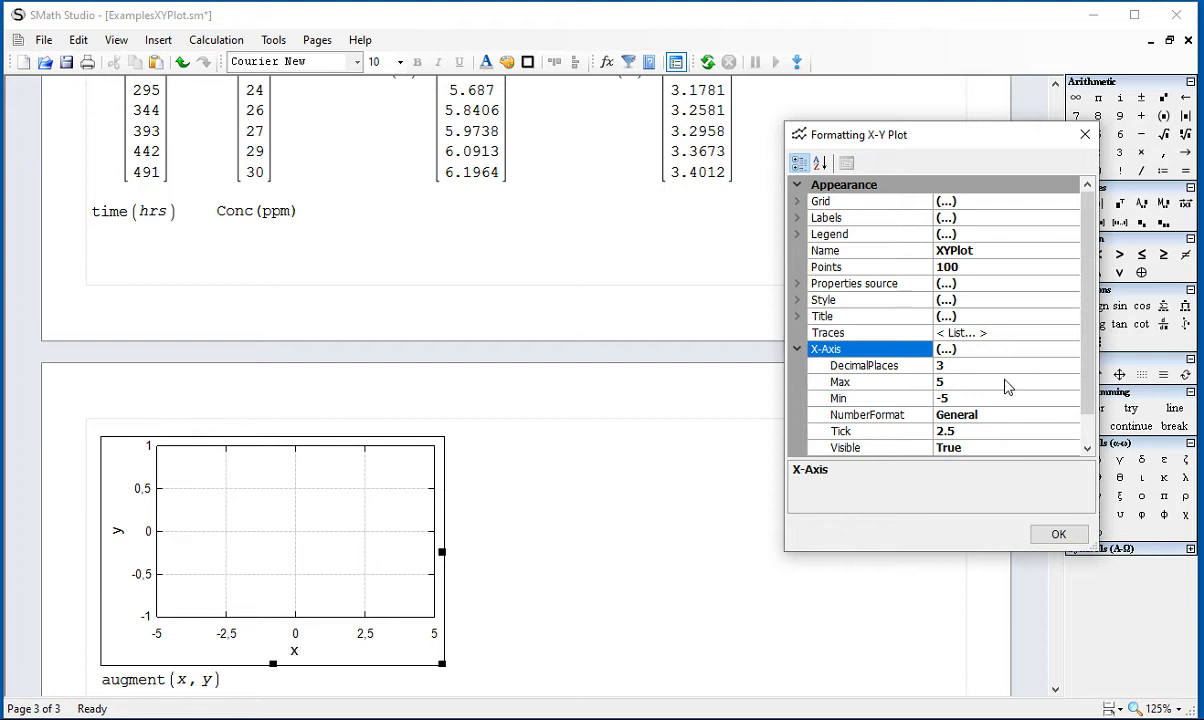
click(838, 398)
text(1)
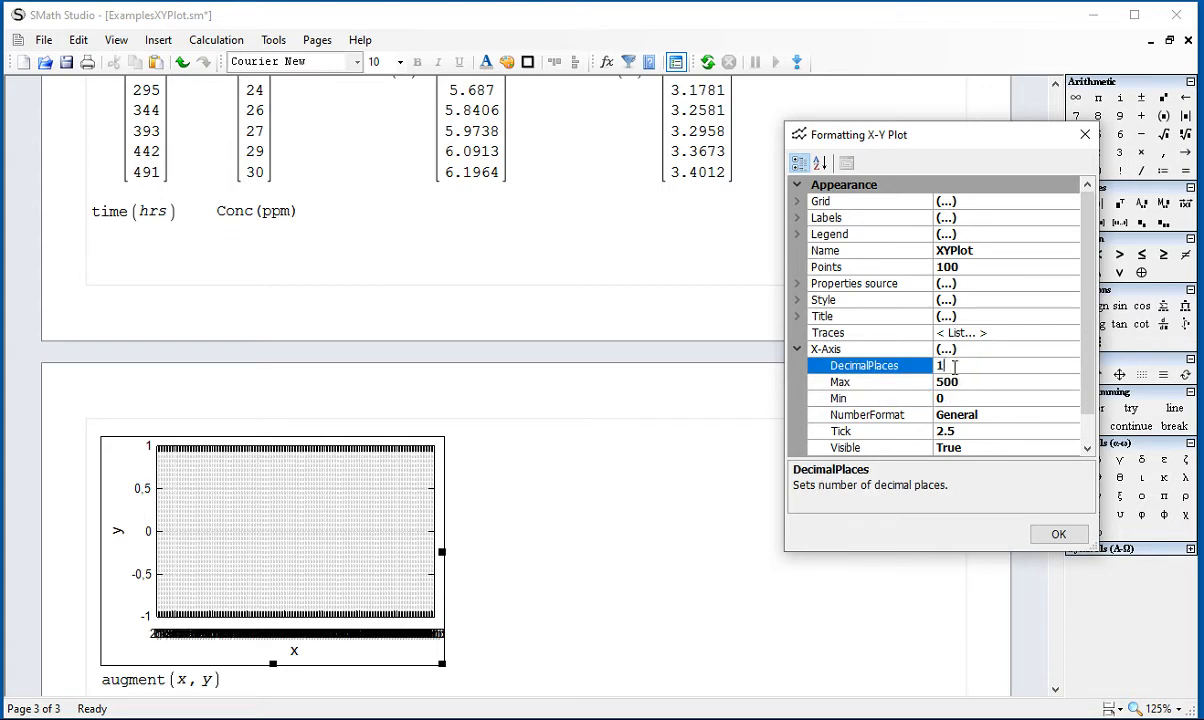
click(870, 432)
text(100)
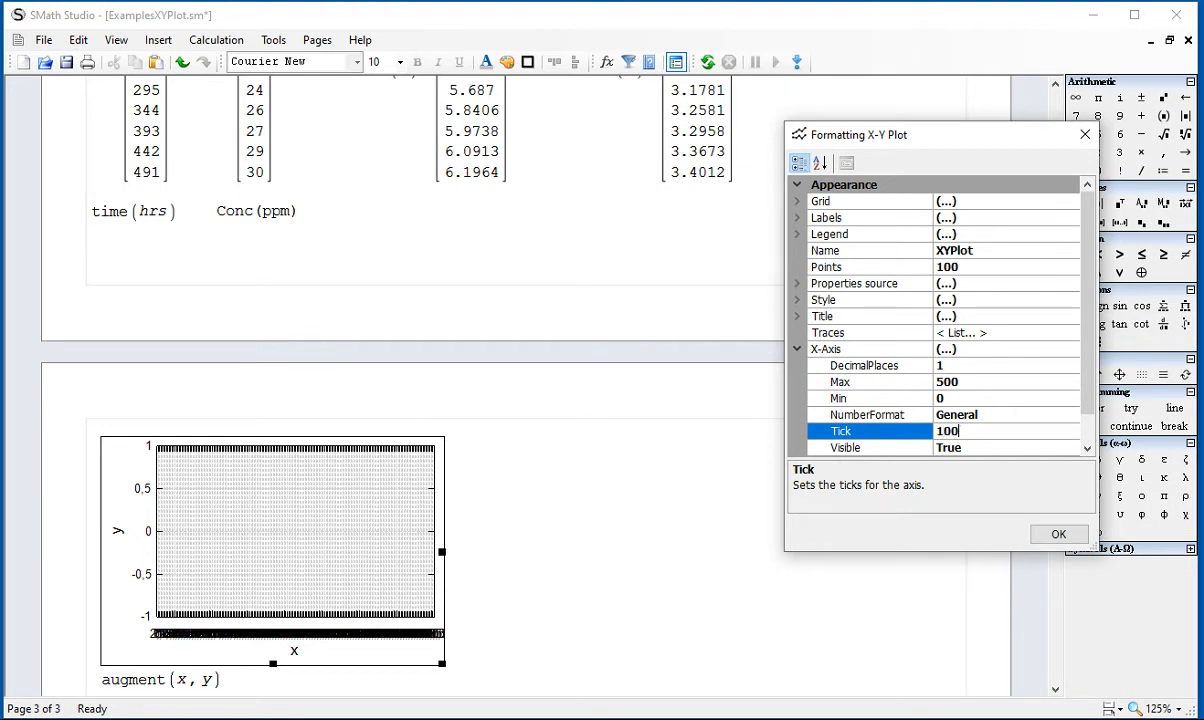
click(1058, 532)
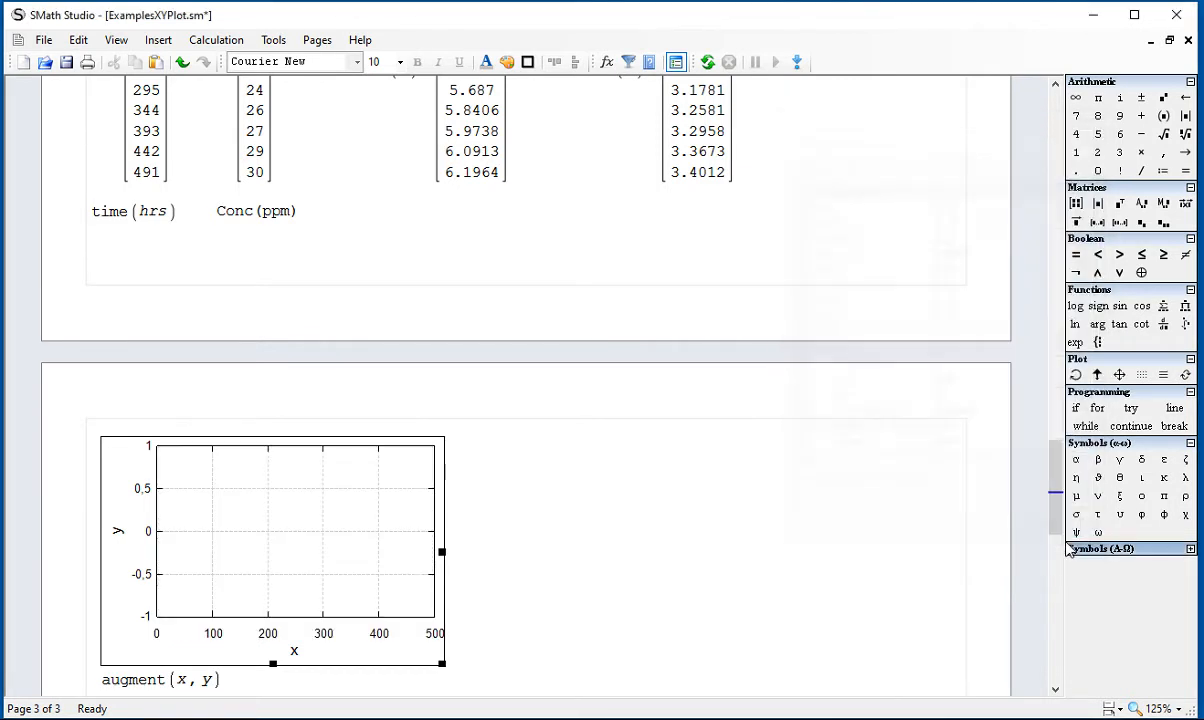
scroll(up, 3)
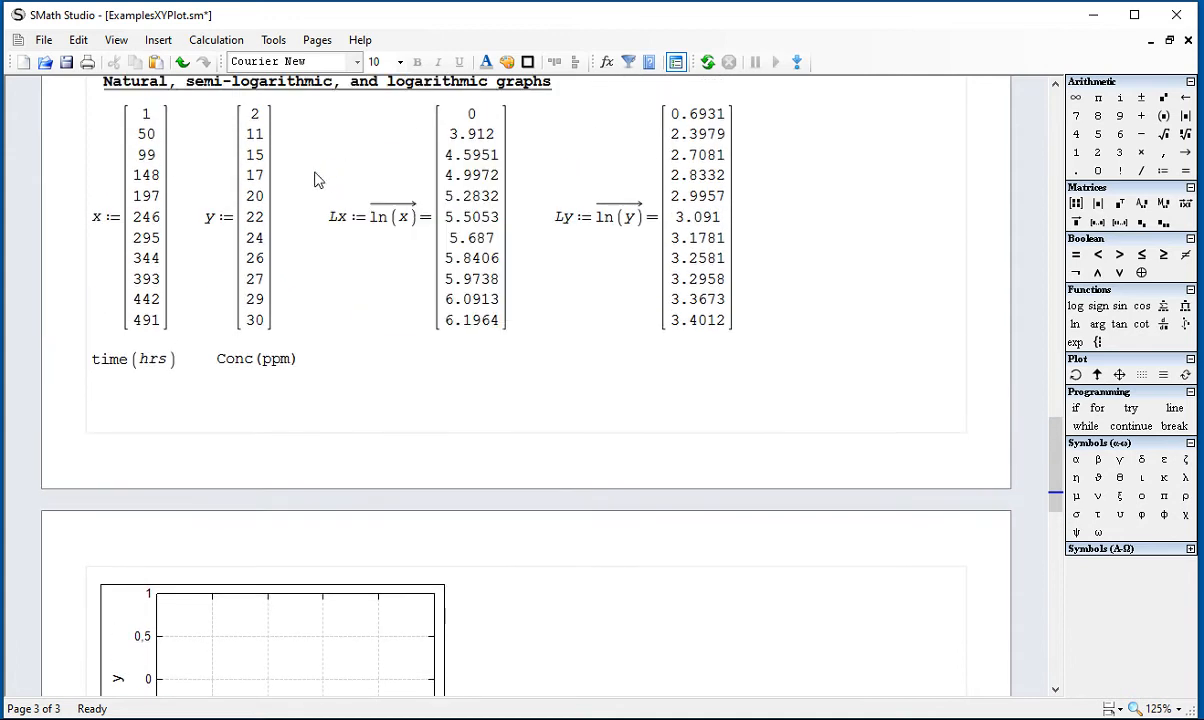
Step: Set the plot's Y-axis to 1 decimal place with Min 0 and Max 30
scroll(down, 3)
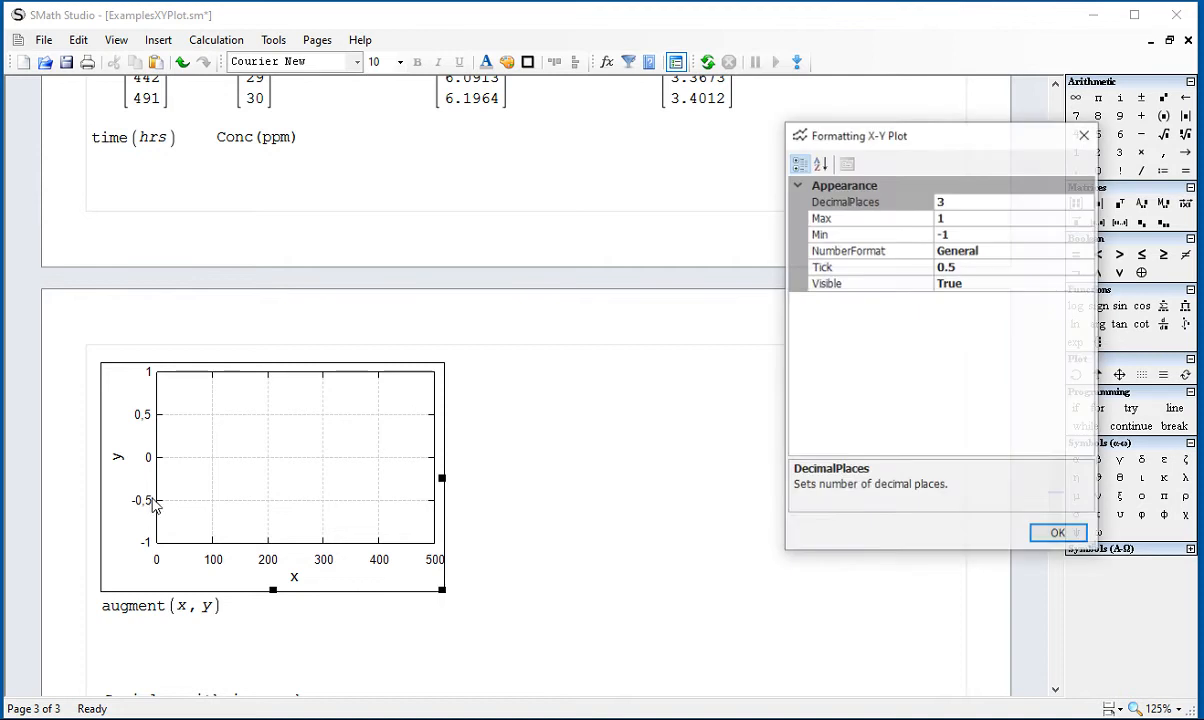
click(1056, 532)
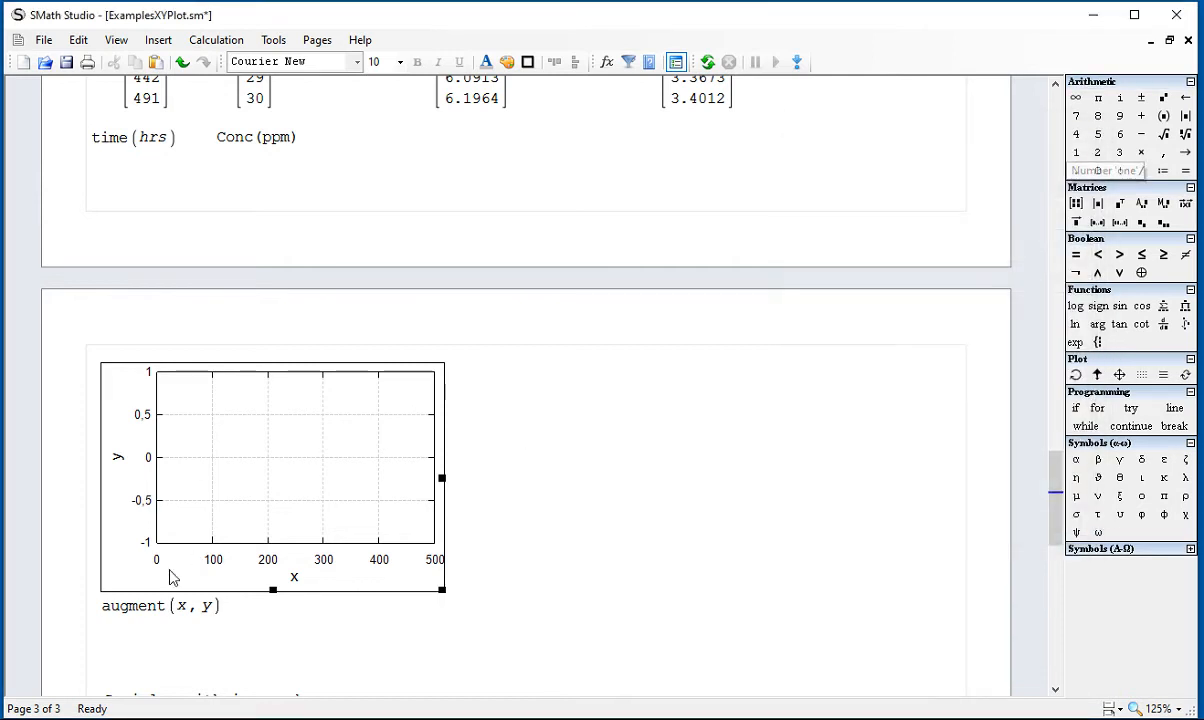
double_click(270, 476)
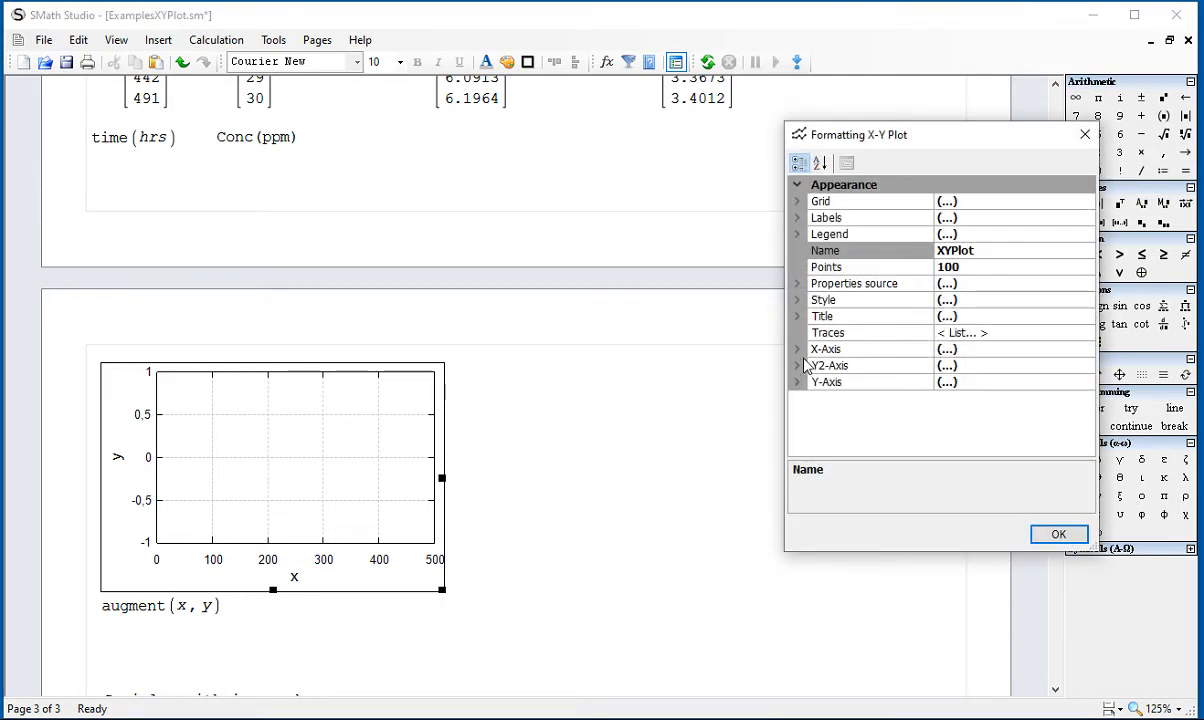
click(826, 380)
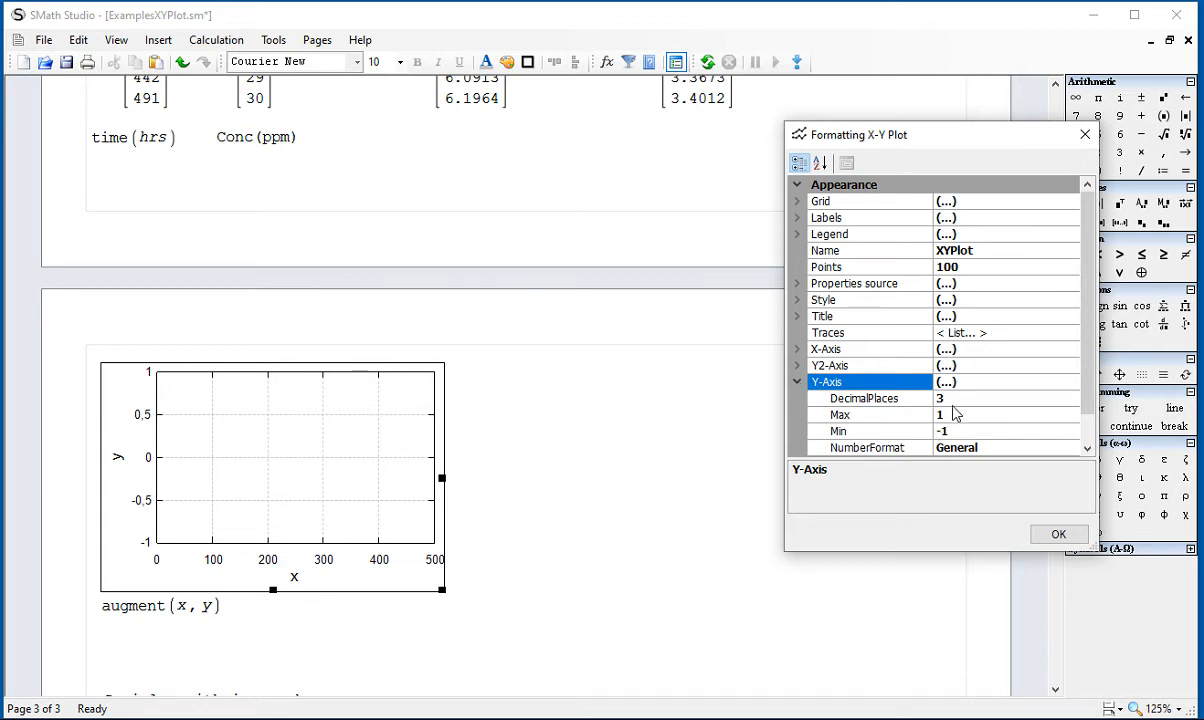
click(862, 398)
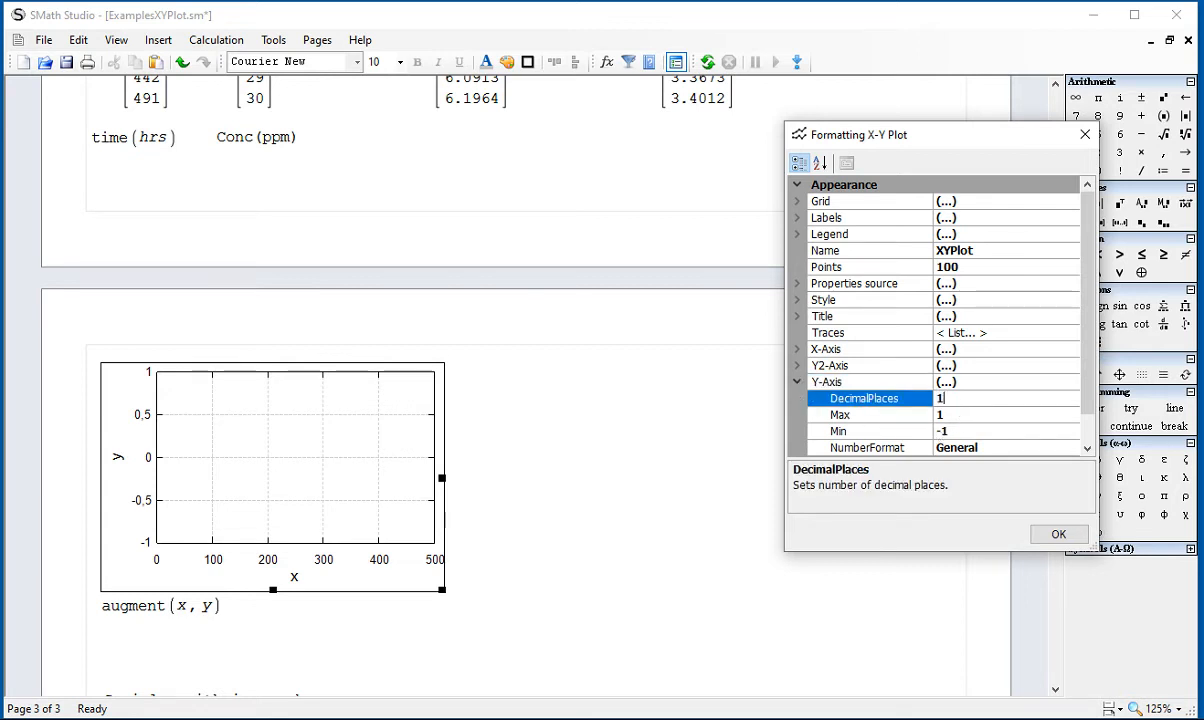
click(840, 414)
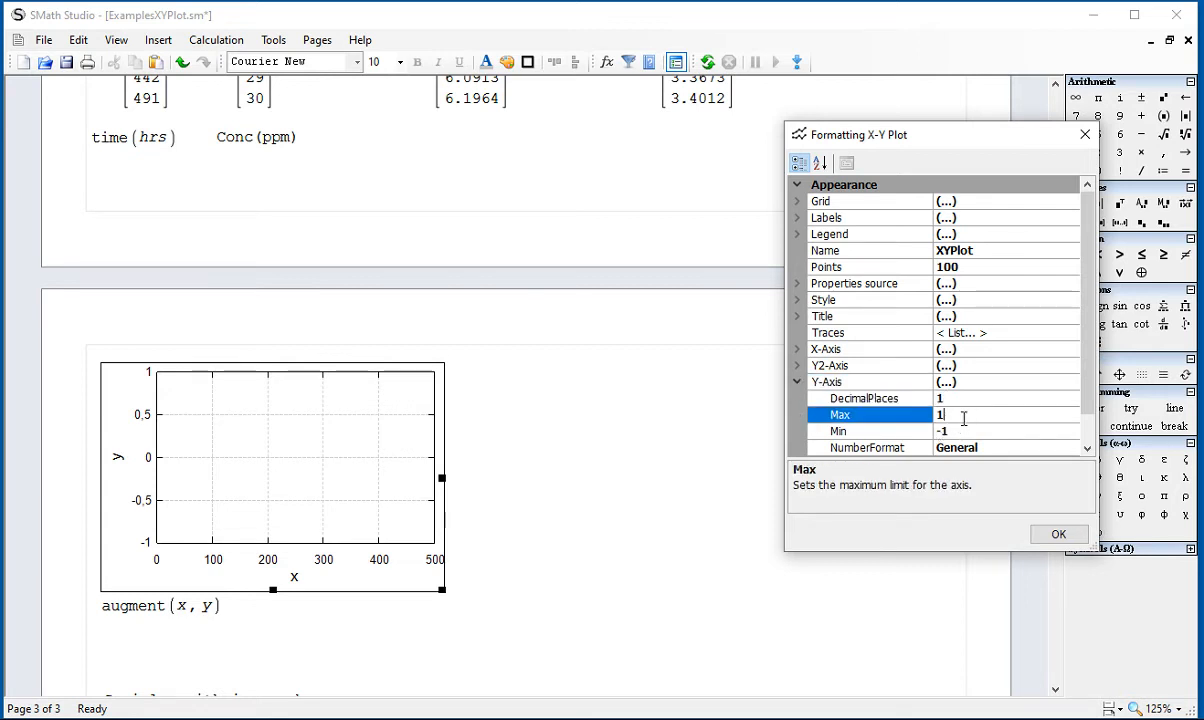
text(30)
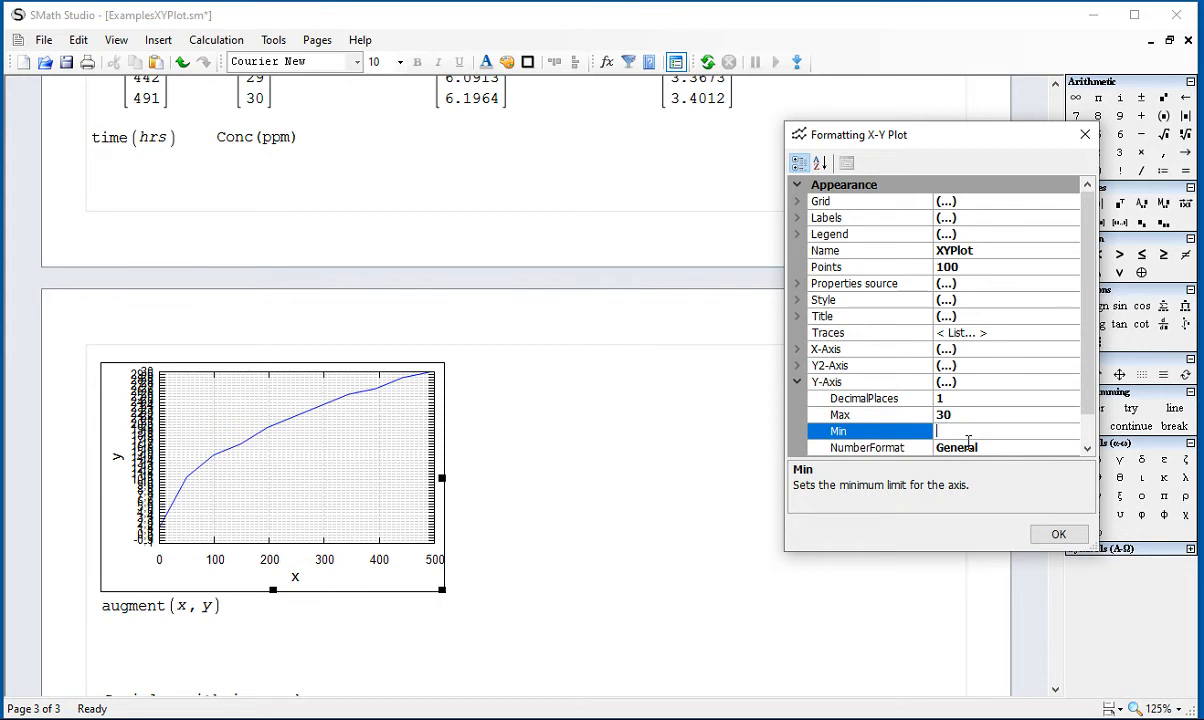
text(0)
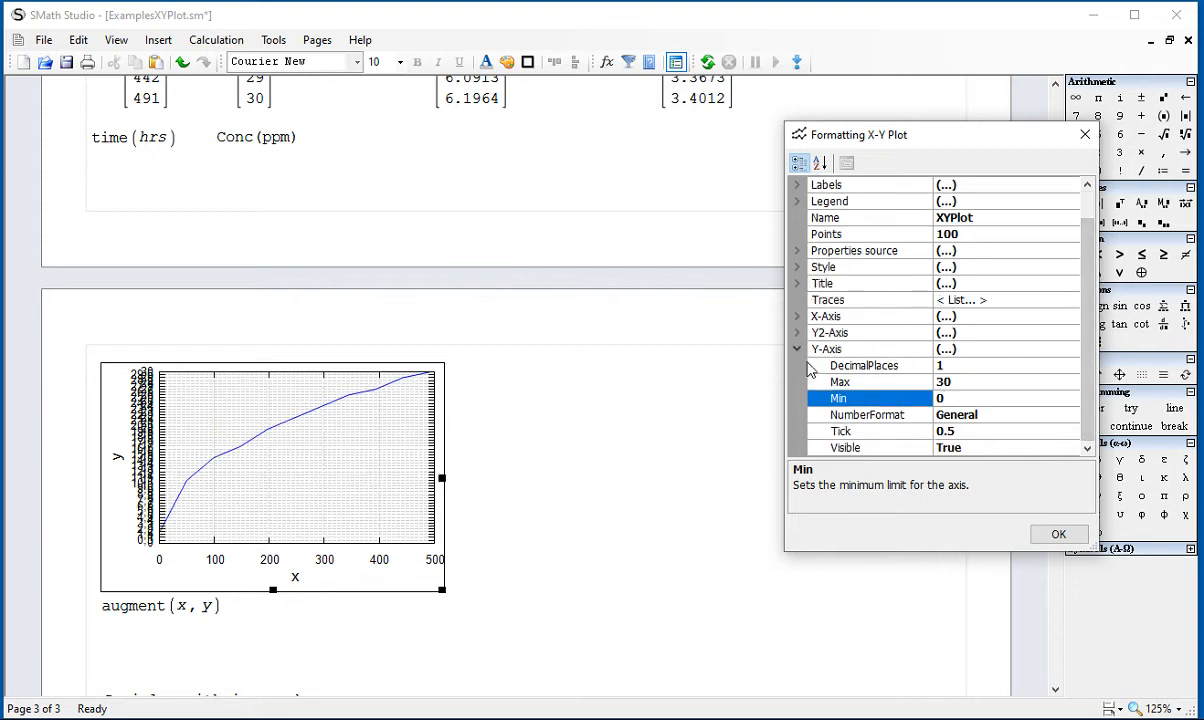
click(796, 348)
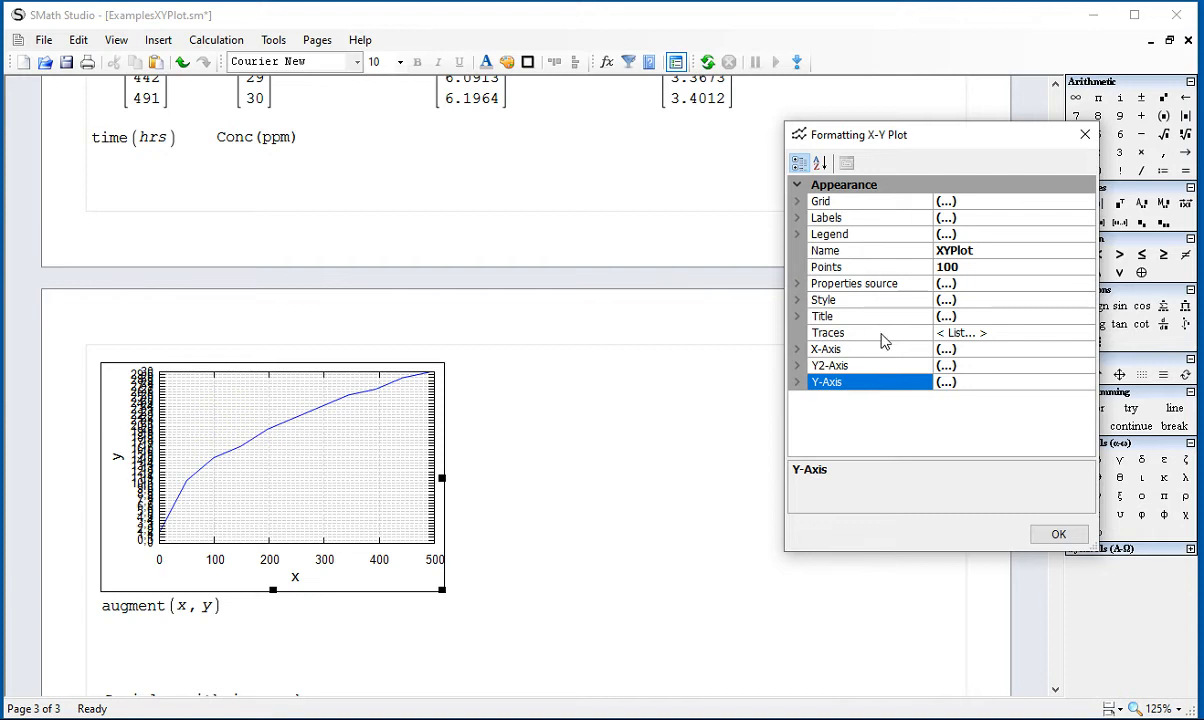
click(944, 332)
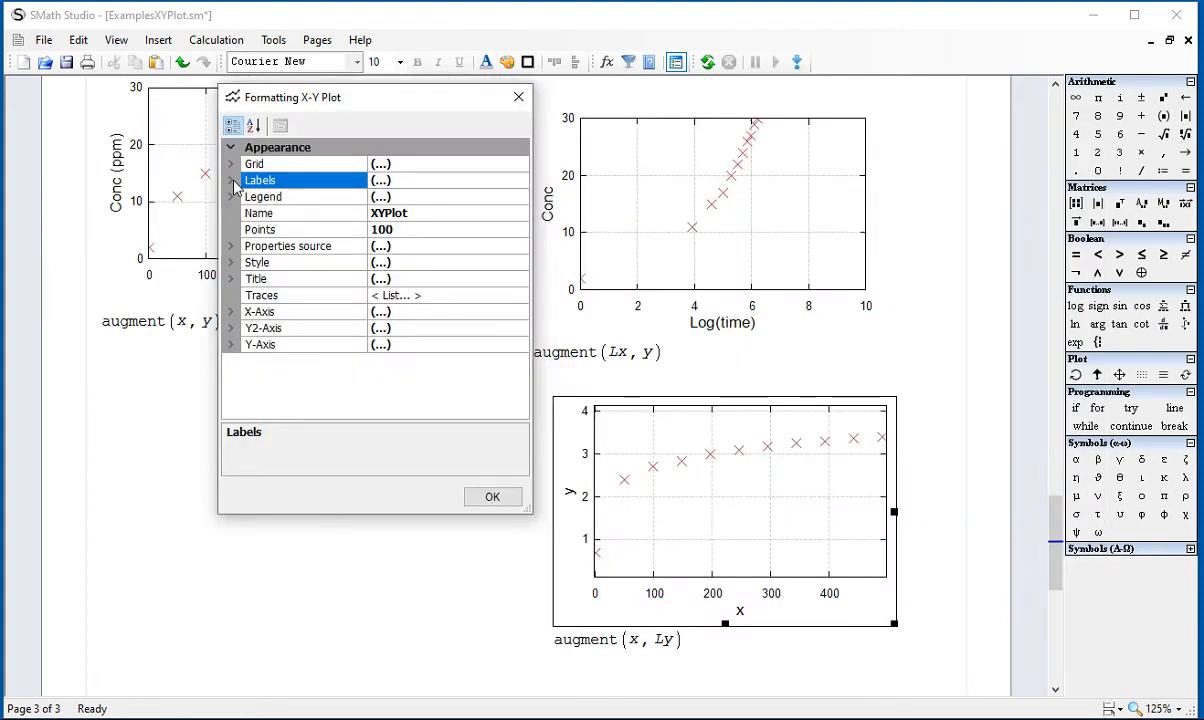
Step: Set the augment(x, Ly) plot's XLabel to 'time (hr)' and YLabel to 'Log(Conc)'
click(232, 180)
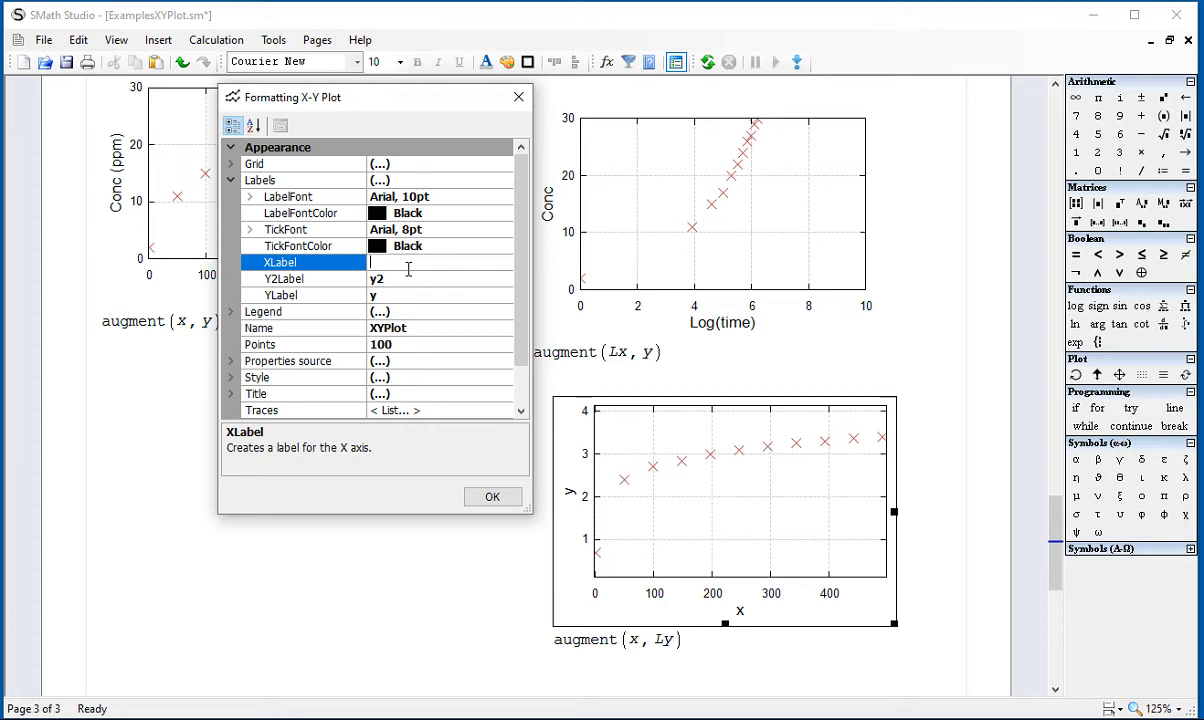
text(timne)
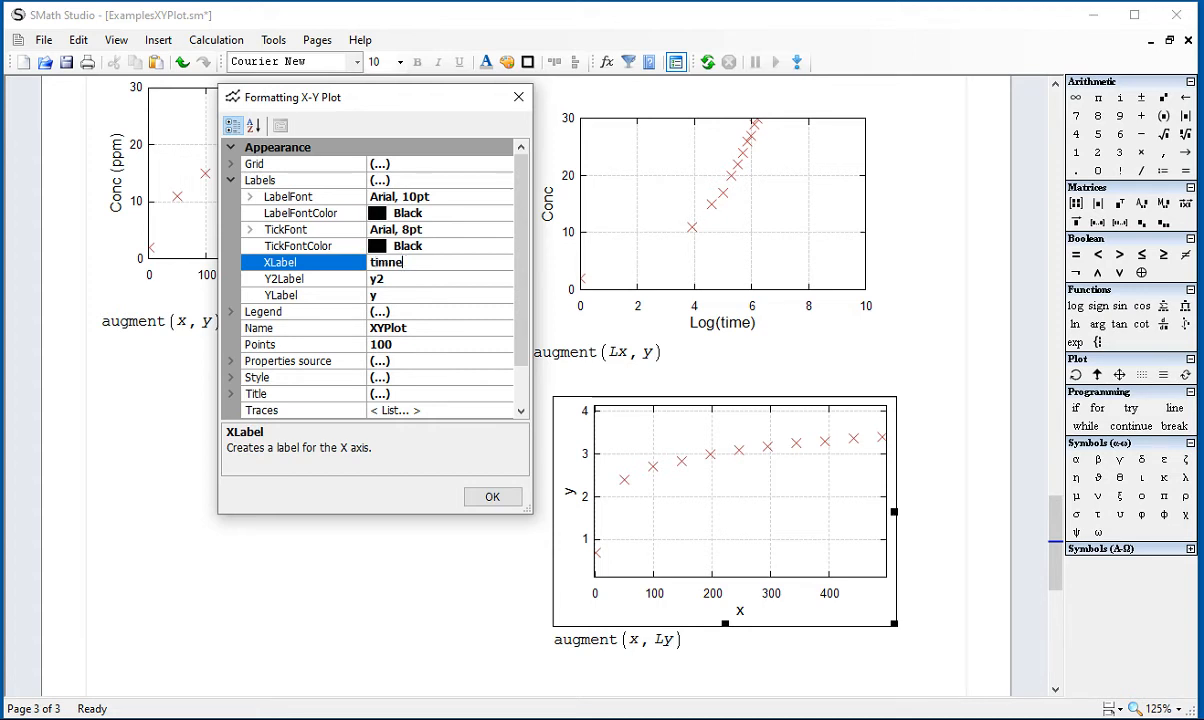
text(time (hr))
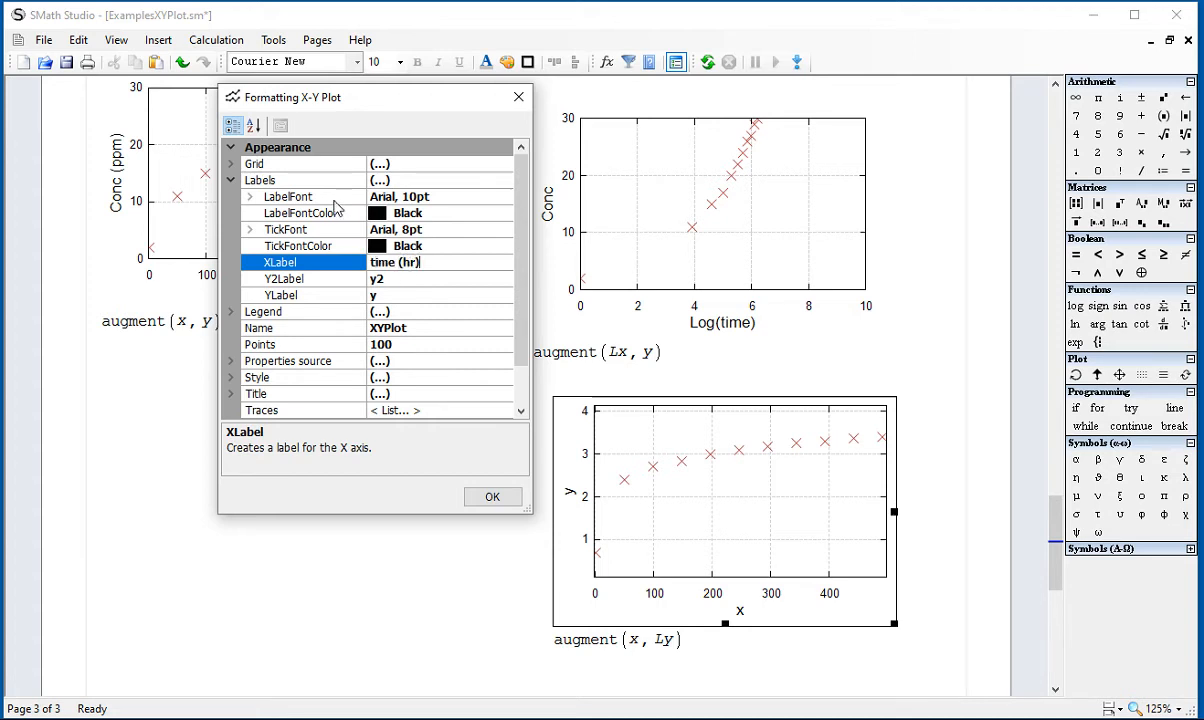
click(280, 294)
text(Log(Conc))
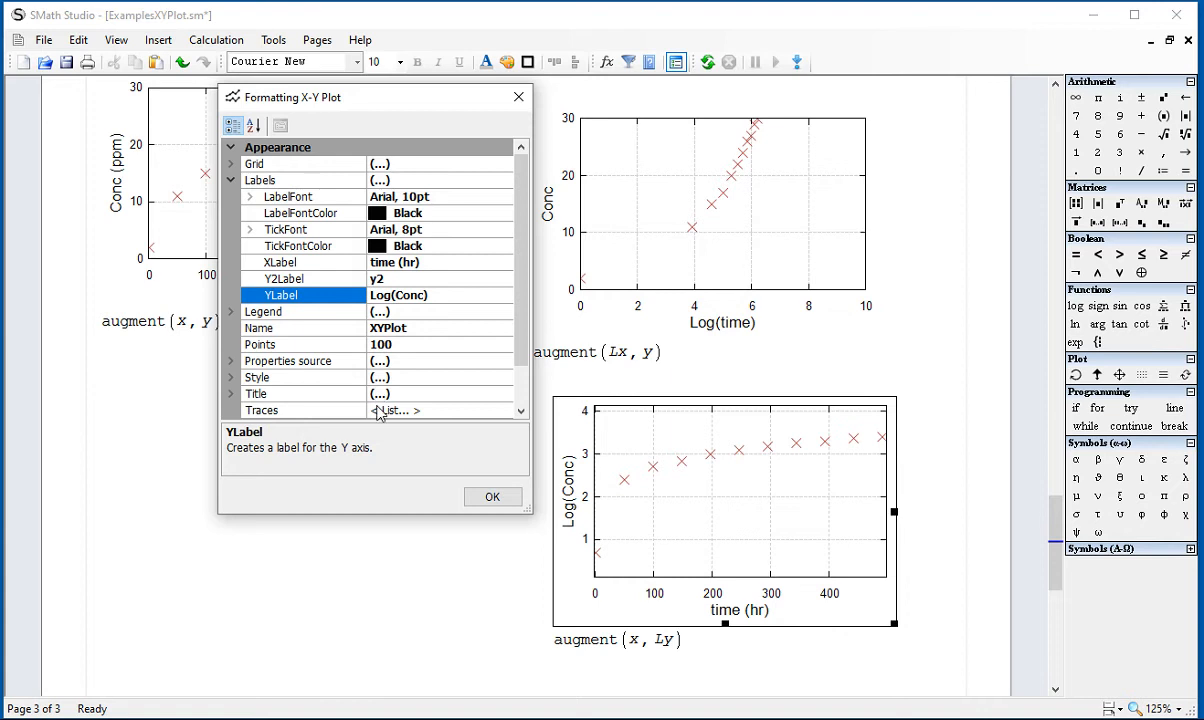
click(492, 496)
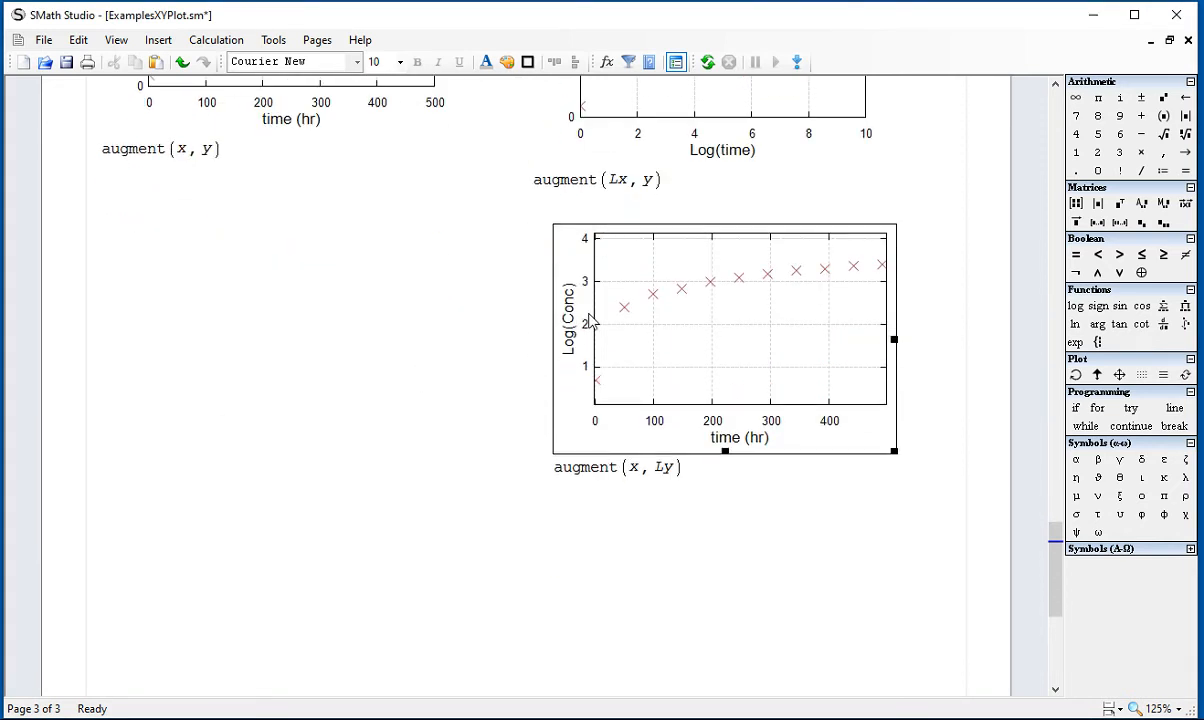
Step: Add a 'double logarithmic' text note below the first plot
click(100, 194)
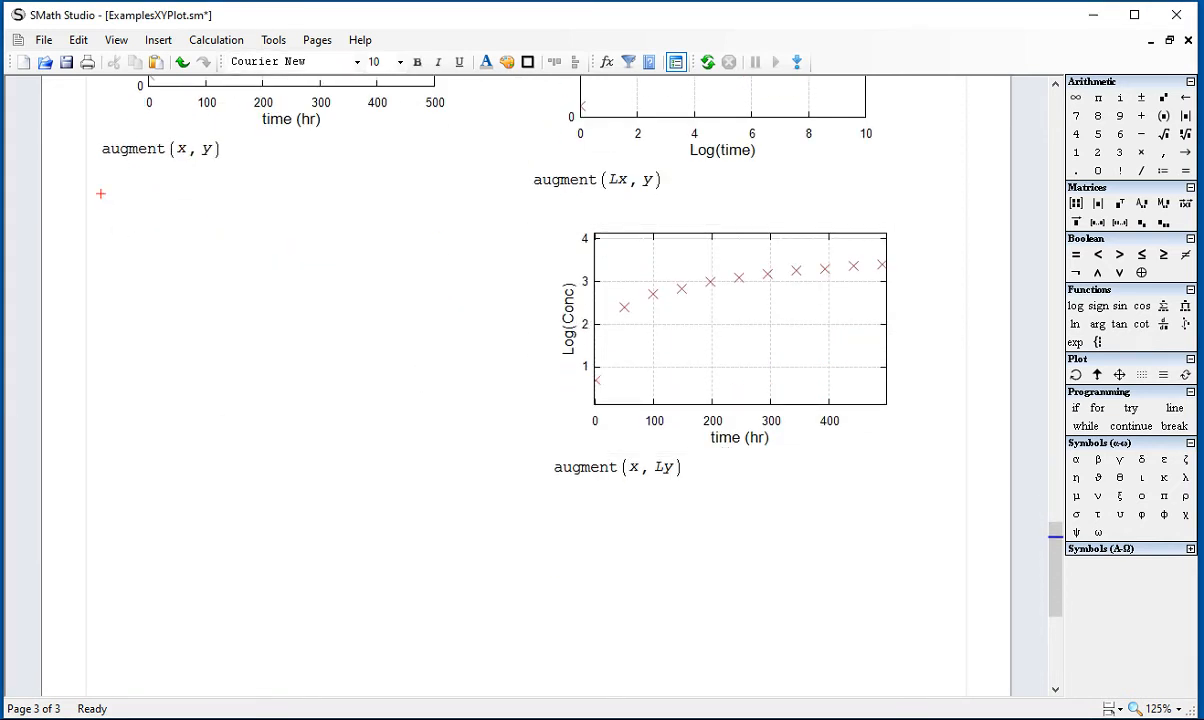
text(double logarit)
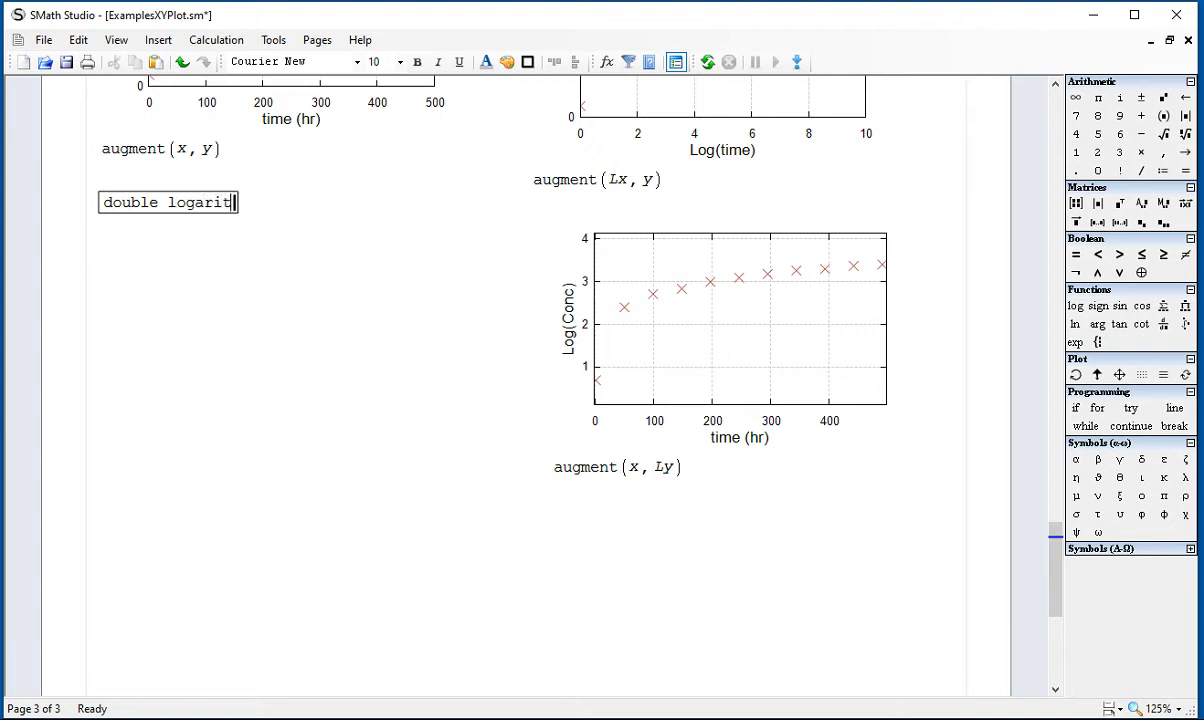
text(hmic)
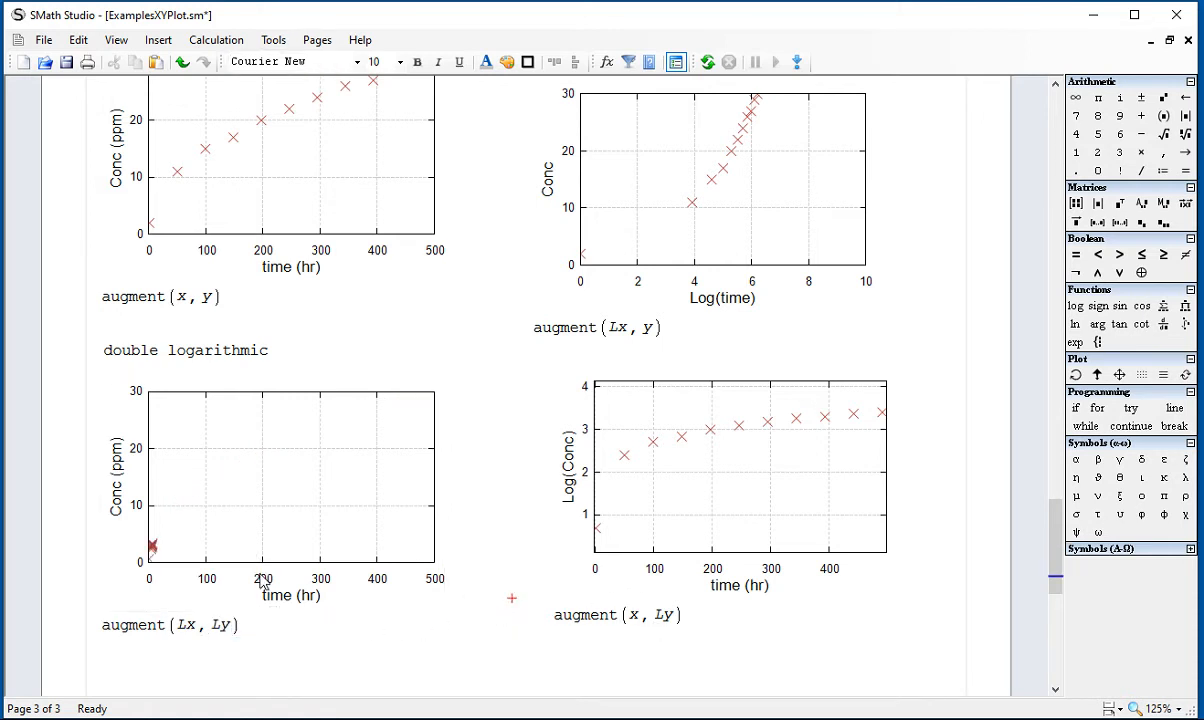
mouse_move(312, 648)
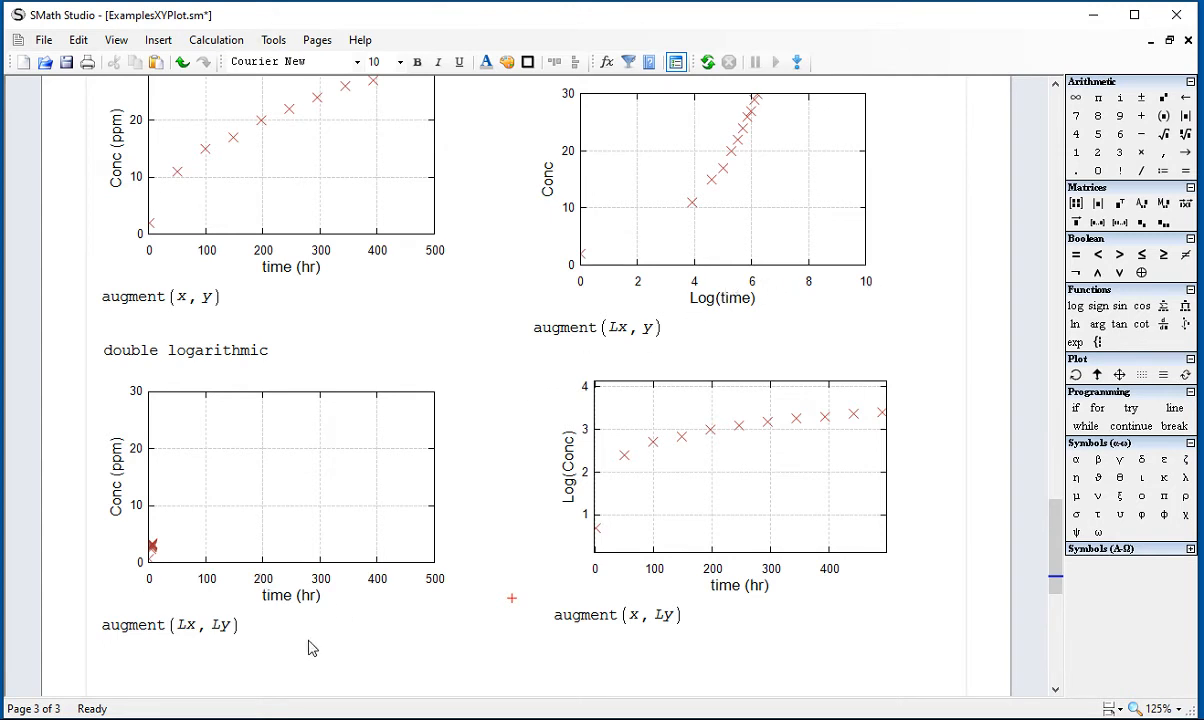
Step: Set the augment(Lx, Ly) plot to X 0–10 tick 2 and Y 0–4 tick 1
double_click(270, 490)
text(2)
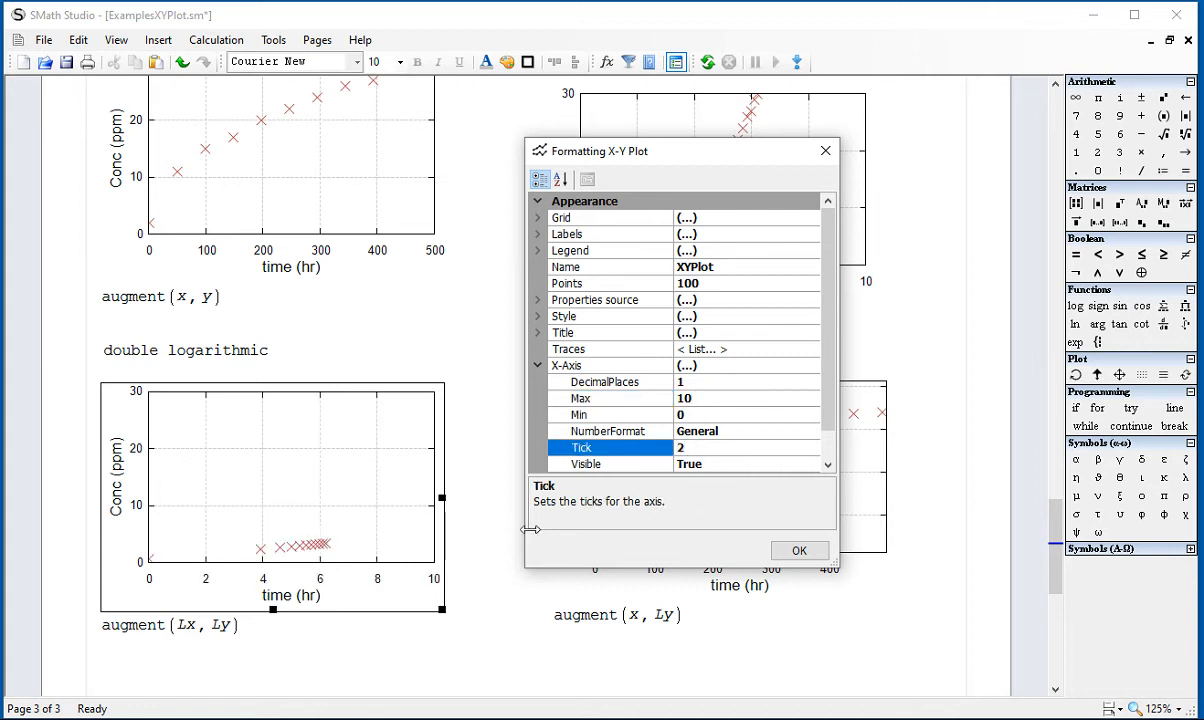
scroll(down, 3)
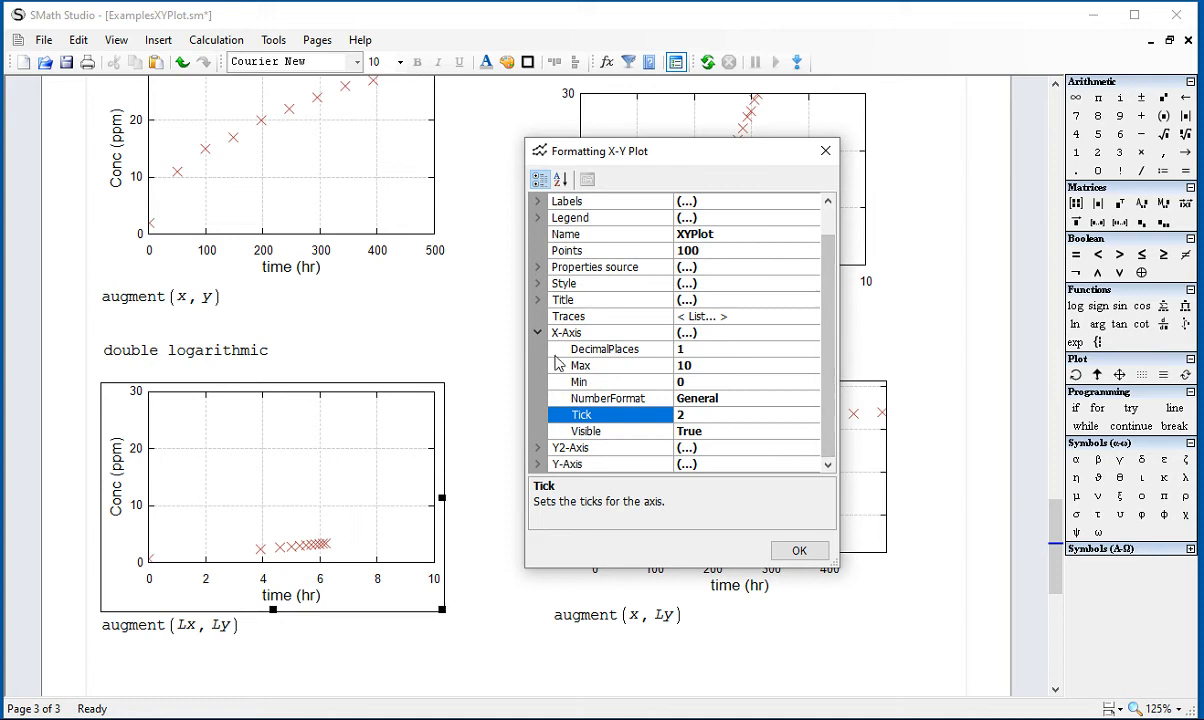
click(568, 364)
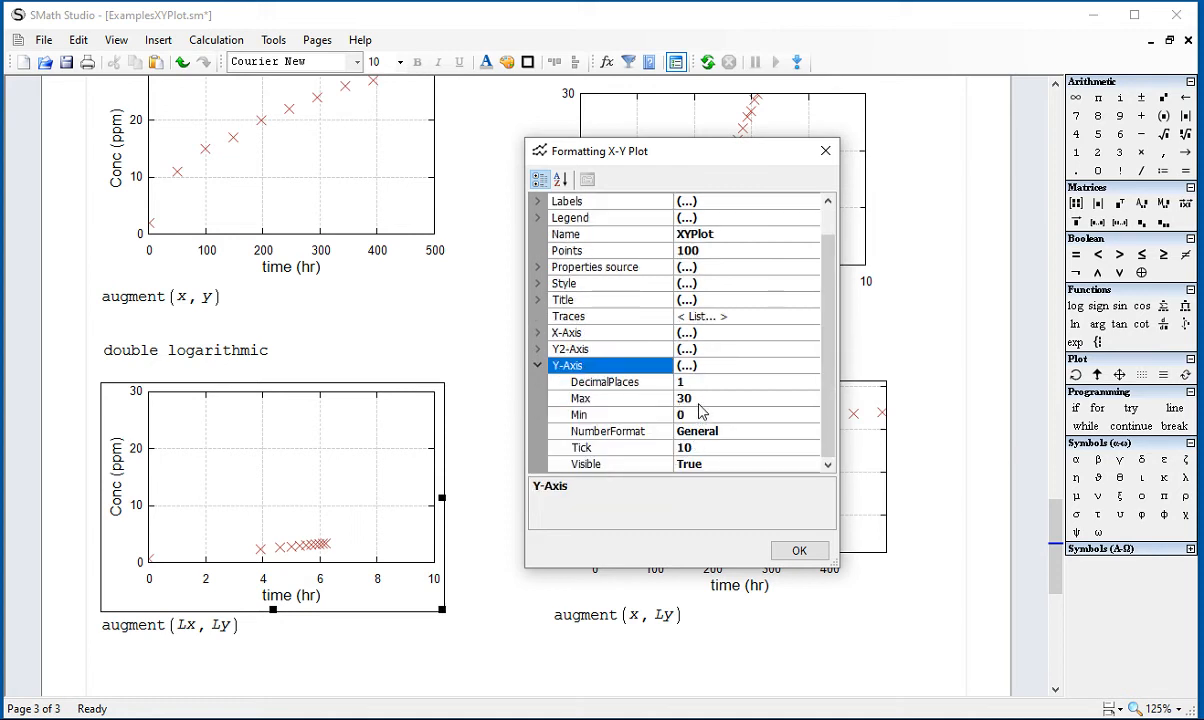
click(744, 398)
text(4)
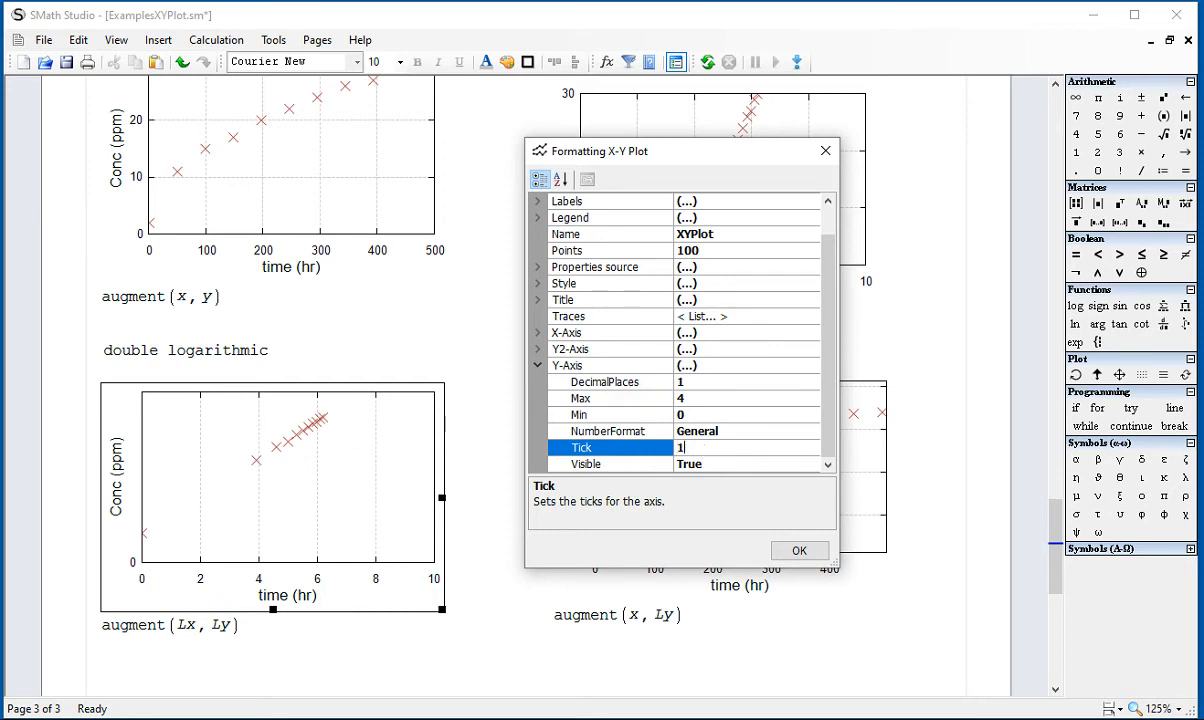
click(800, 550)
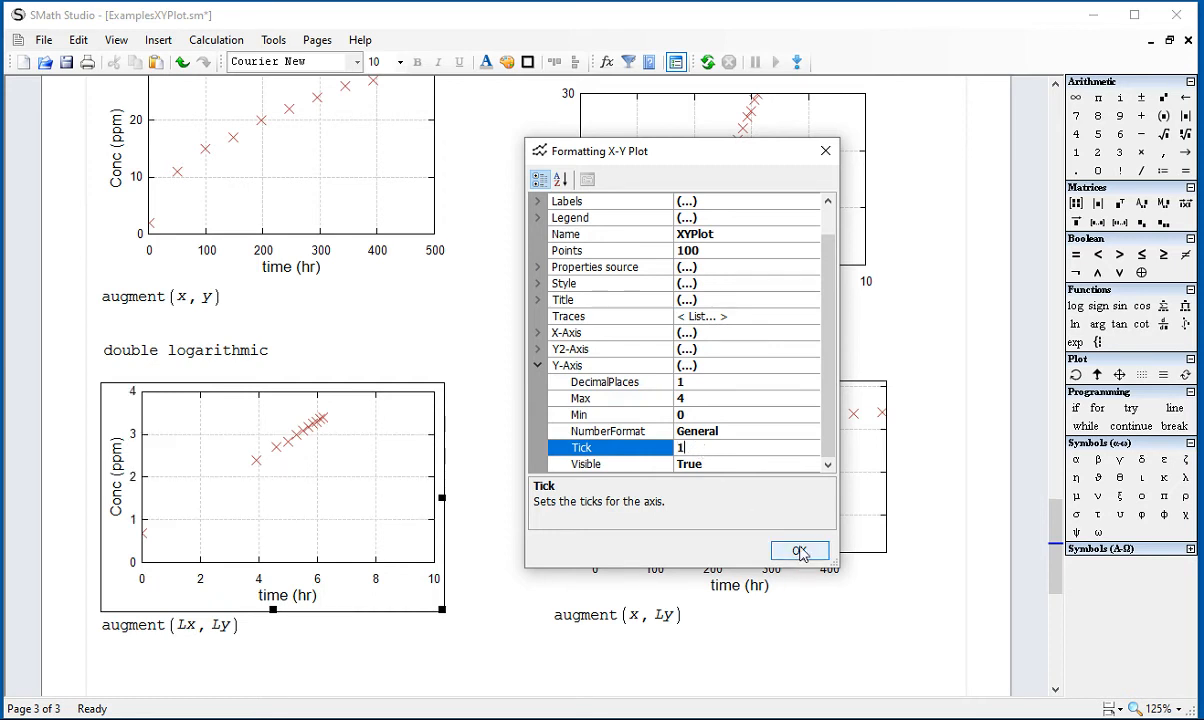
click(800, 552)
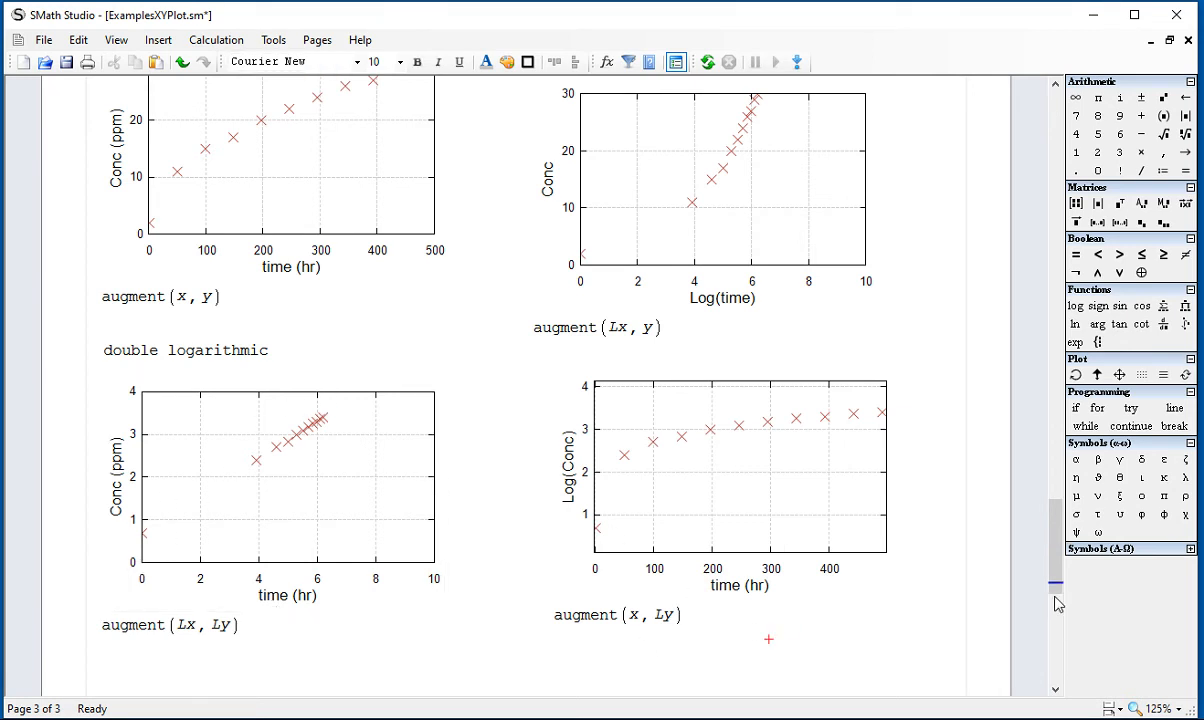
scroll(up, 3)
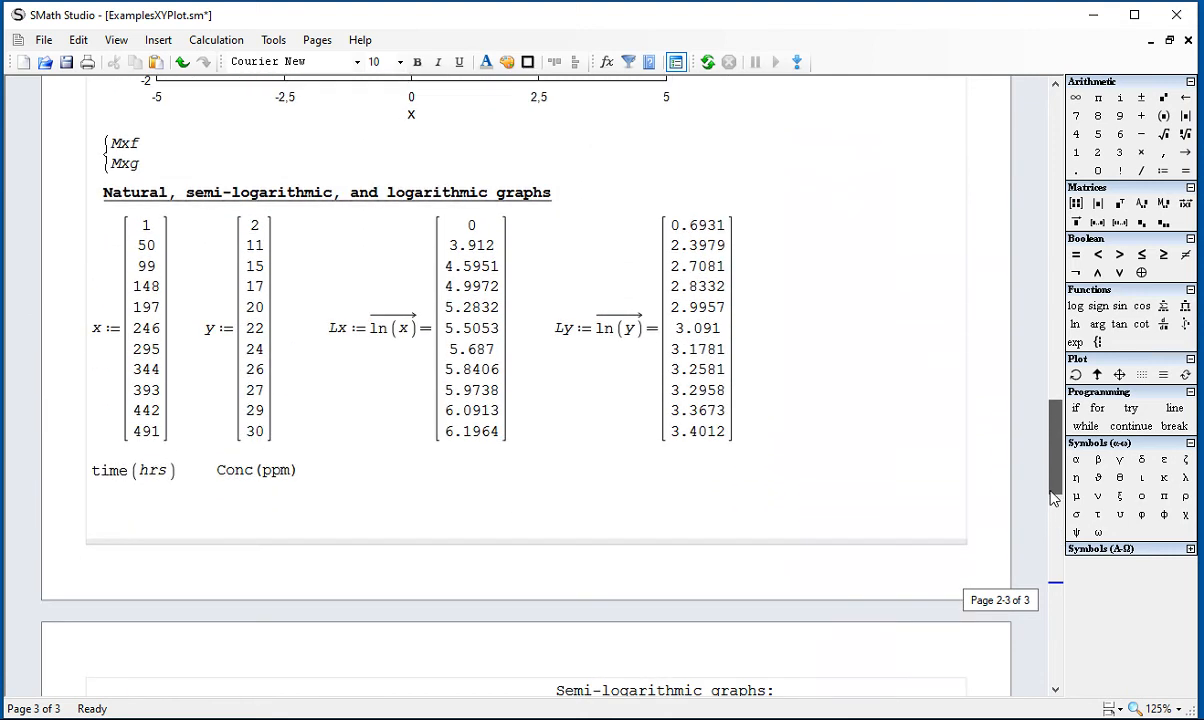
scroll(down, 3)
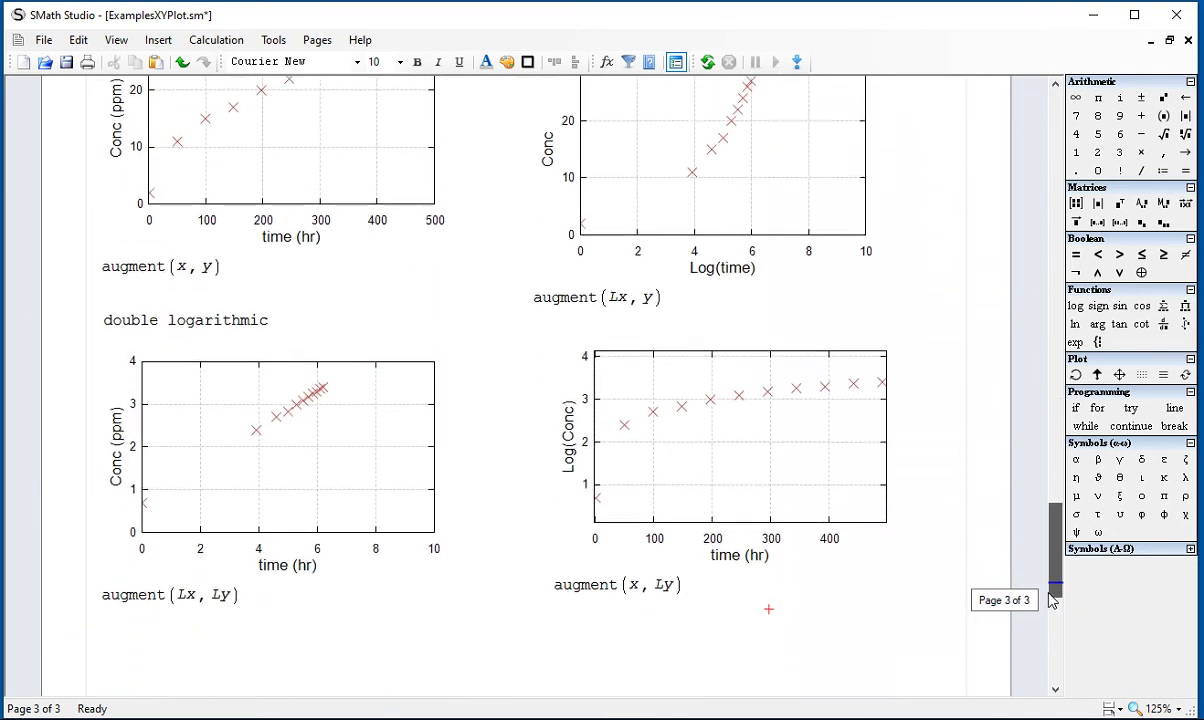
scroll(up, 3)
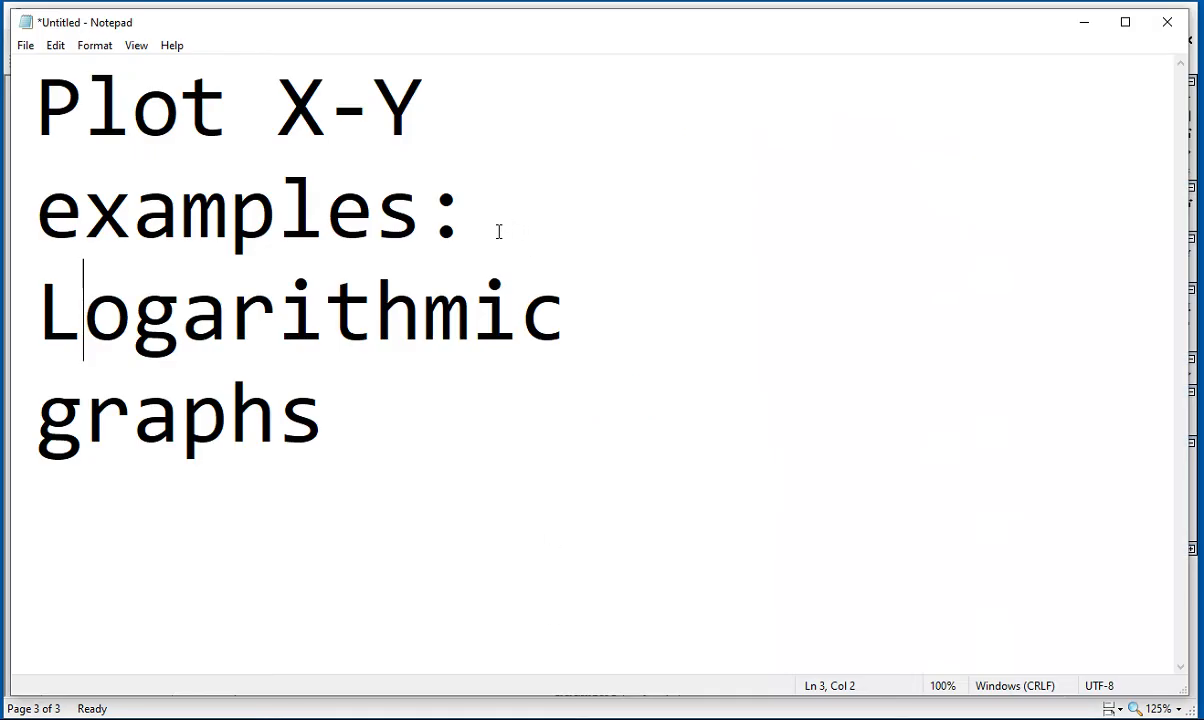
Step: Insert 'matrix data and' before 'Logarithmic' in the Notepad title
text(mat)
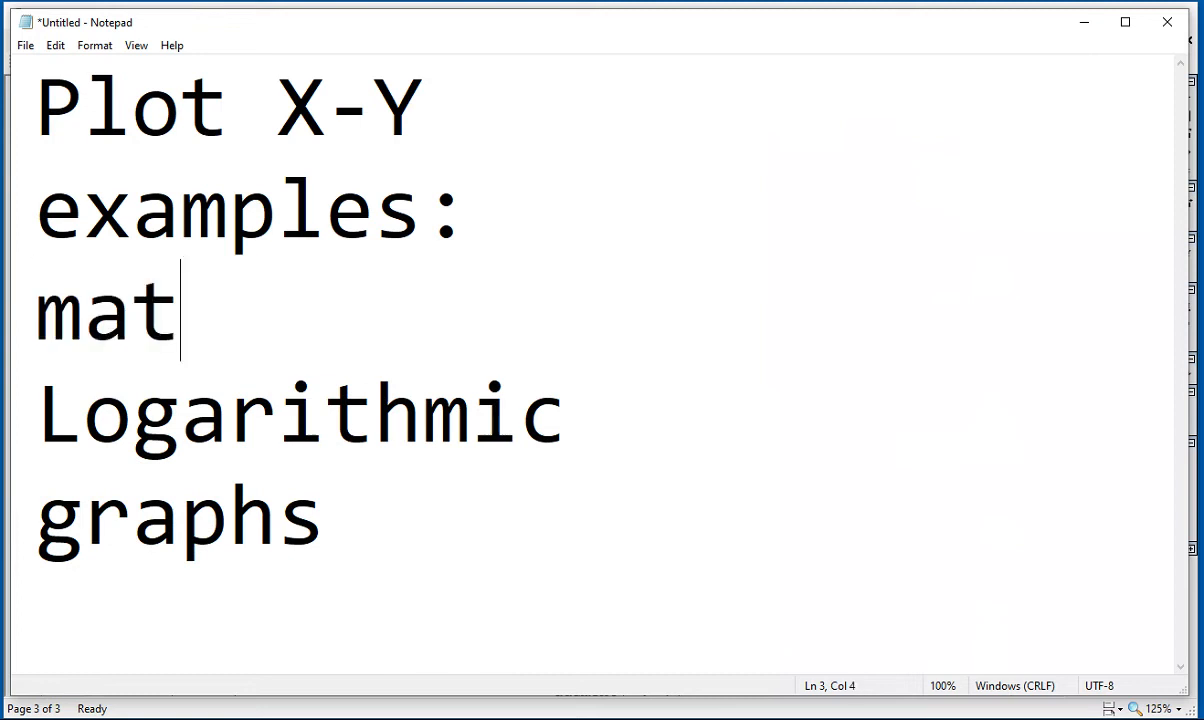
text(rix data and)
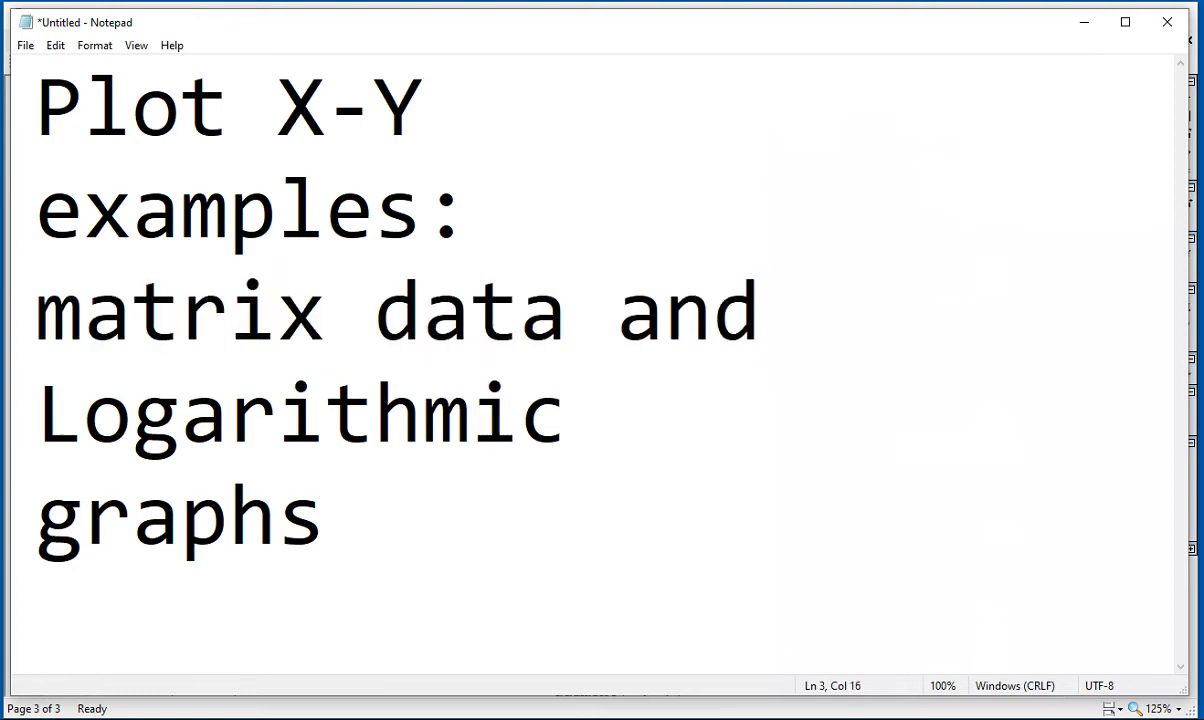
click(760, 312)
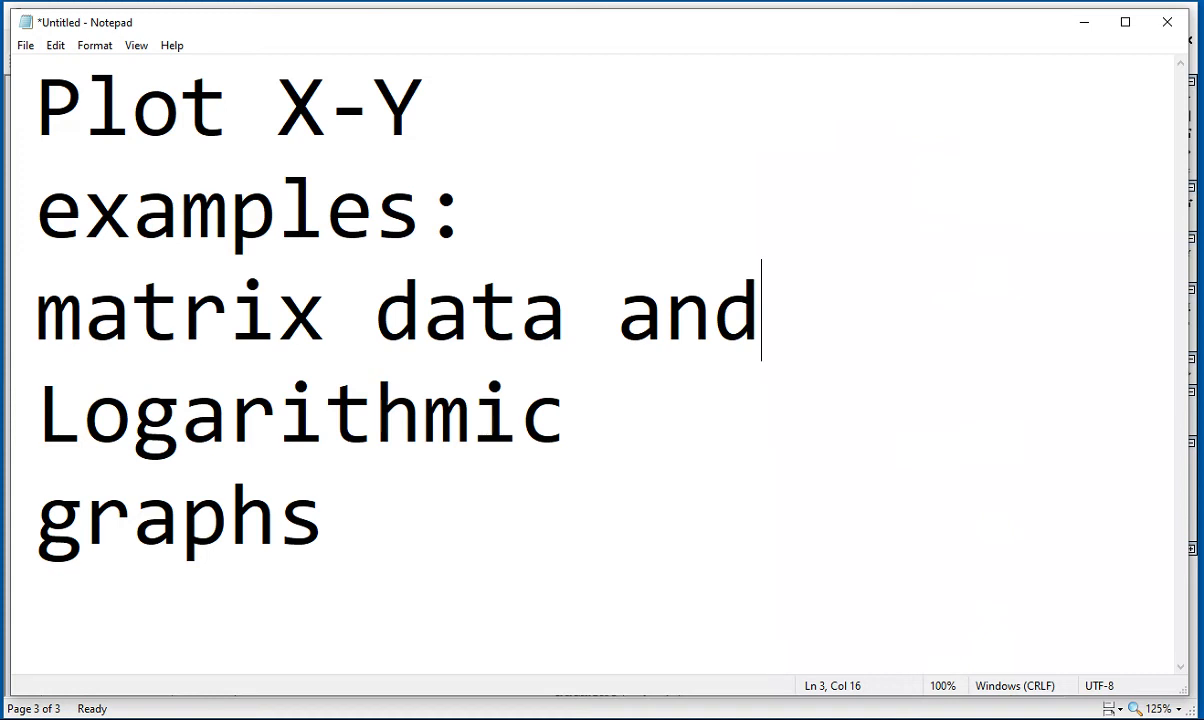